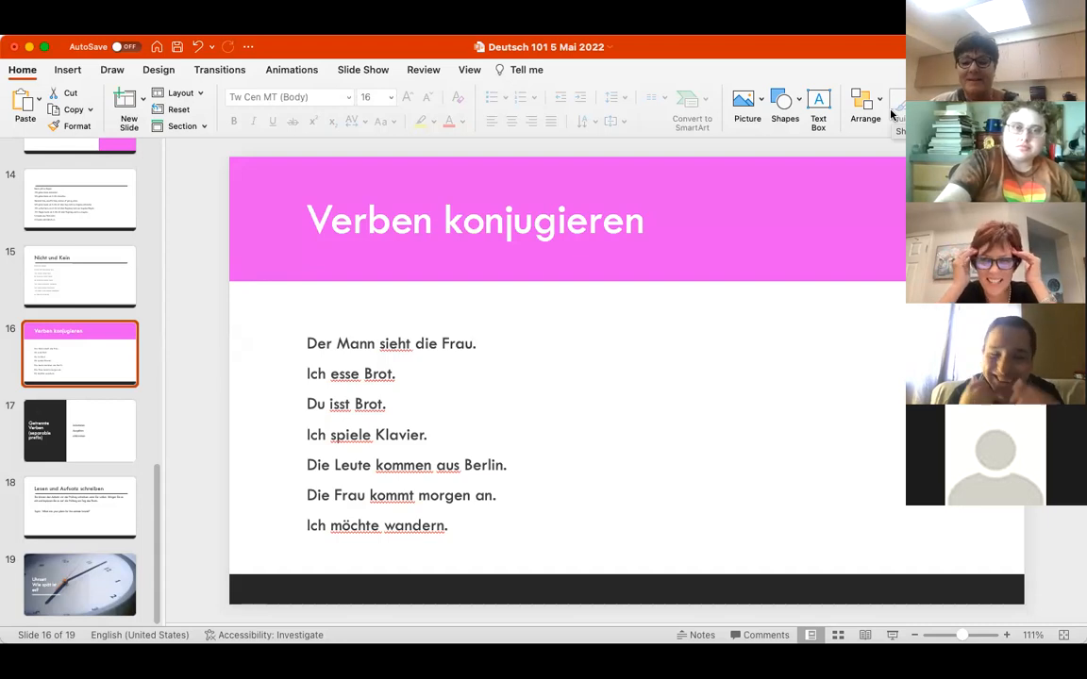
mouse_move(753, 279)
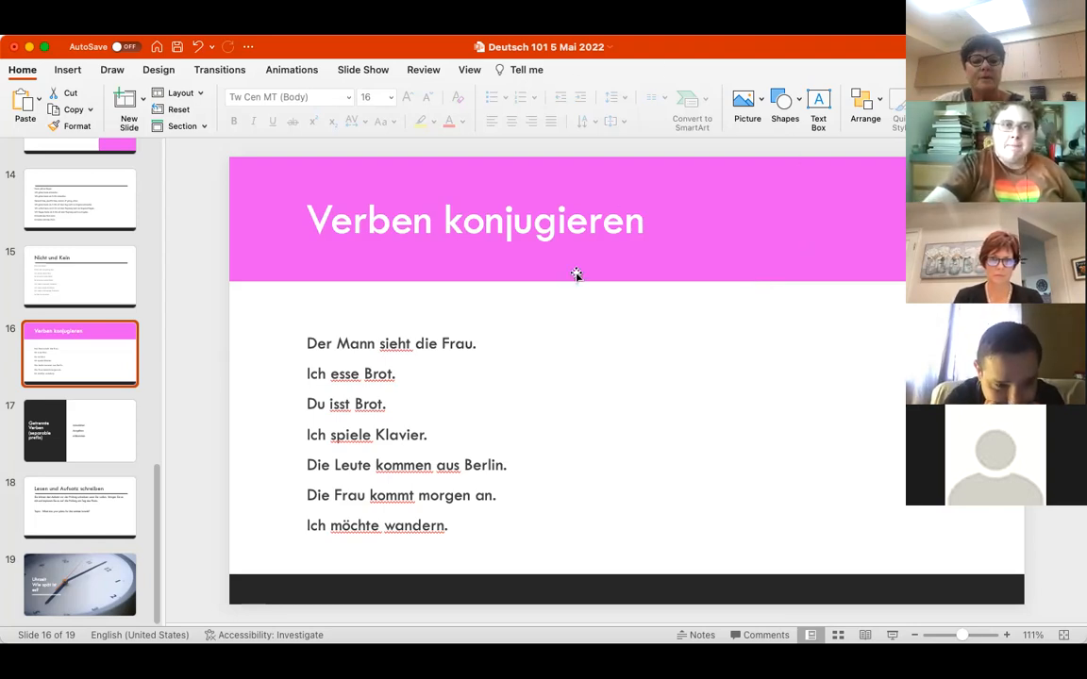
Step: On slide 17, type the Ankommen example 'Der Zug kommt um 5 Uhr an.'
click(80, 431)
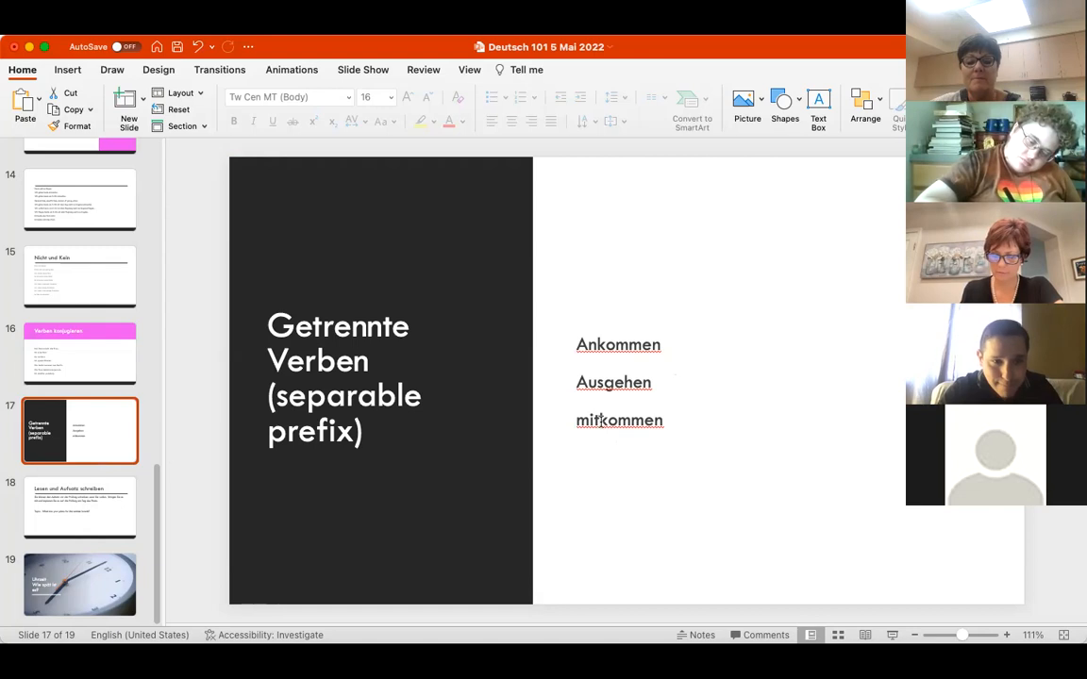
mouse_move(678, 425)
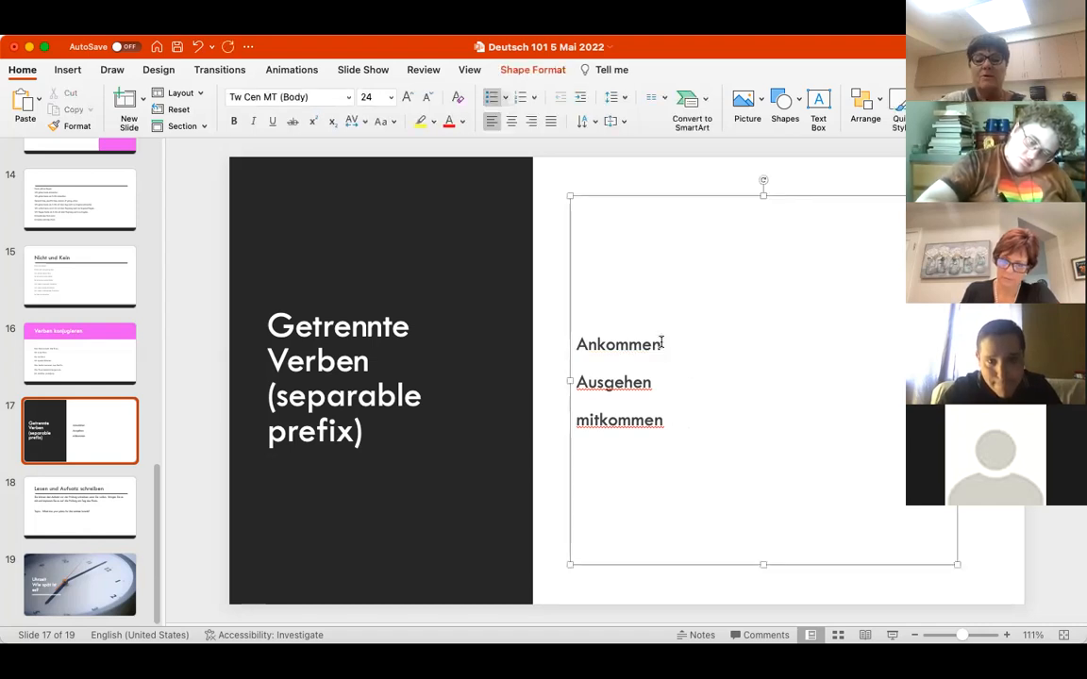
text(Der)
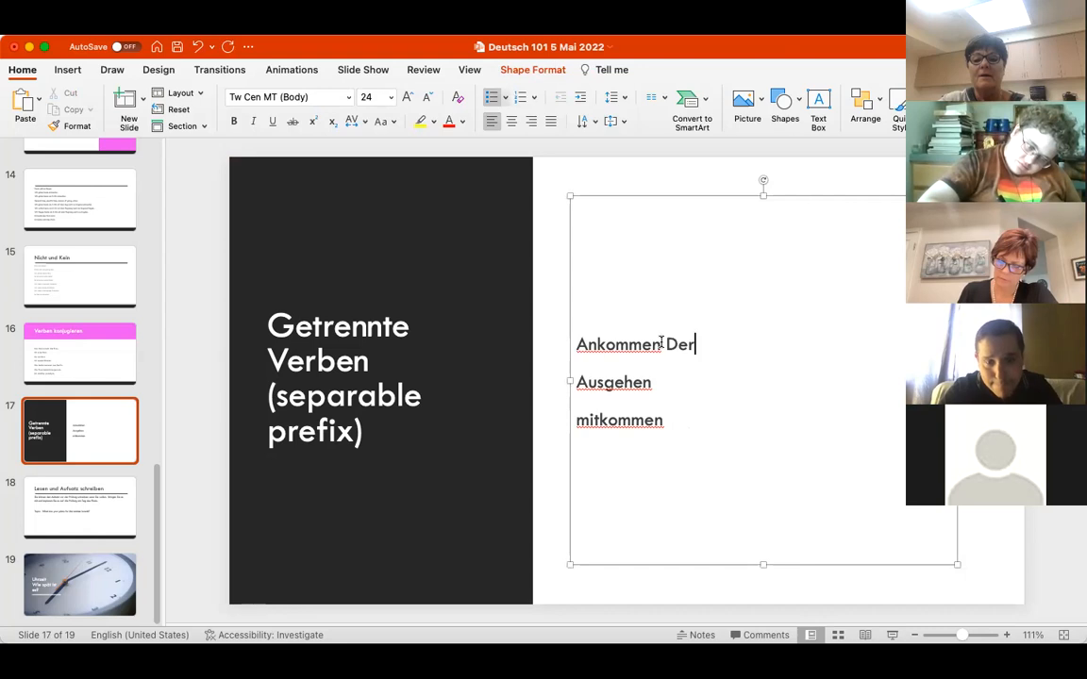
text(Zug komm)
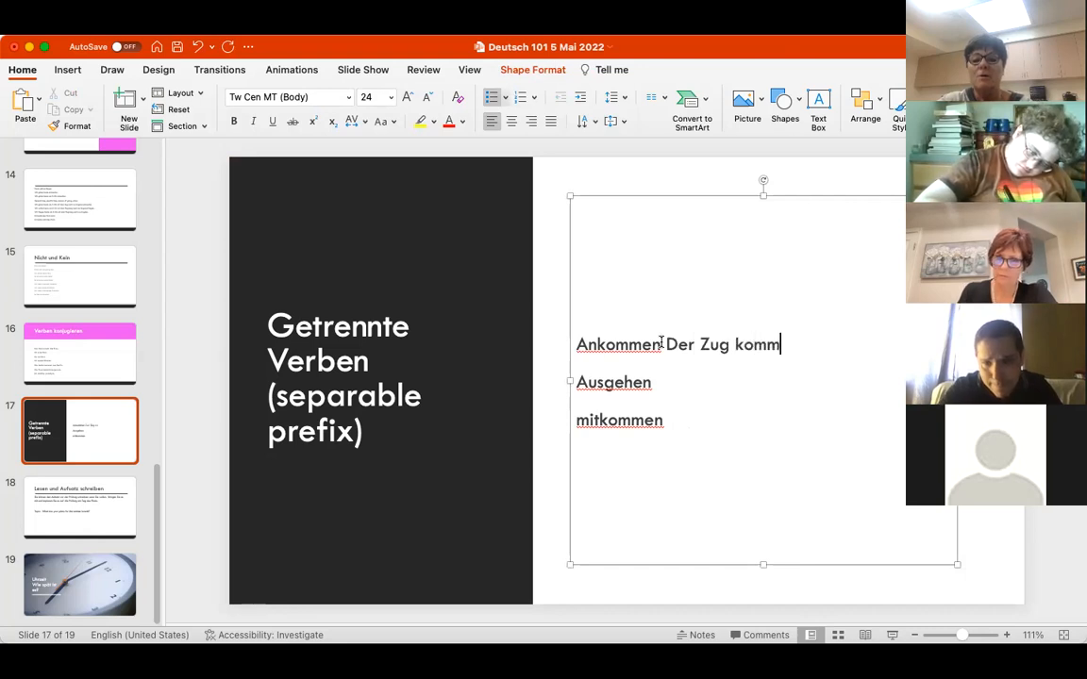
text(t um)
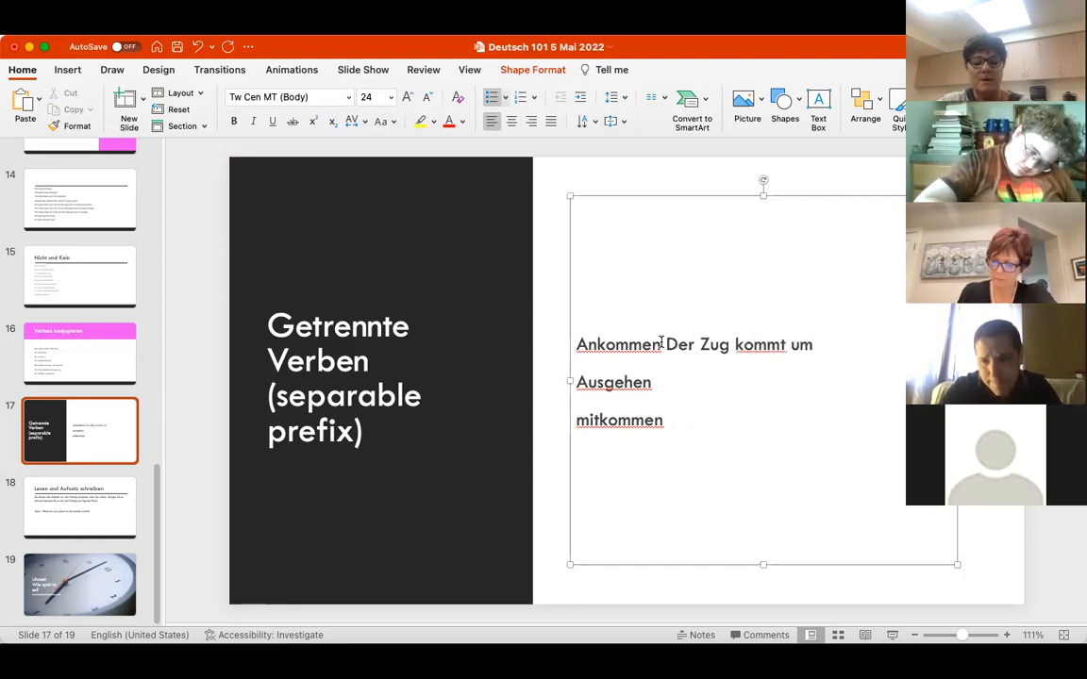
text(5 Ur)
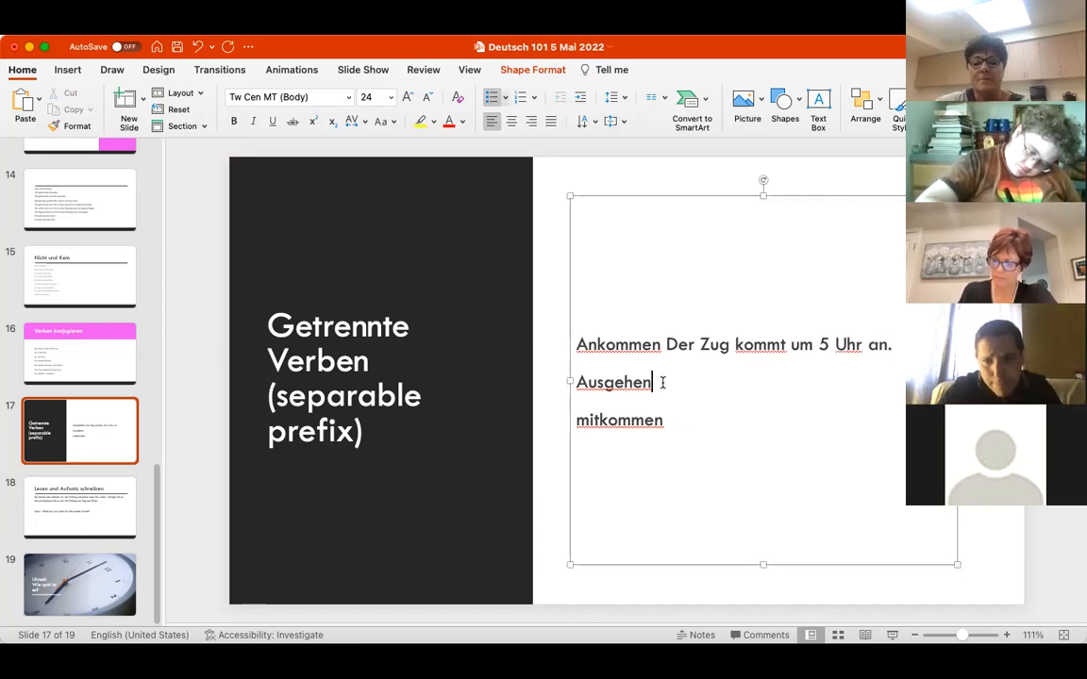
text(.)
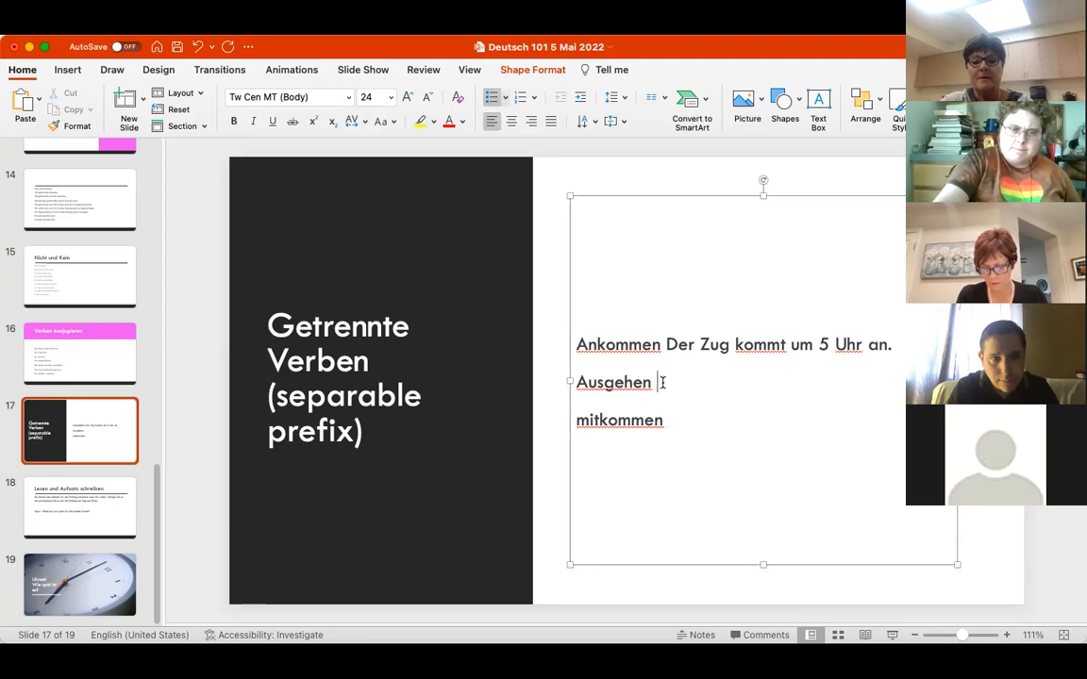
Step: Type the Ausgehen example 'Wir gehen heute Abend mit Freunden aus.'
text(Wir geh)
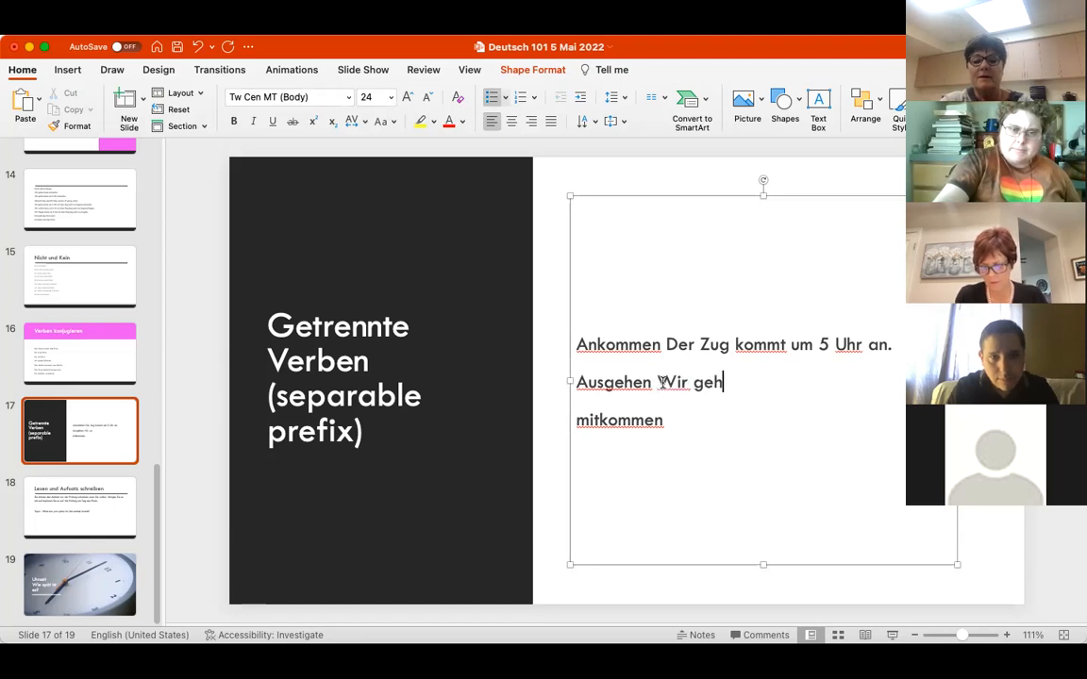
text(en)
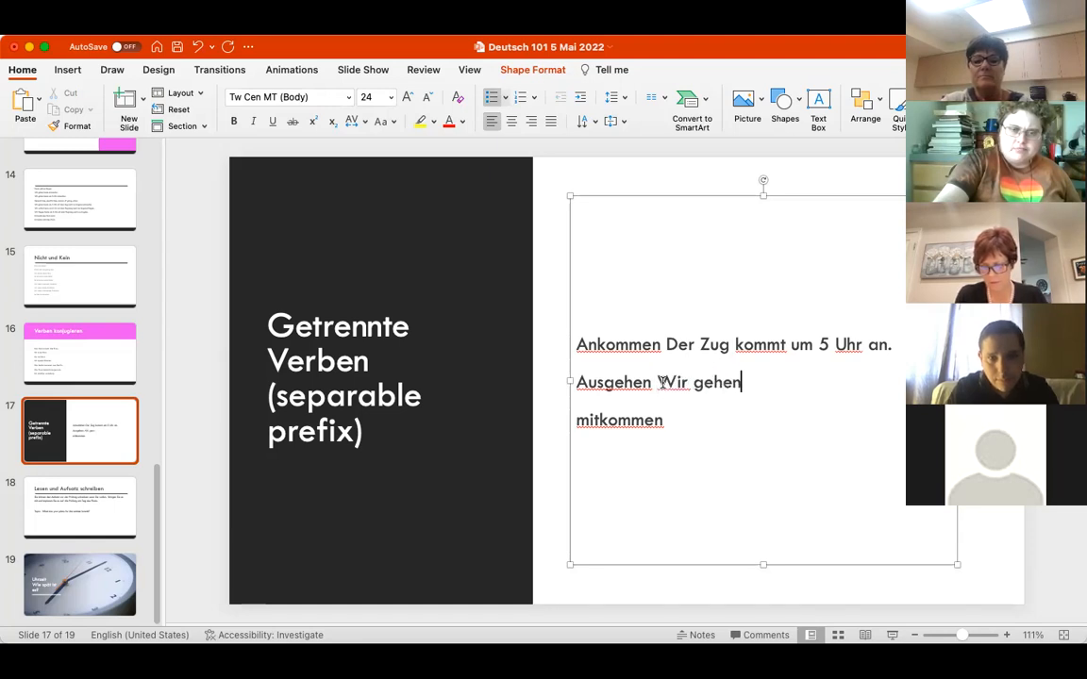
text(heute ab)
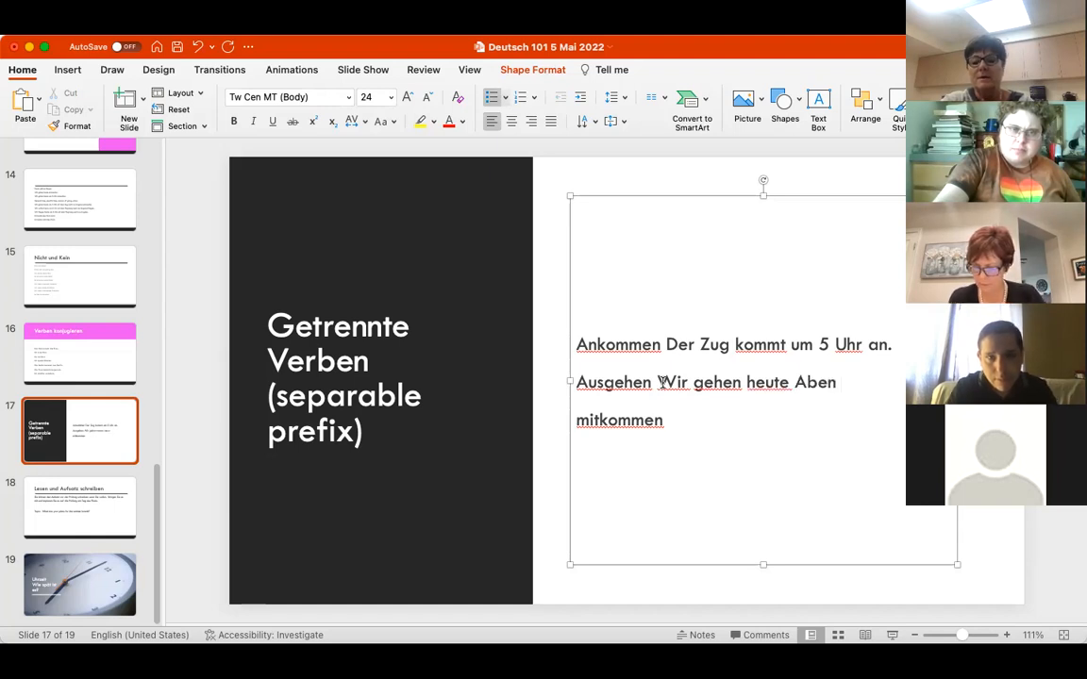
text(d mit)
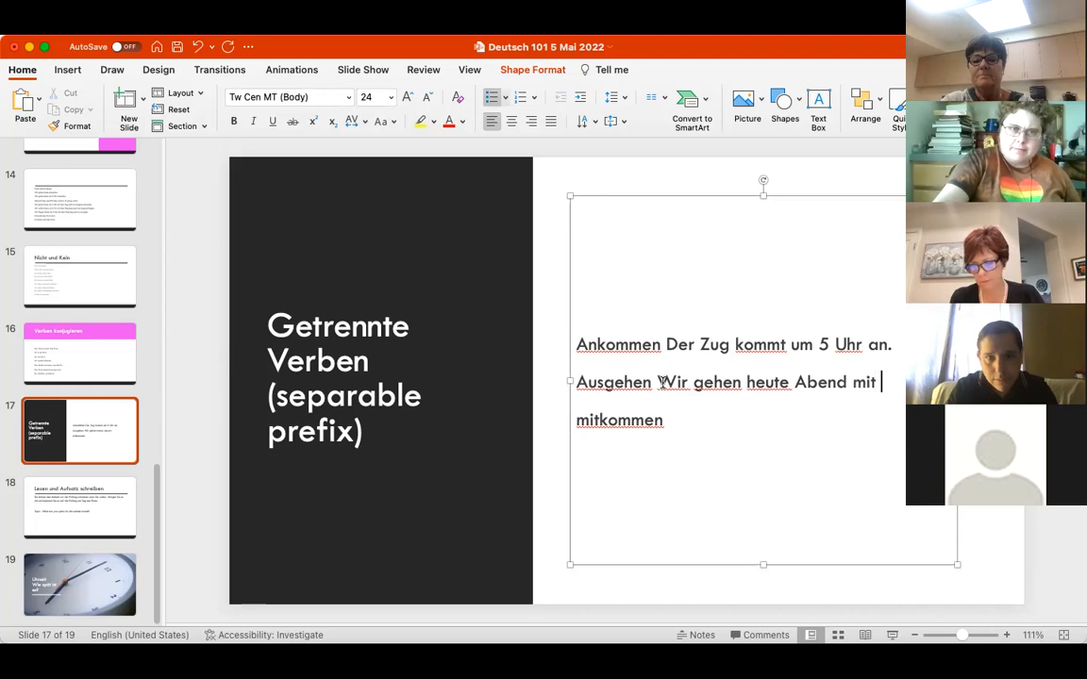
text(Fre)
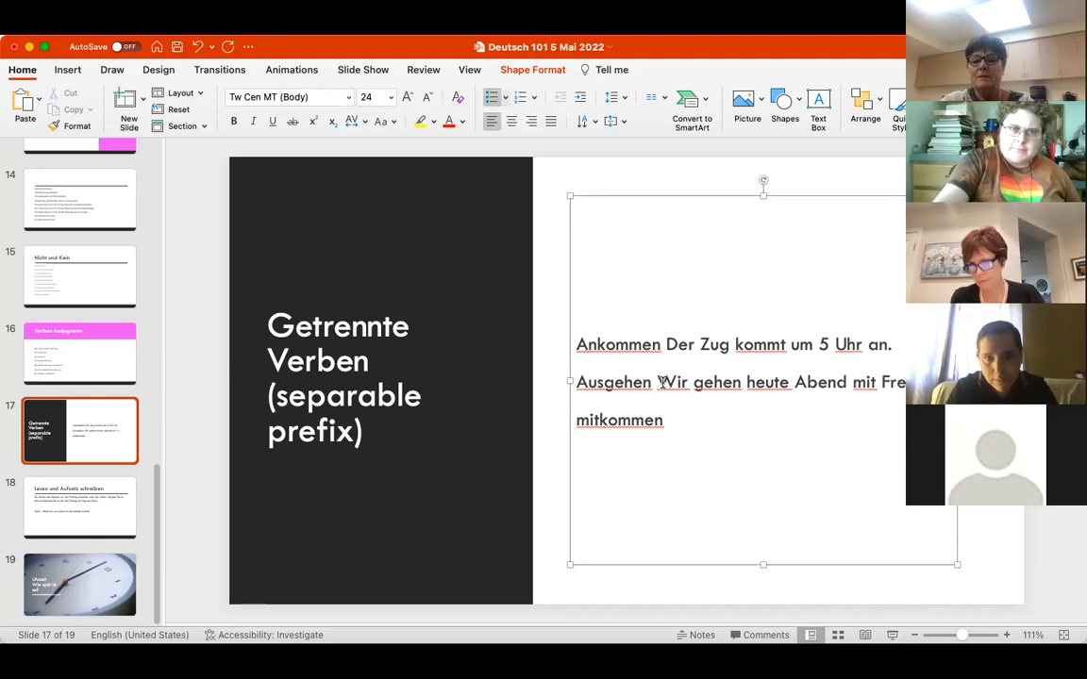
text(aus)
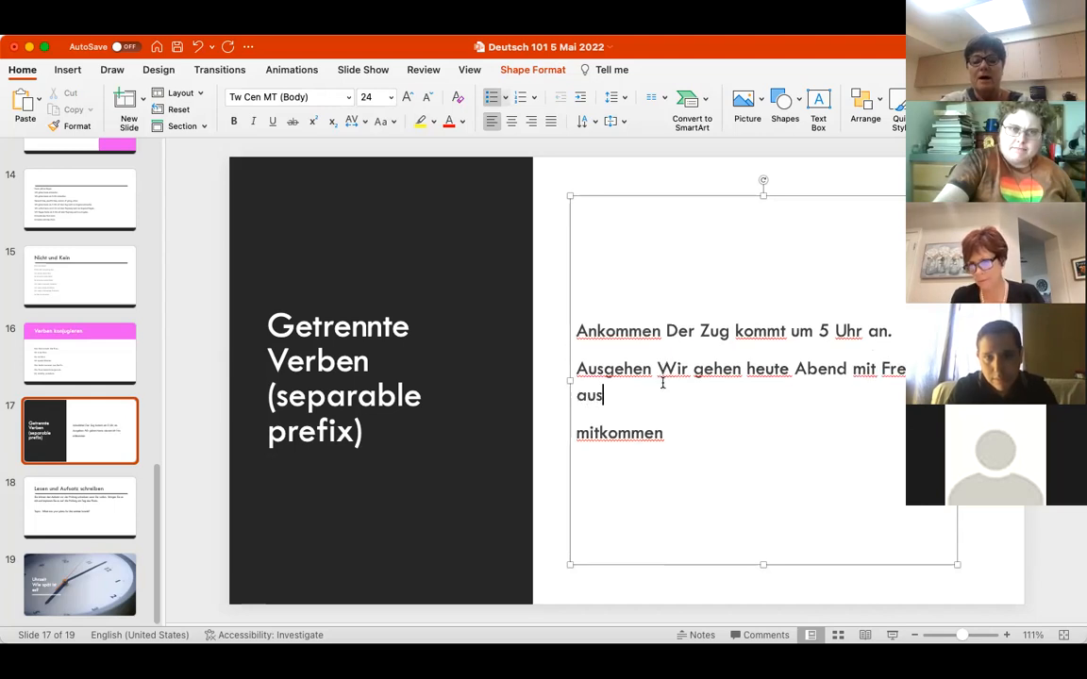
text(.)
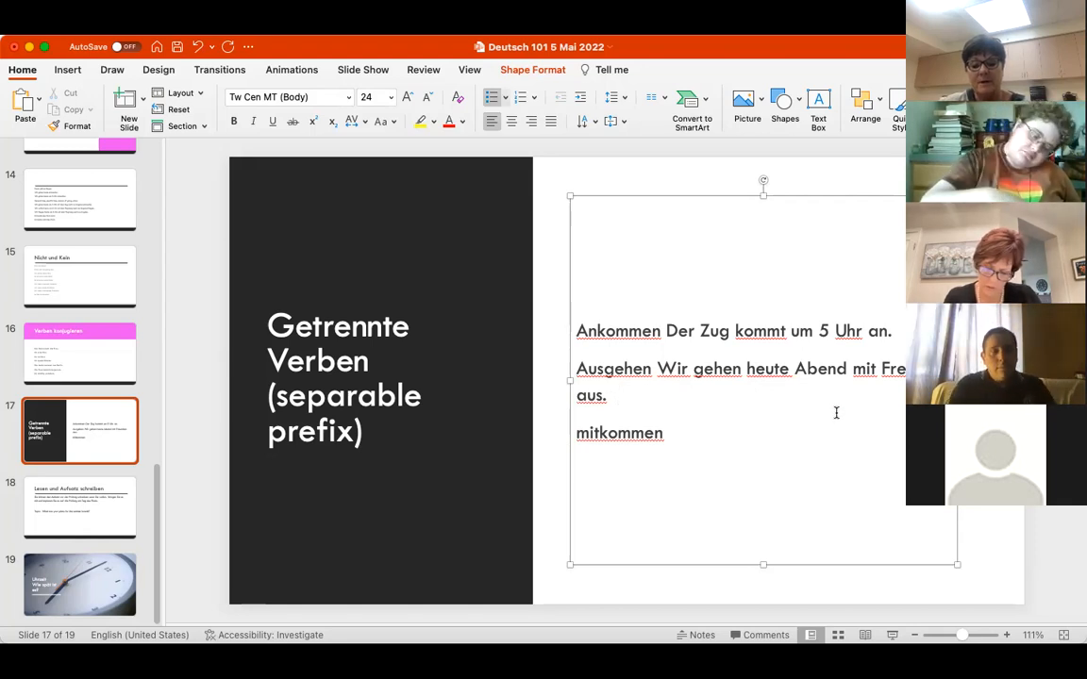
Step: Place the cursor on the Mitkommen line to start its example
click(620, 395)
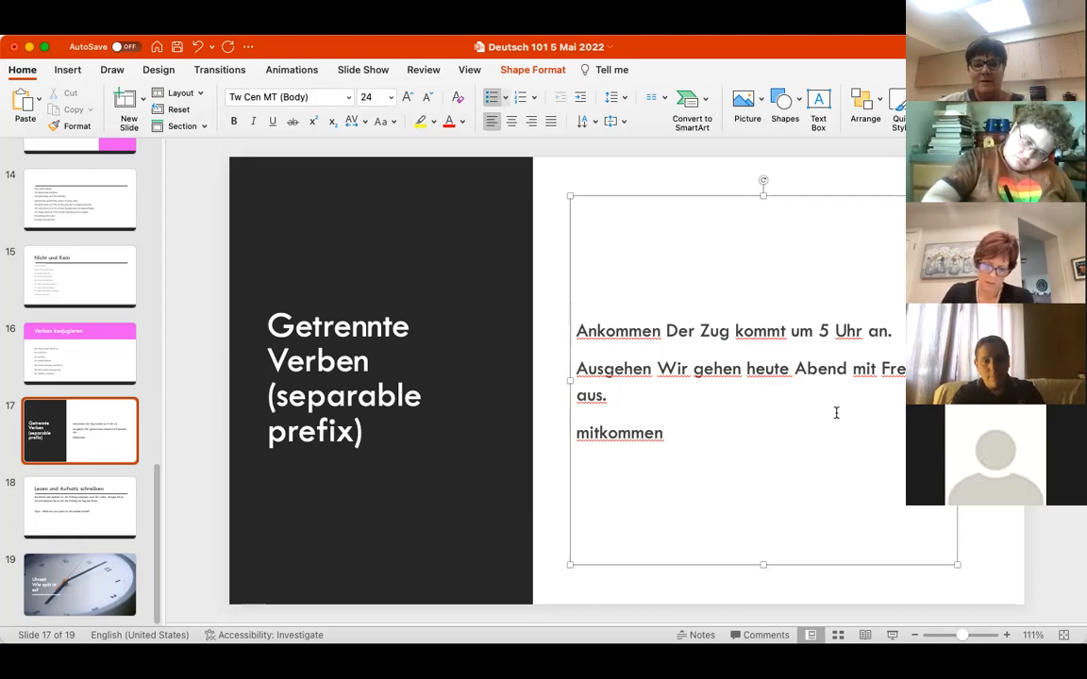
click(664, 433)
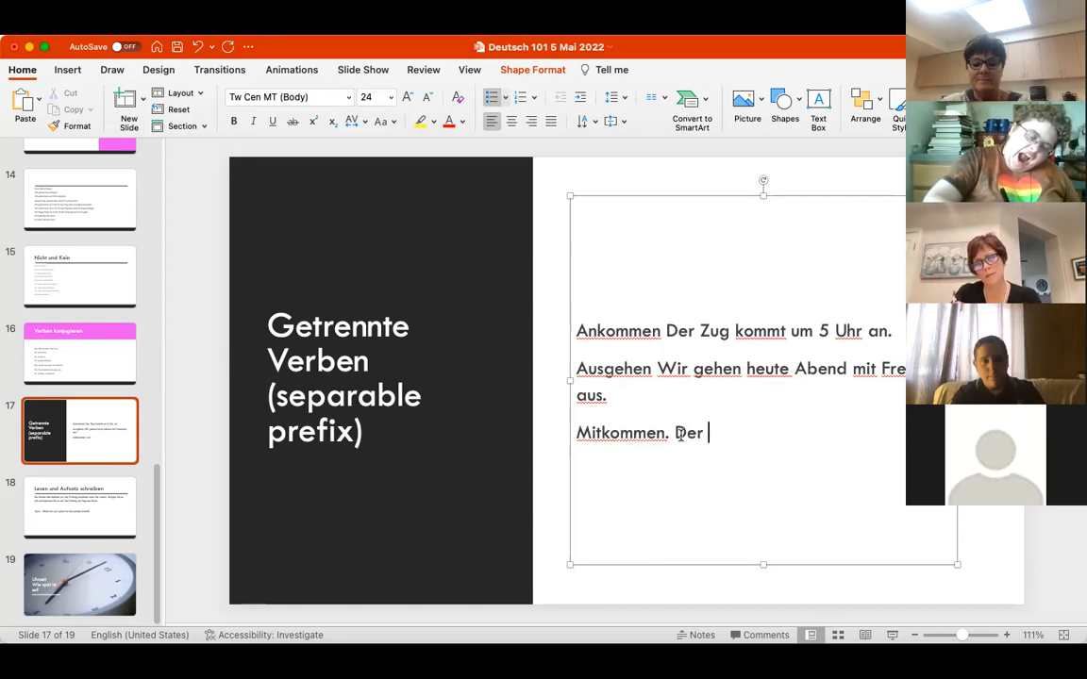
Step: Continue the Mitkommen example with 'Hund kommt im Fl…'
text(Hund k)
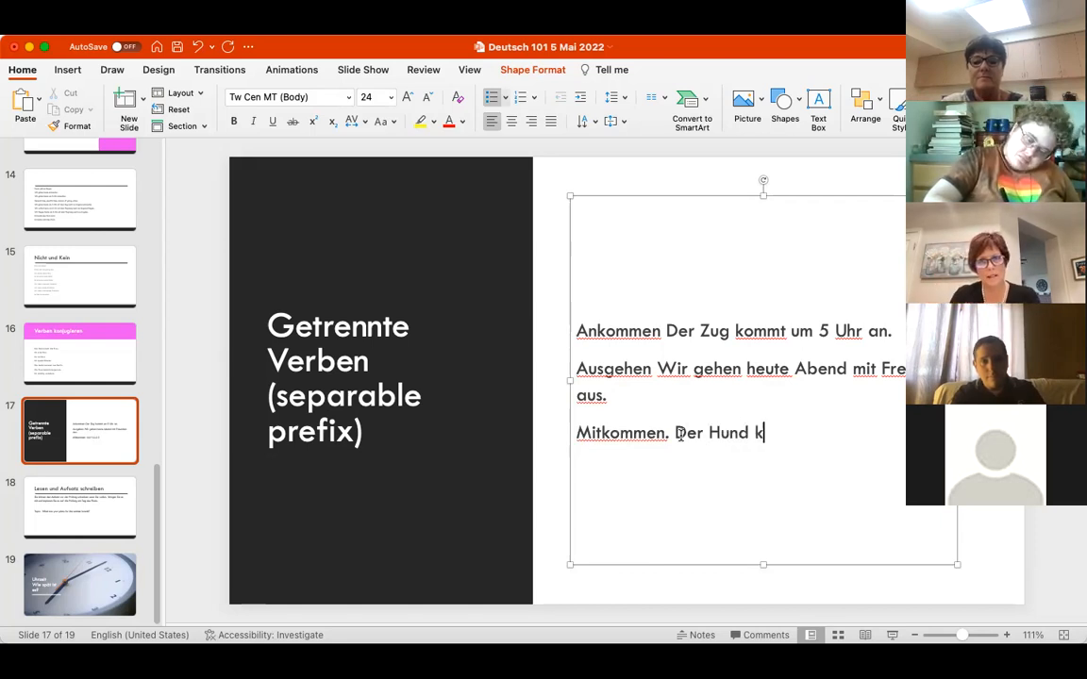
text(ommt)
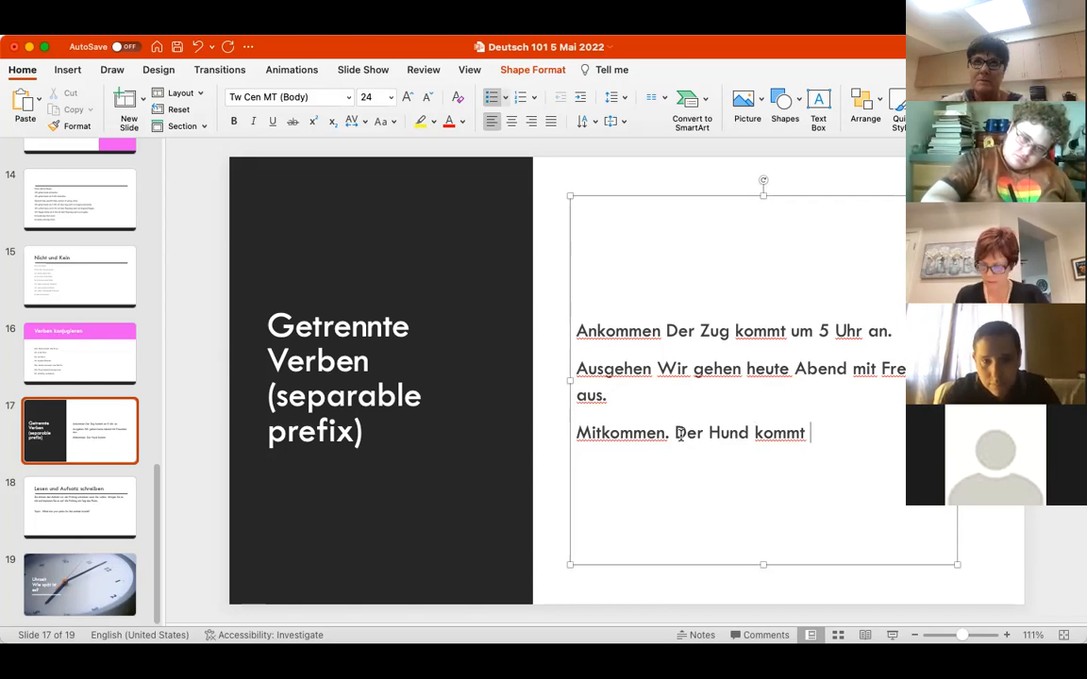
text(im Fleugzeu)
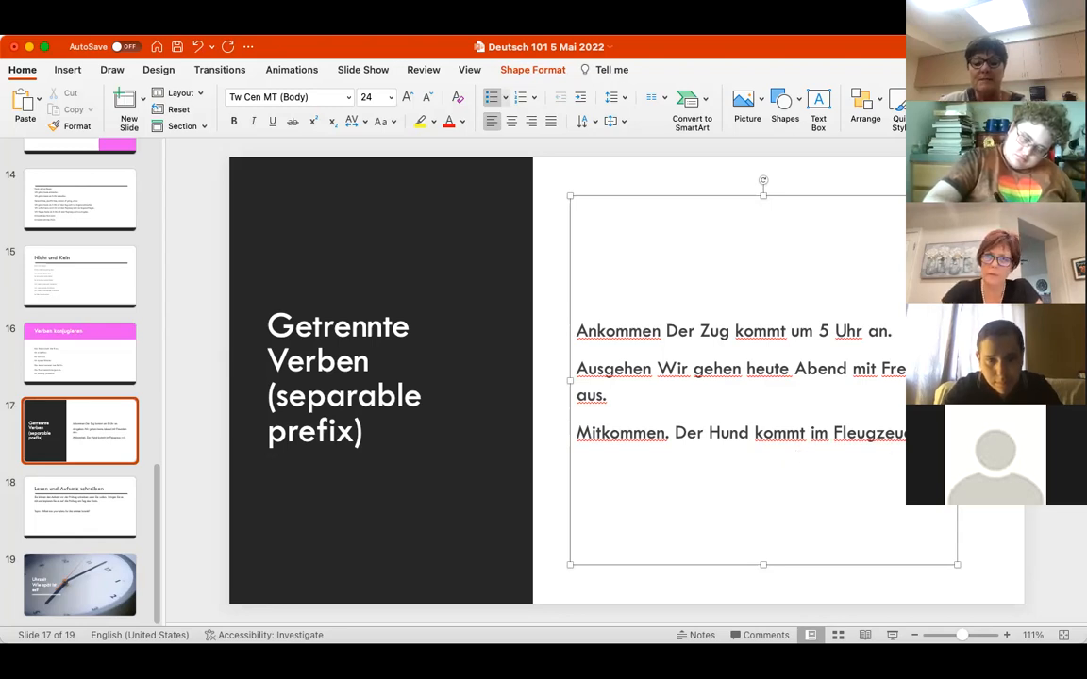
mouse_move(697, 440)
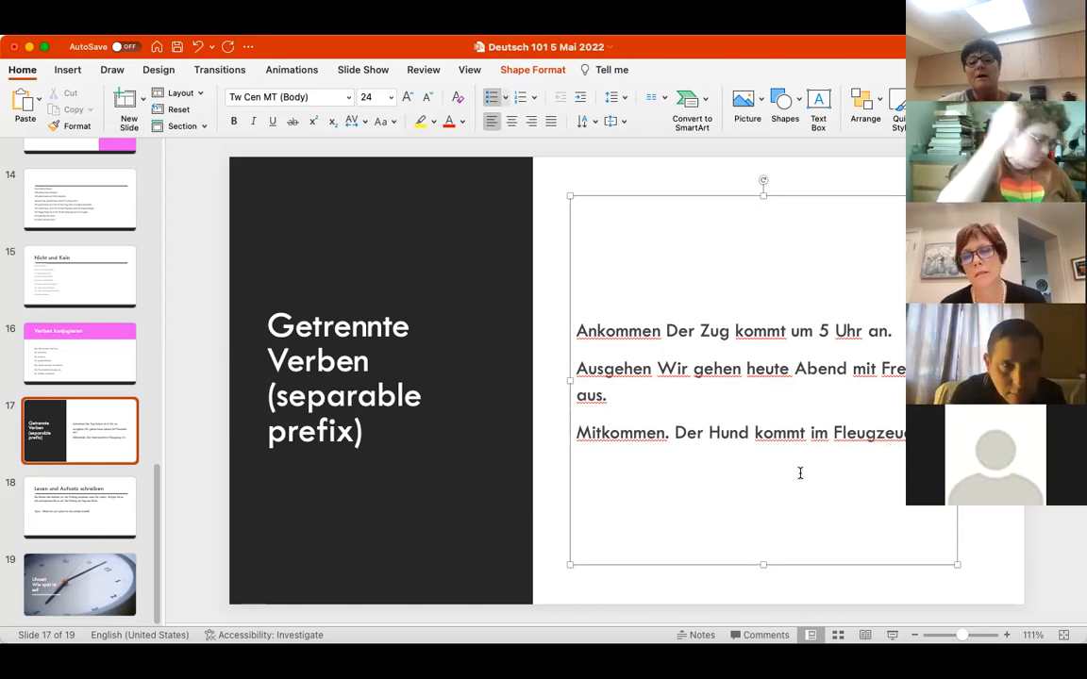
mouse_move(788, 473)
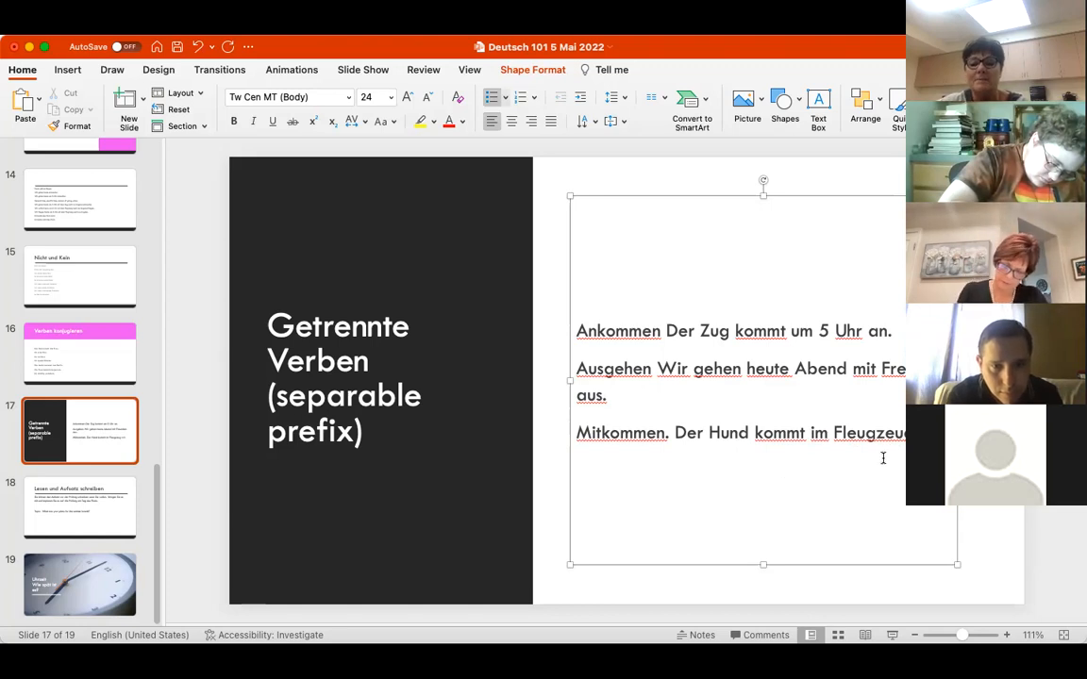
mouse_move(878, 451)
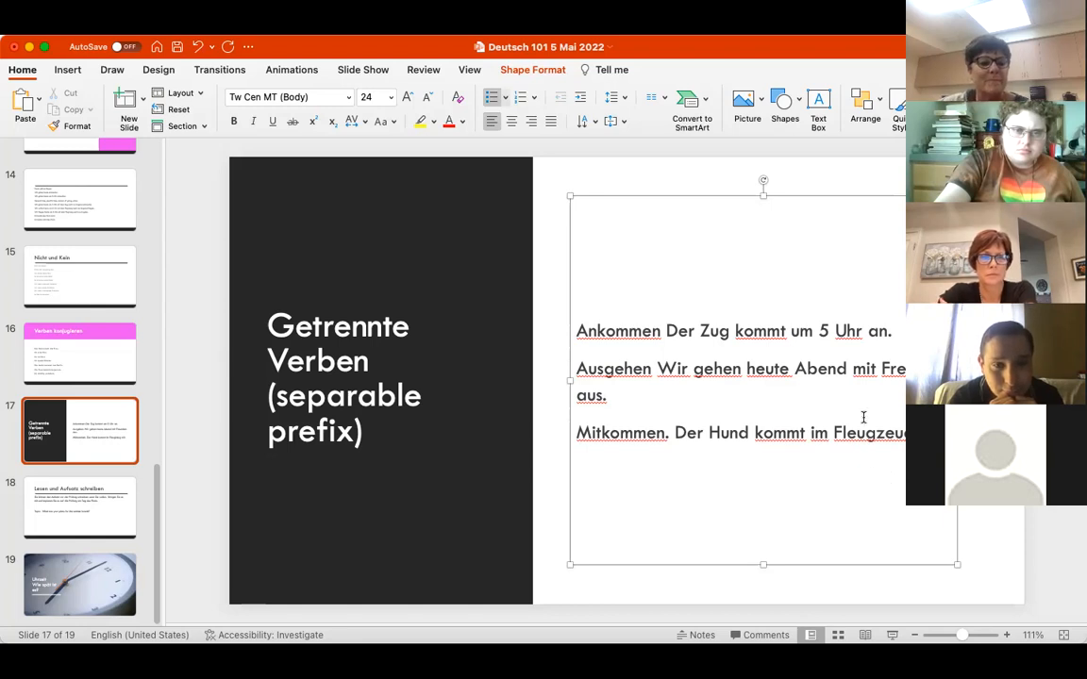
click(81, 508)
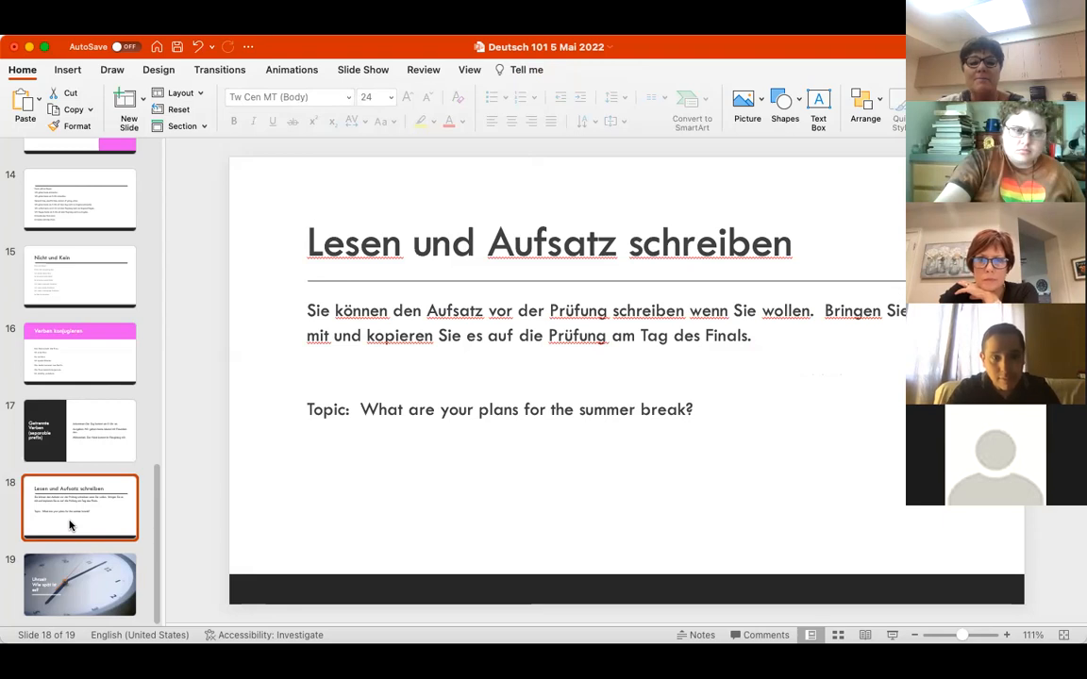
mouse_move(237, 375)
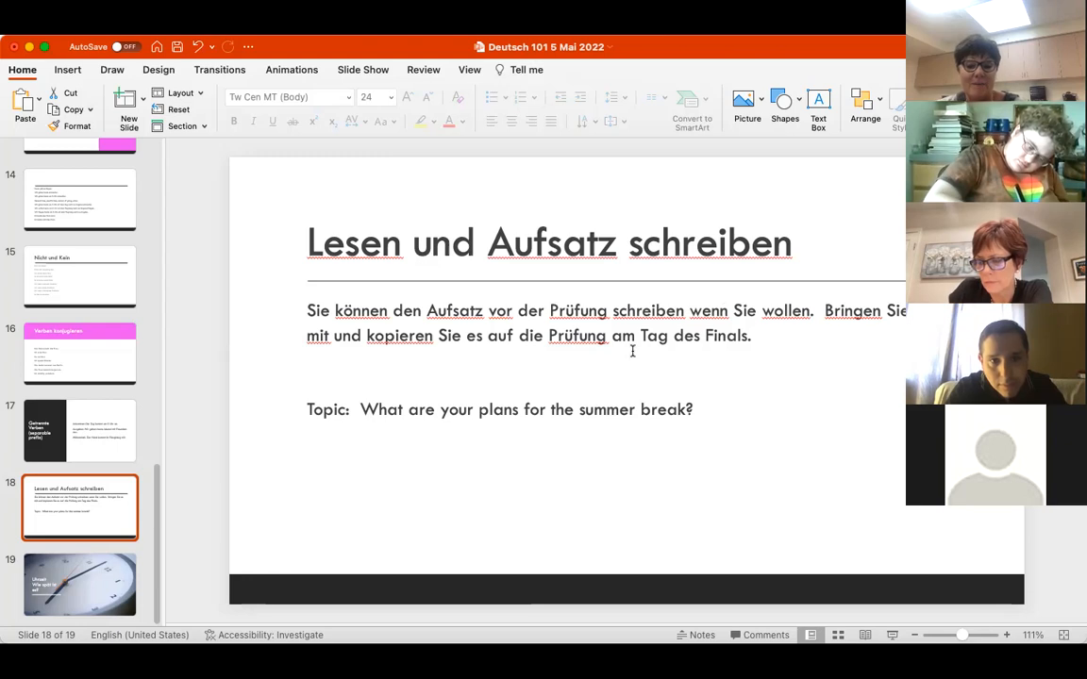
mouse_move(768, 399)
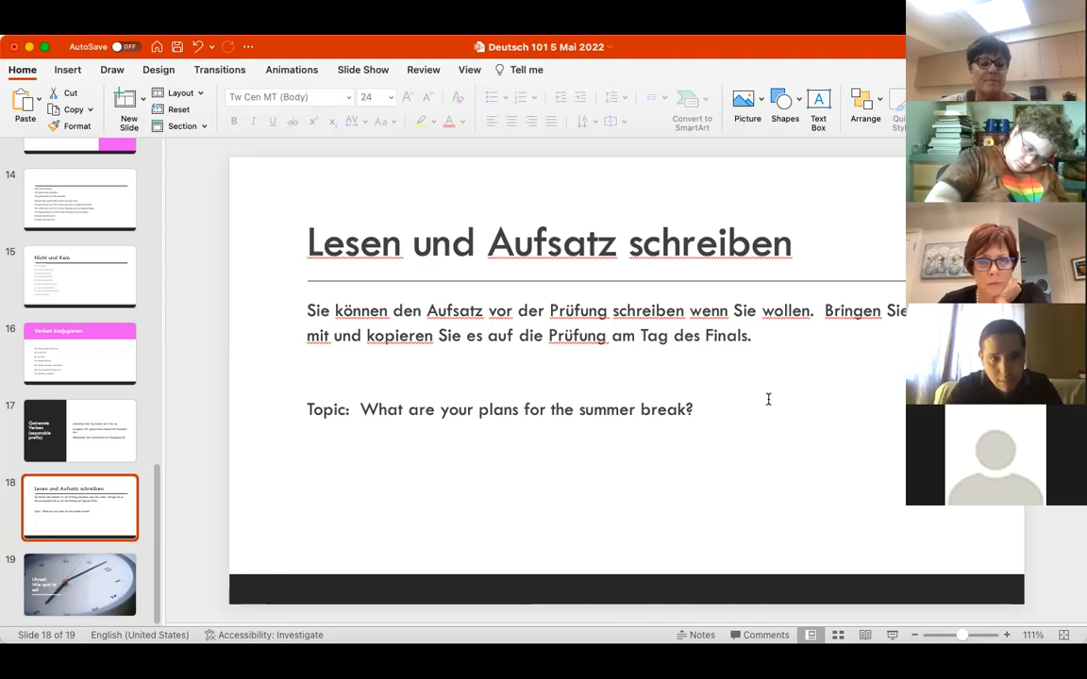
Step: Show slide 19, the 'Uhrzeit – Wie spät ist es?' clock slide
click(80, 583)
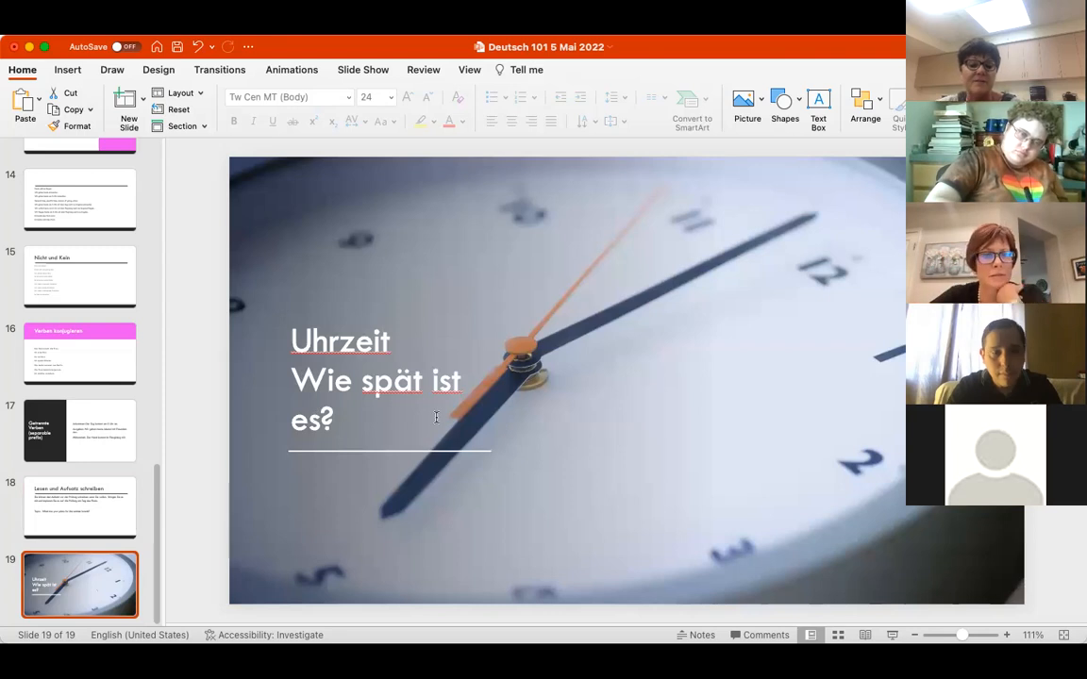
mouse_move(565, 420)
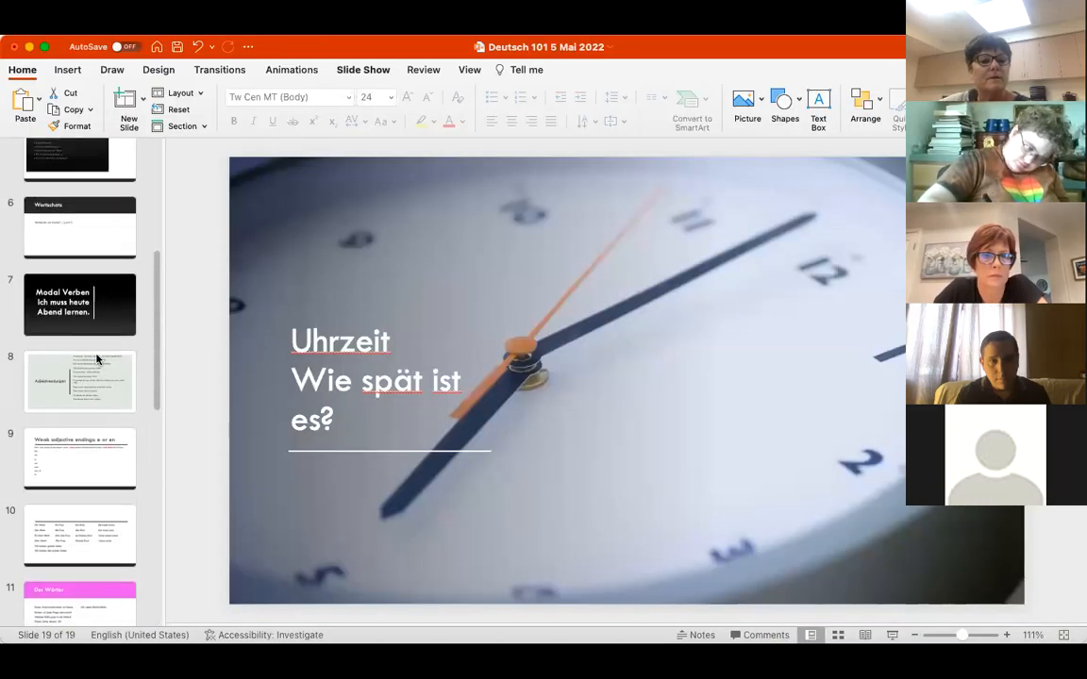
Step: On slide 7, replace 'muss' with 'will' in 'Ich muss heute Abend lernen.'
click(80, 304)
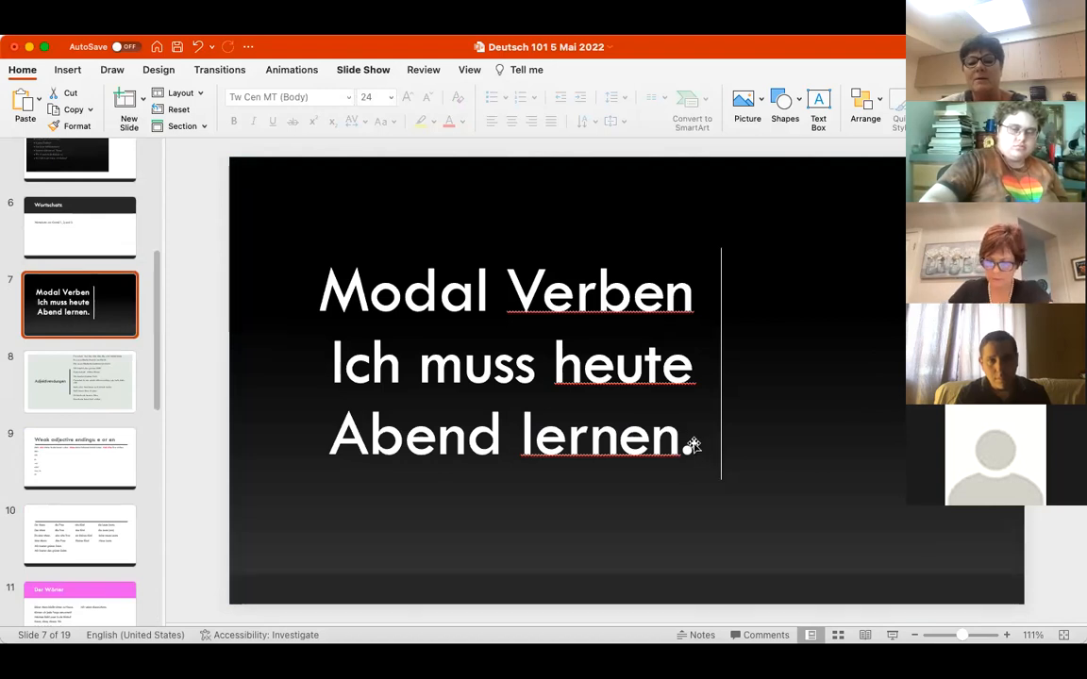
click(495, 363)
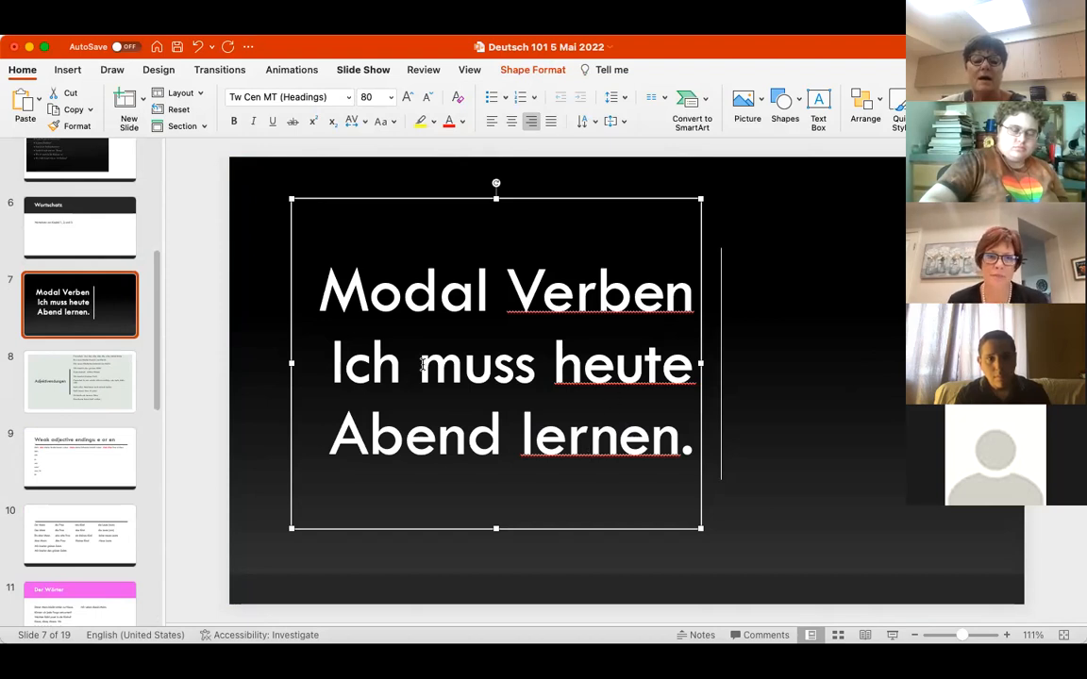
double_click(467, 364)
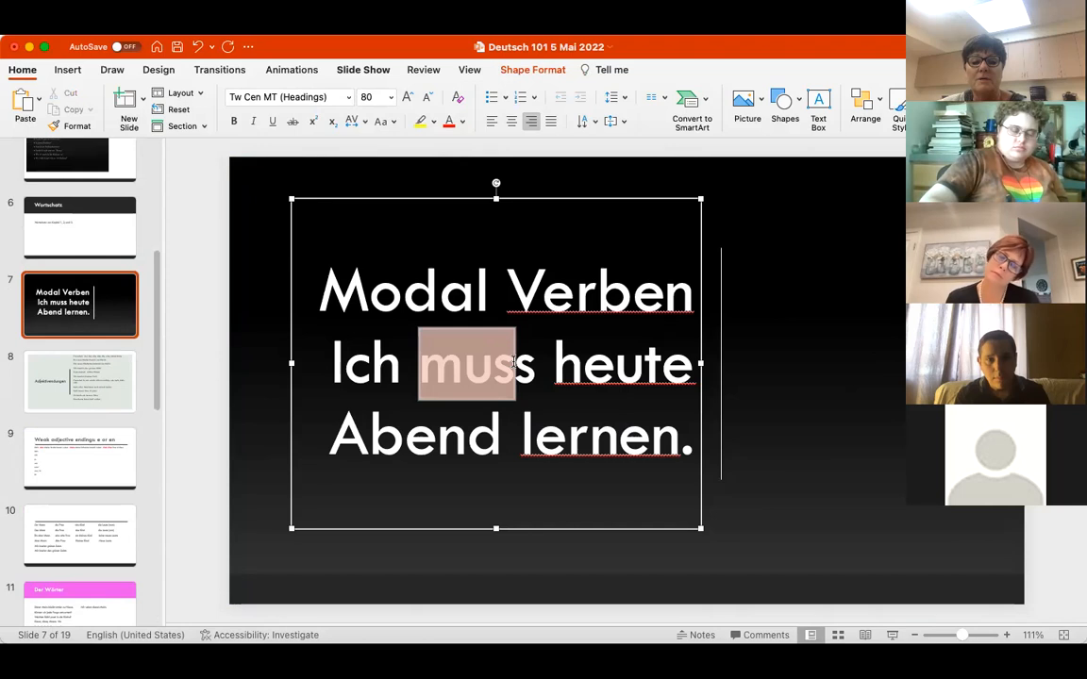
text(soll)
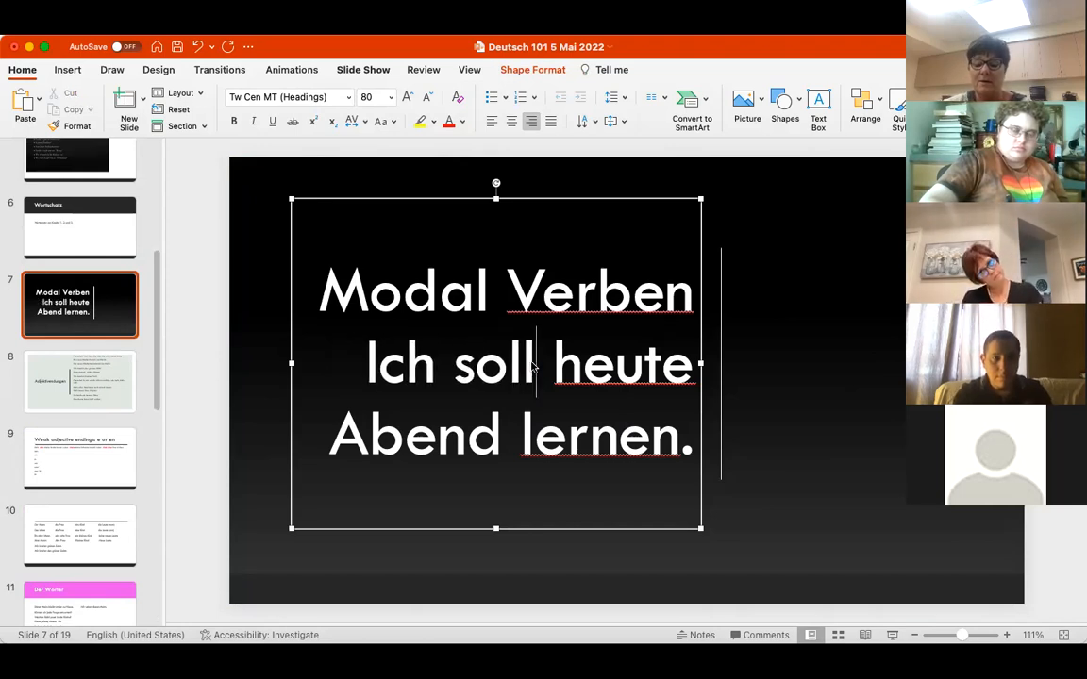
key(backspace)
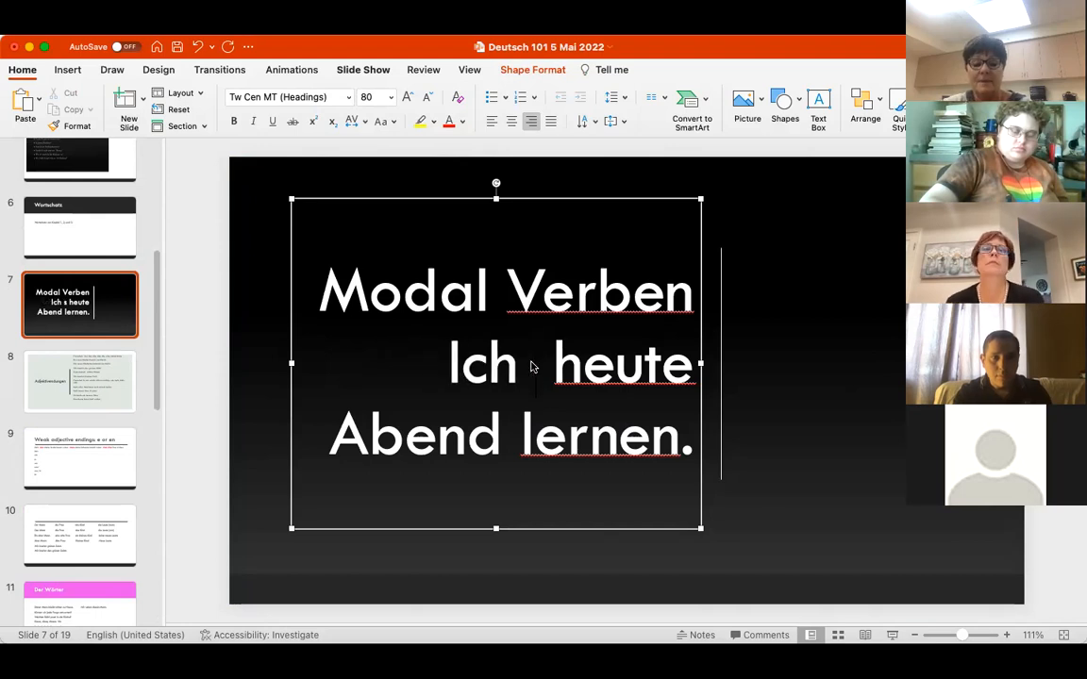
text(will)
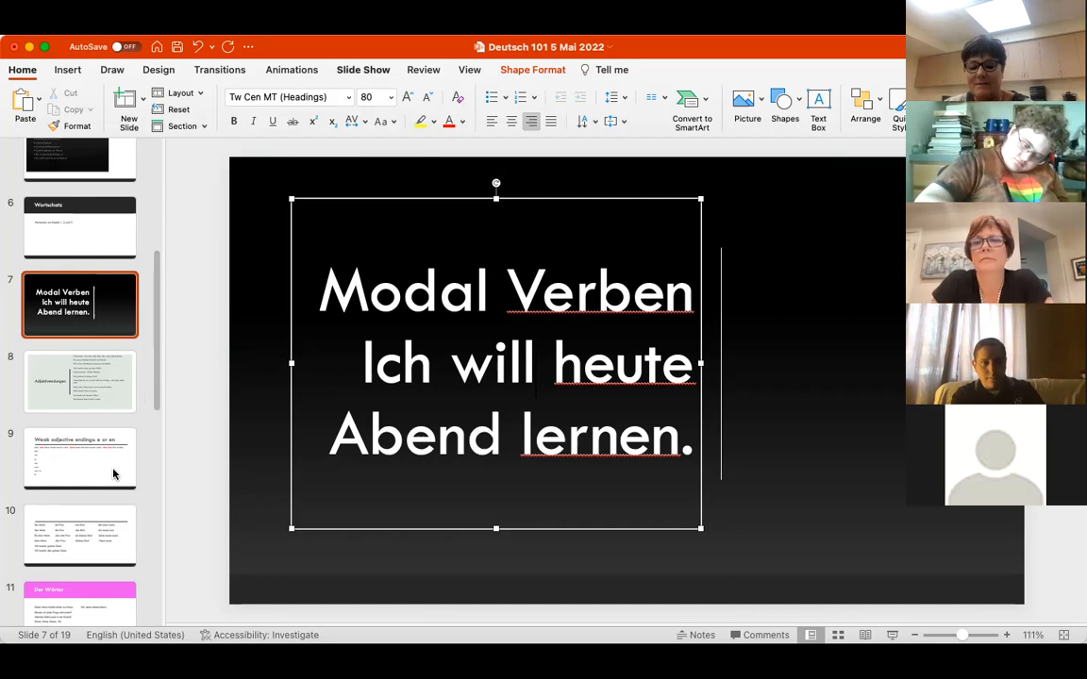
mouse_move(113, 474)
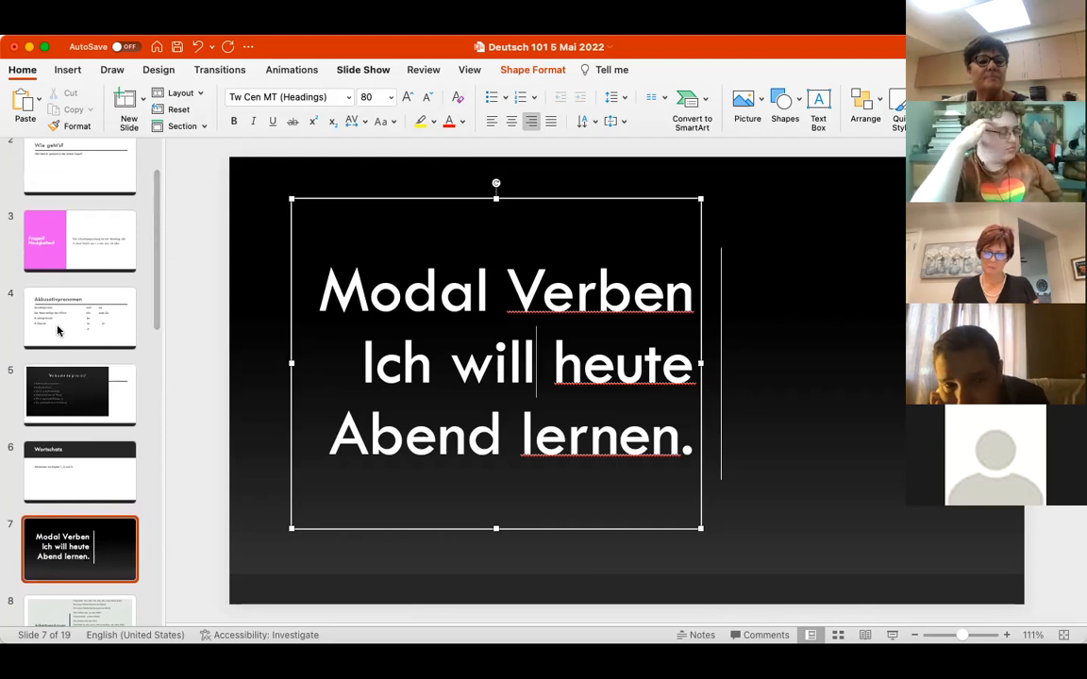
Step: Pass the Akkusativpronomen slide and land on slide 6, Wortschatz
click(80, 318)
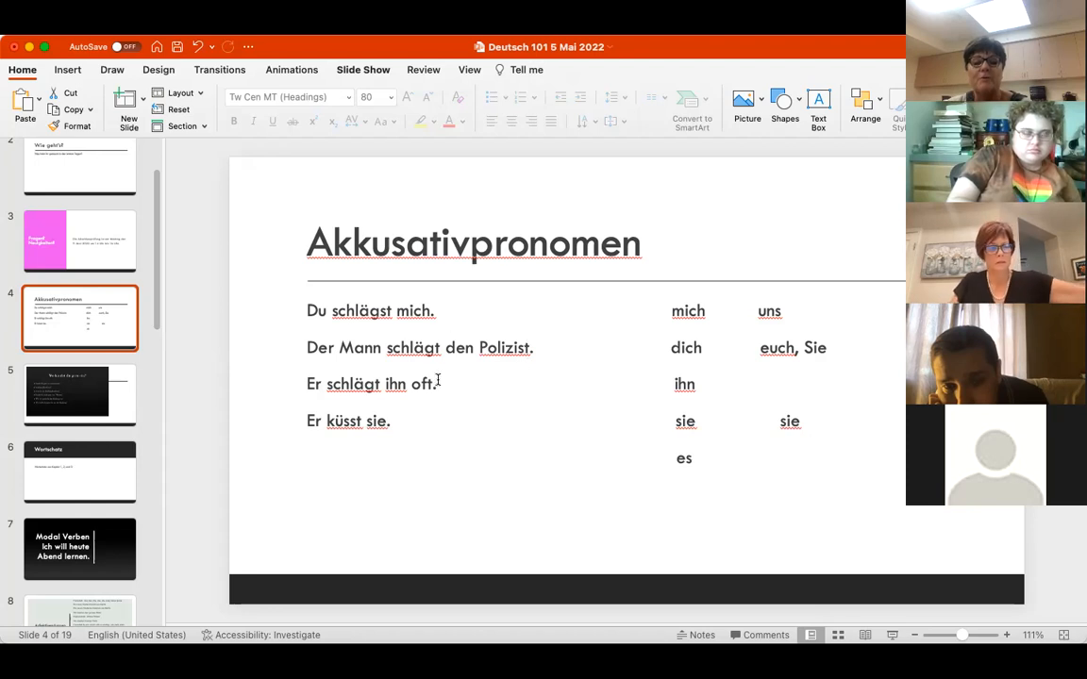
mouse_move(396, 396)
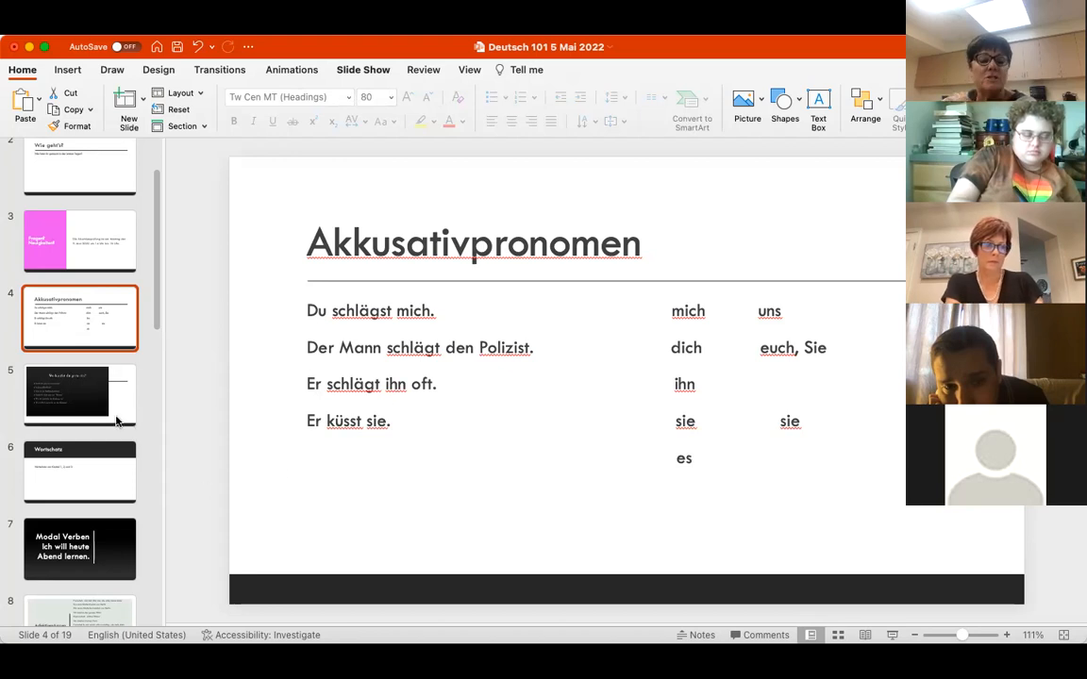
click(80, 472)
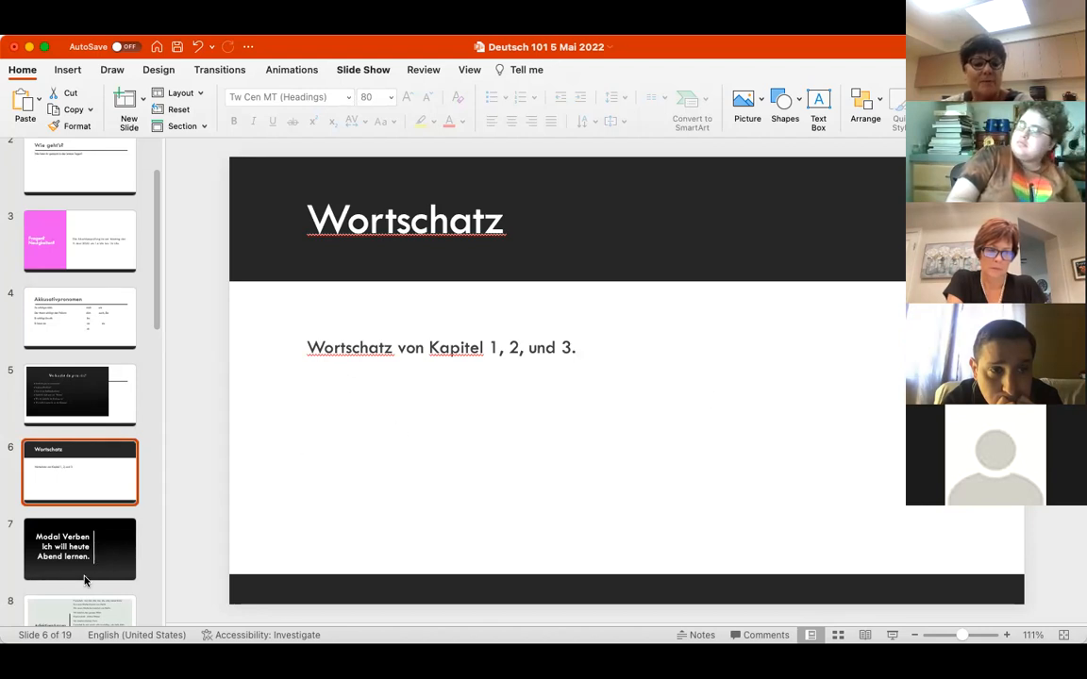
click(80, 549)
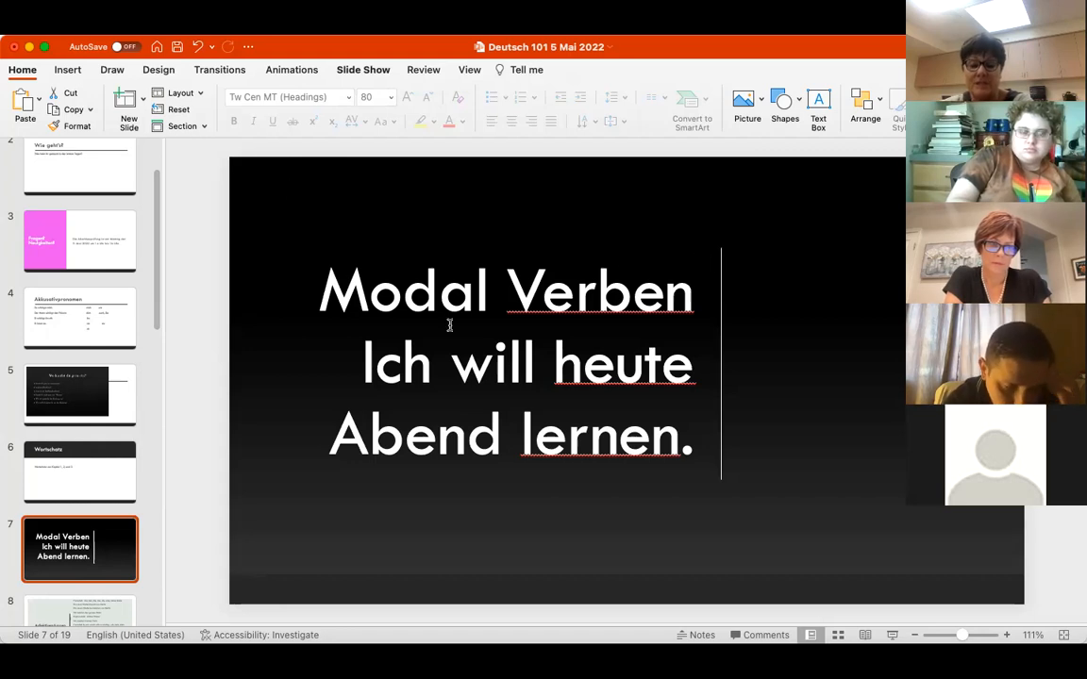
mouse_move(603, 483)
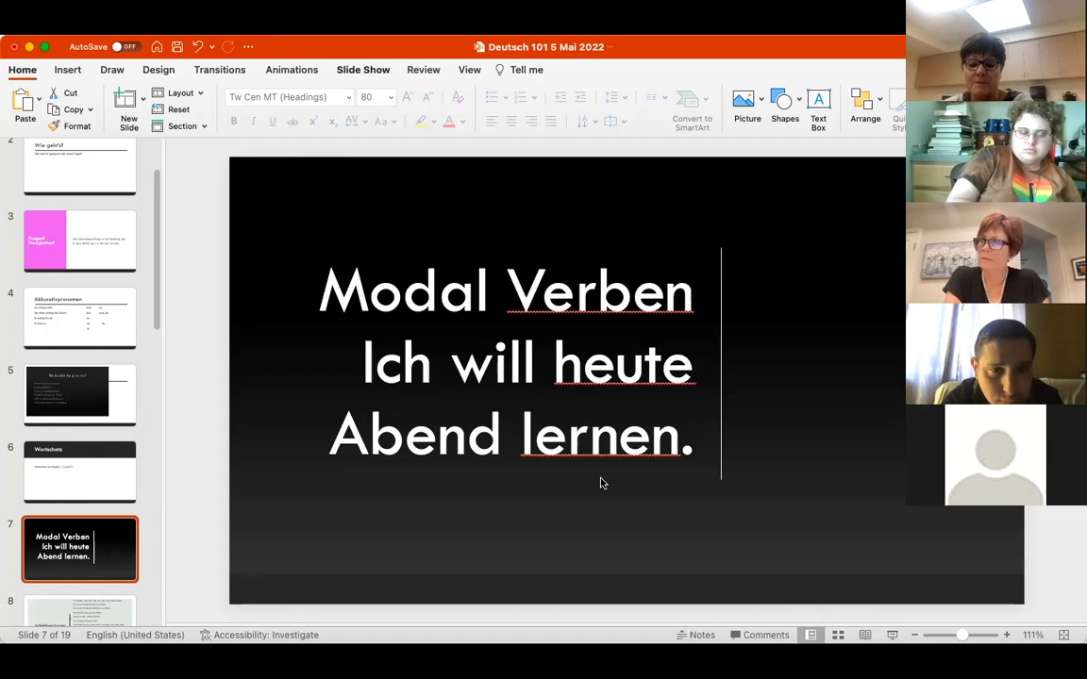
mouse_move(542, 340)
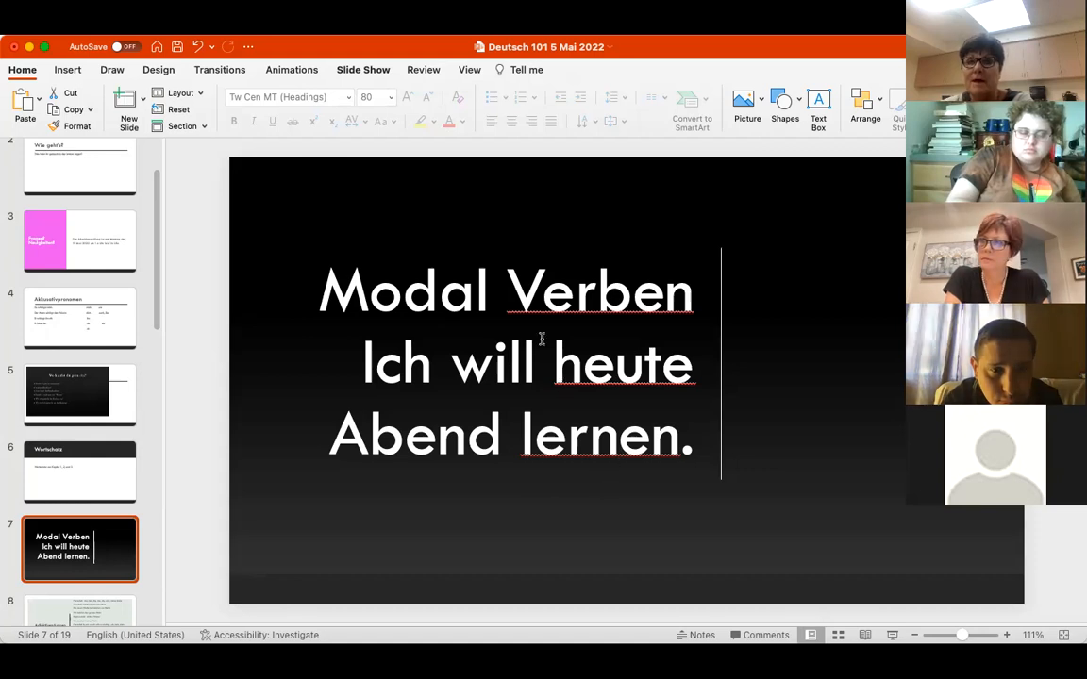
mouse_move(438, 217)
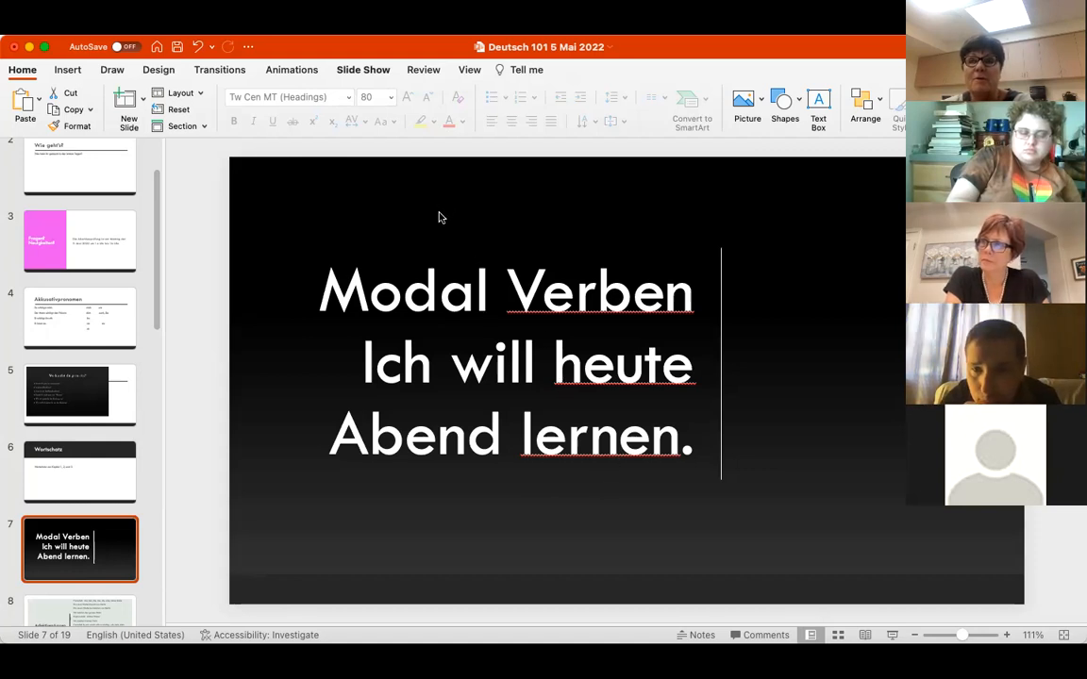
mouse_move(318, 301)
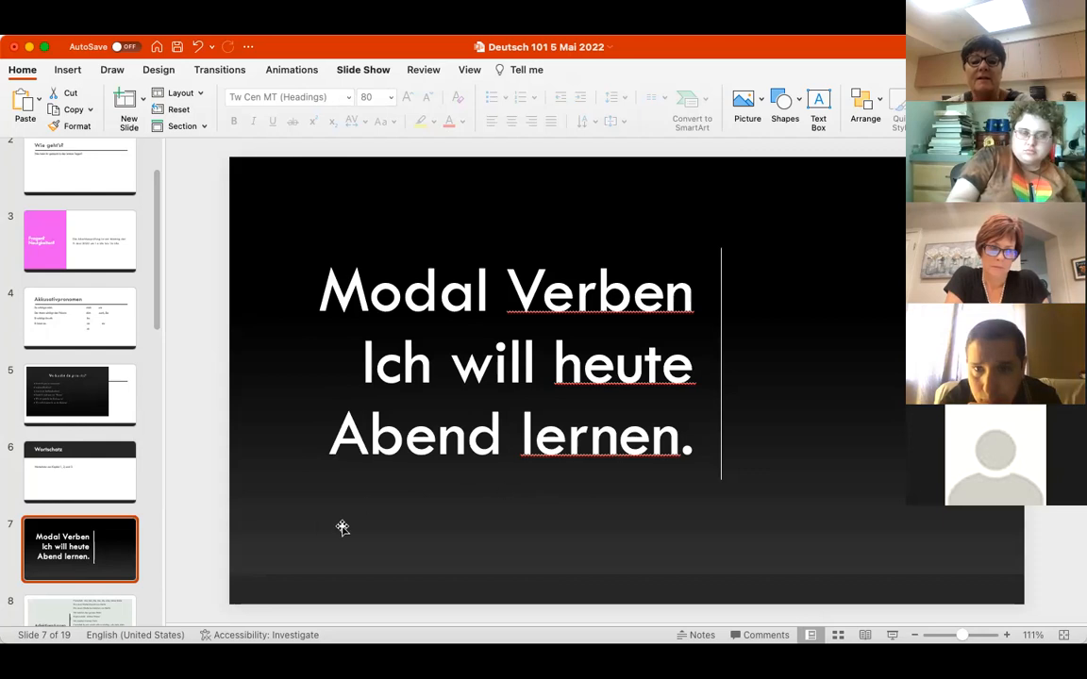
mouse_move(628, 268)
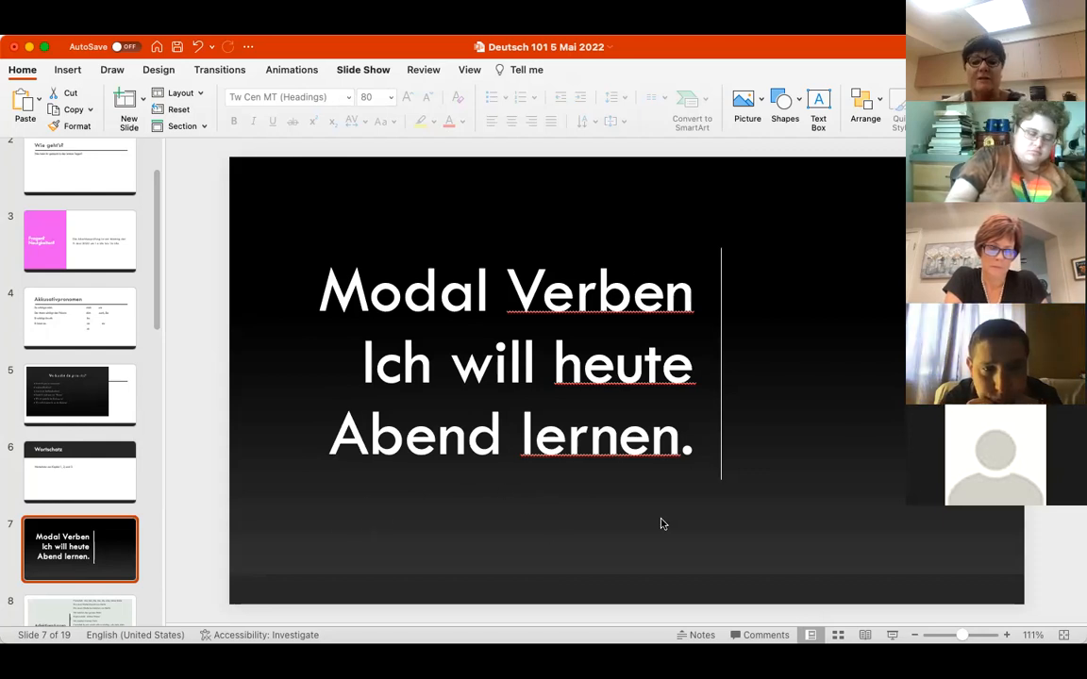
mouse_move(615, 328)
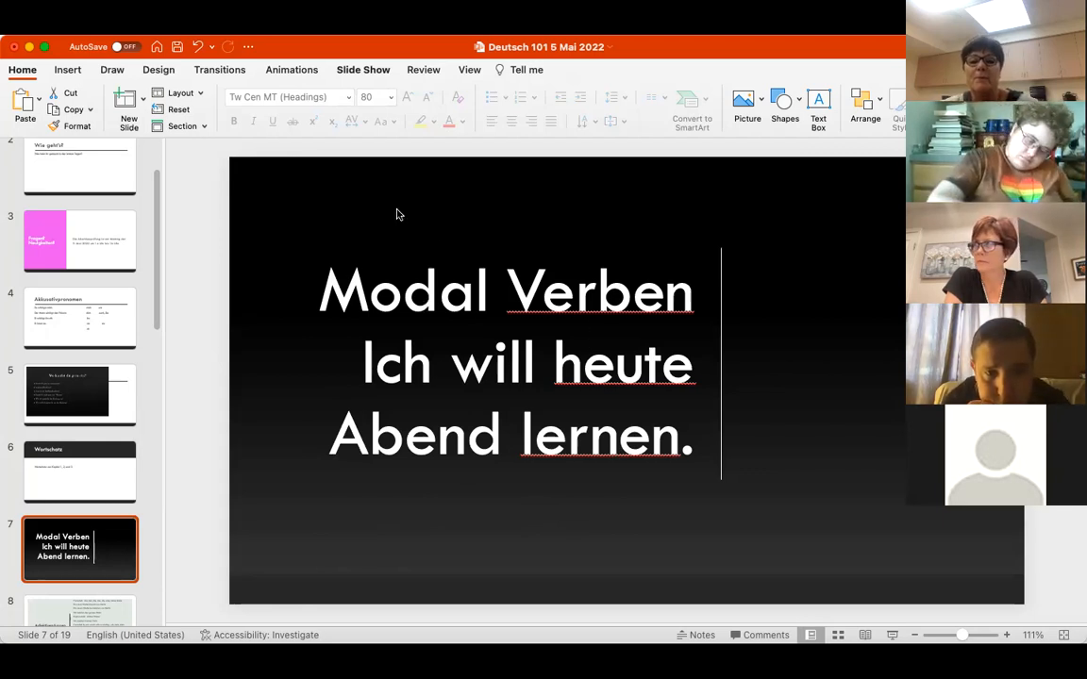
mouse_move(433, 212)
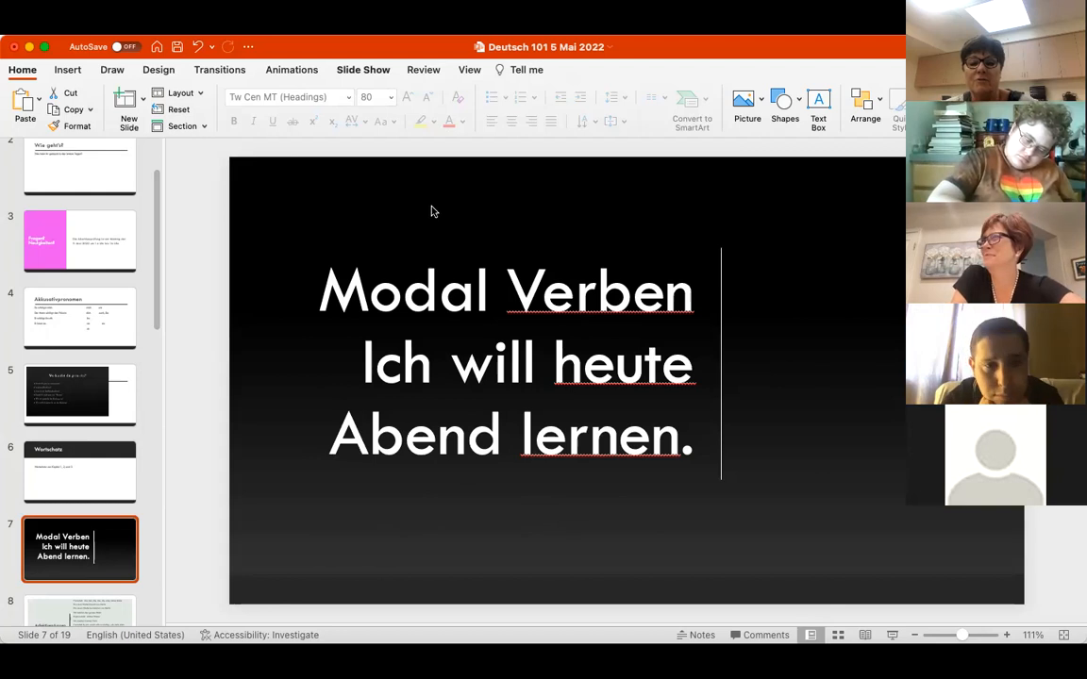
mouse_move(638, 226)
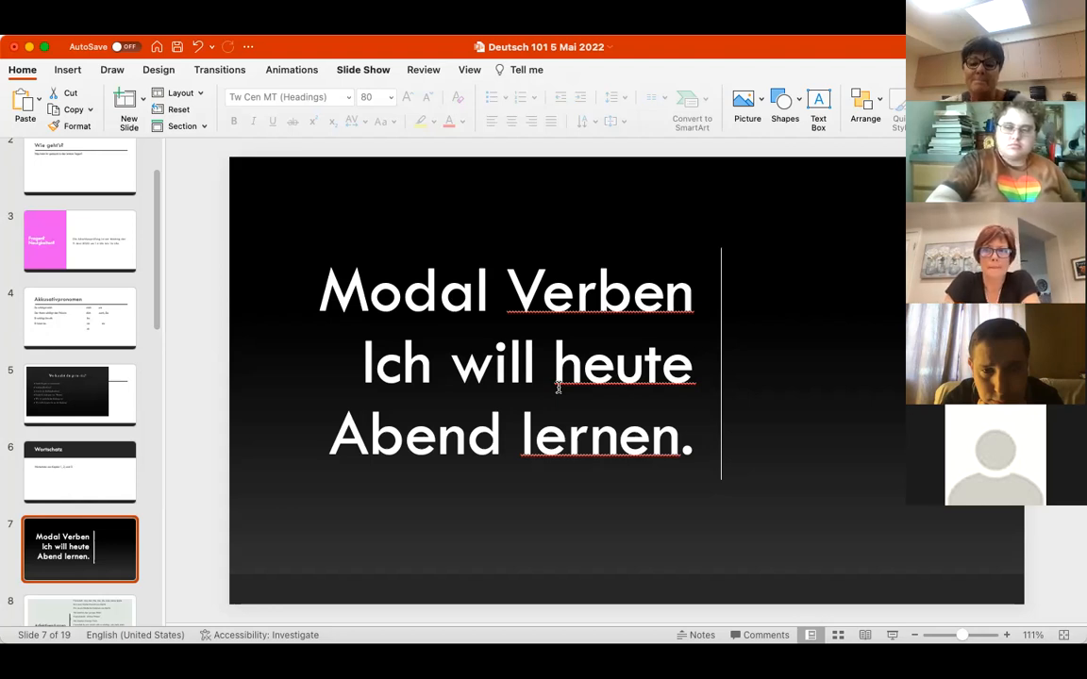
mouse_move(515, 349)
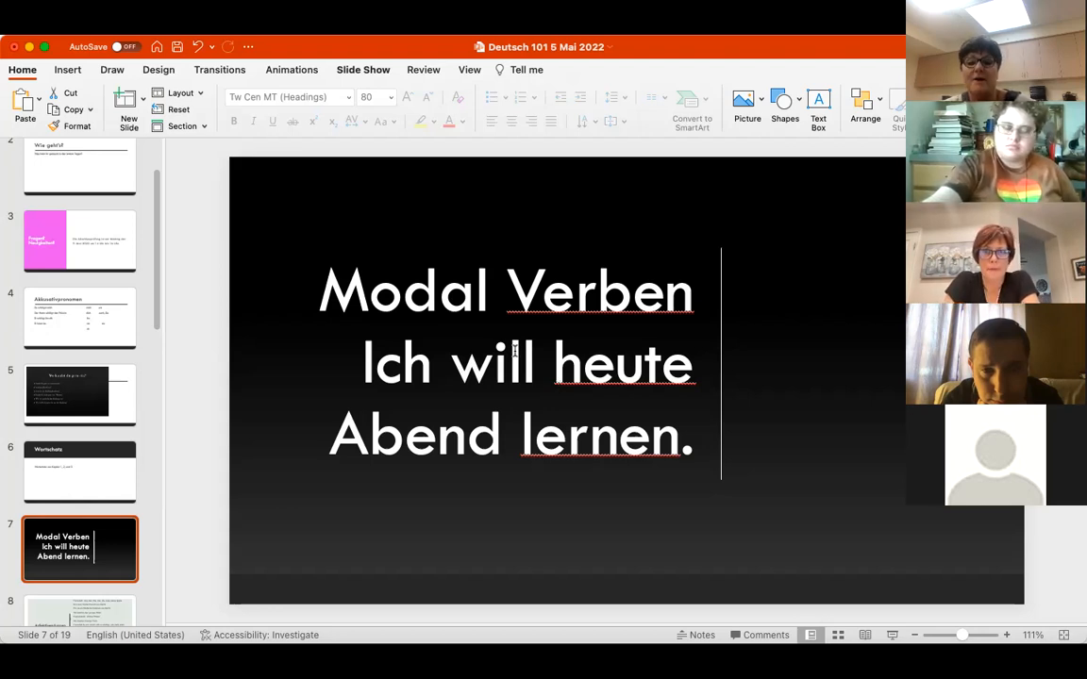
mouse_move(604, 238)
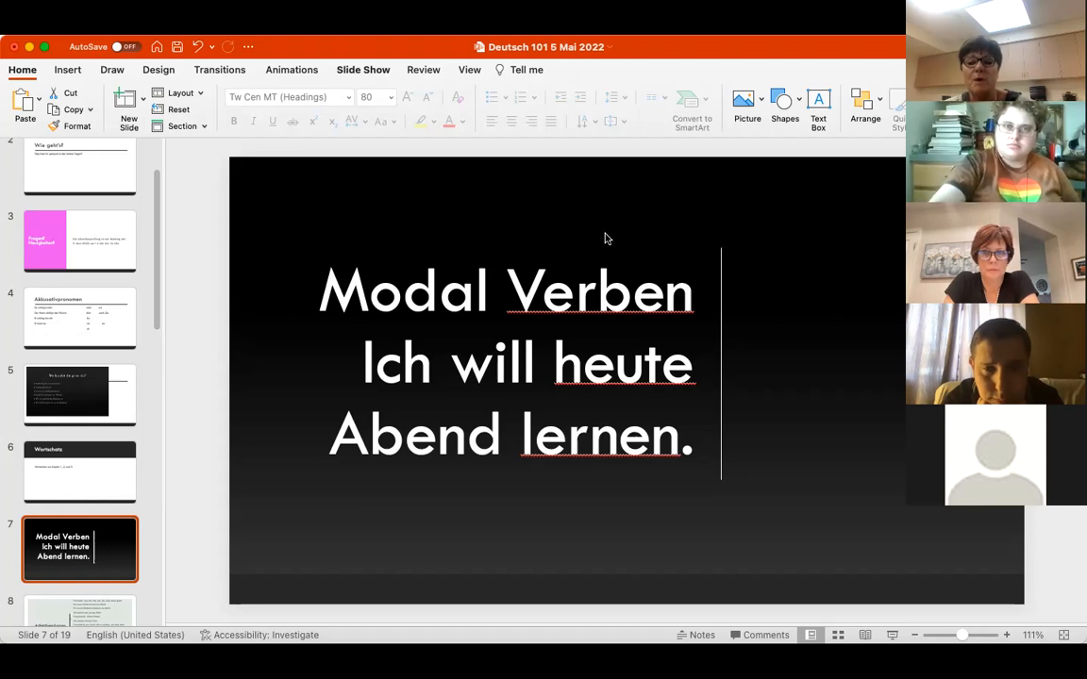
mouse_move(597, 331)
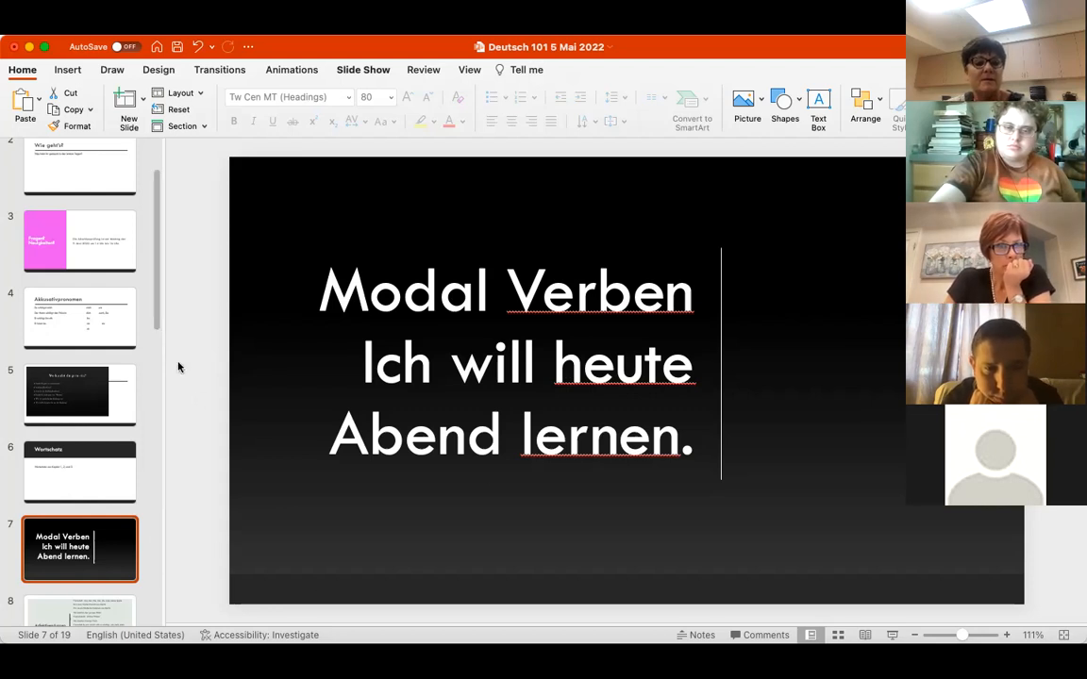
scroll(down, 3)
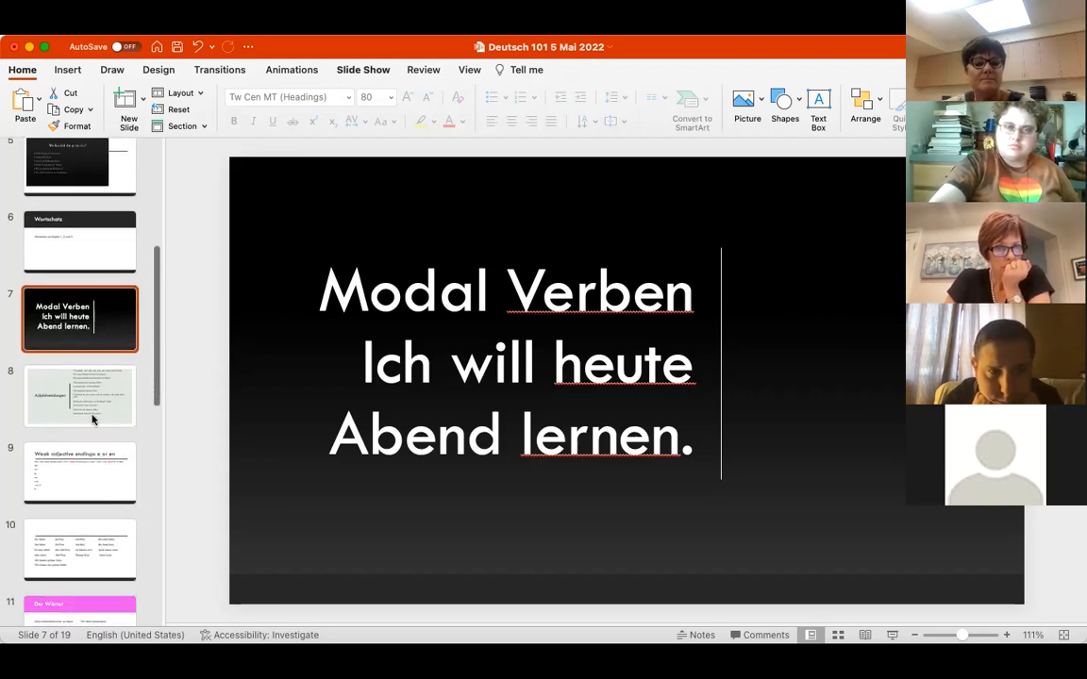
Step: Step through the adjective ending and Der Wörter slides to slide 12
click(80, 396)
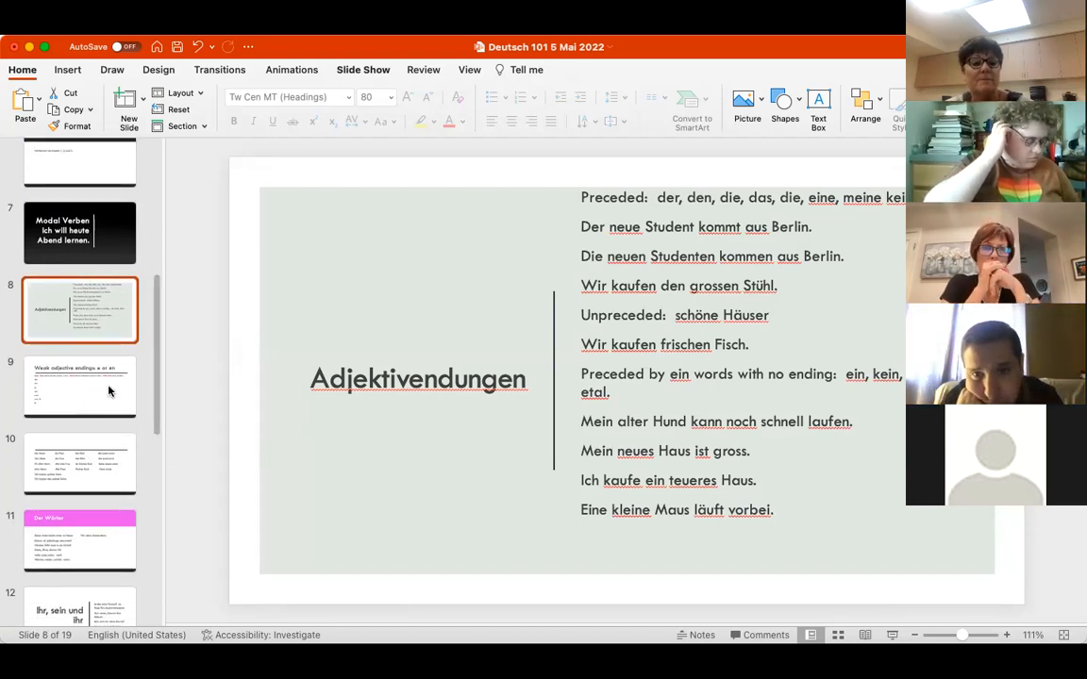
click(80, 386)
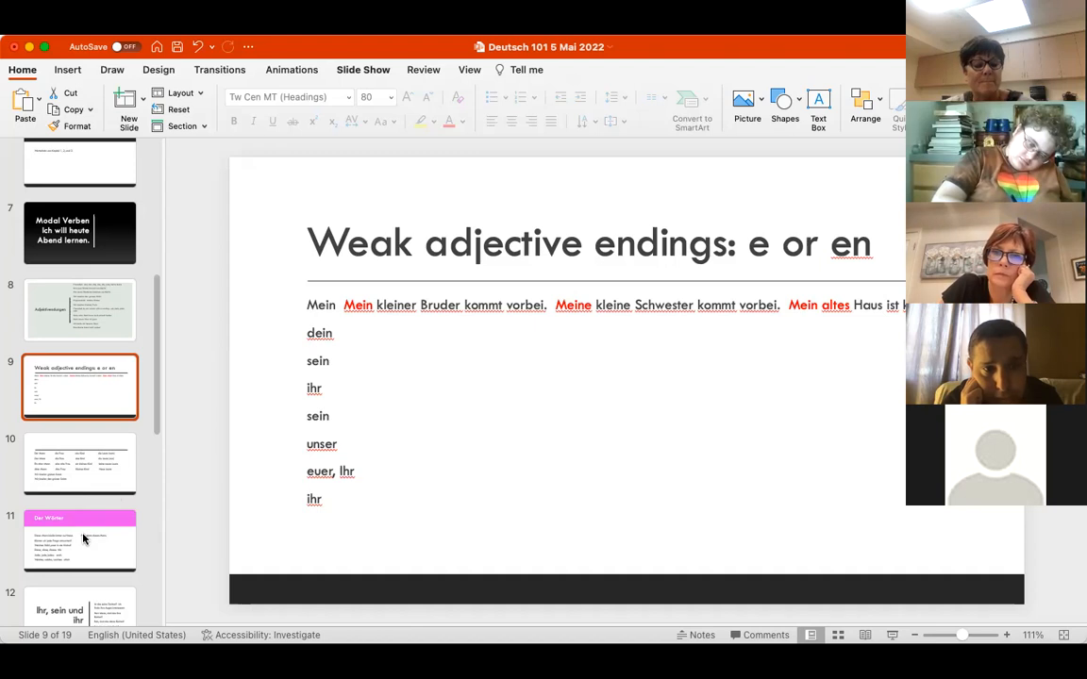
click(80, 541)
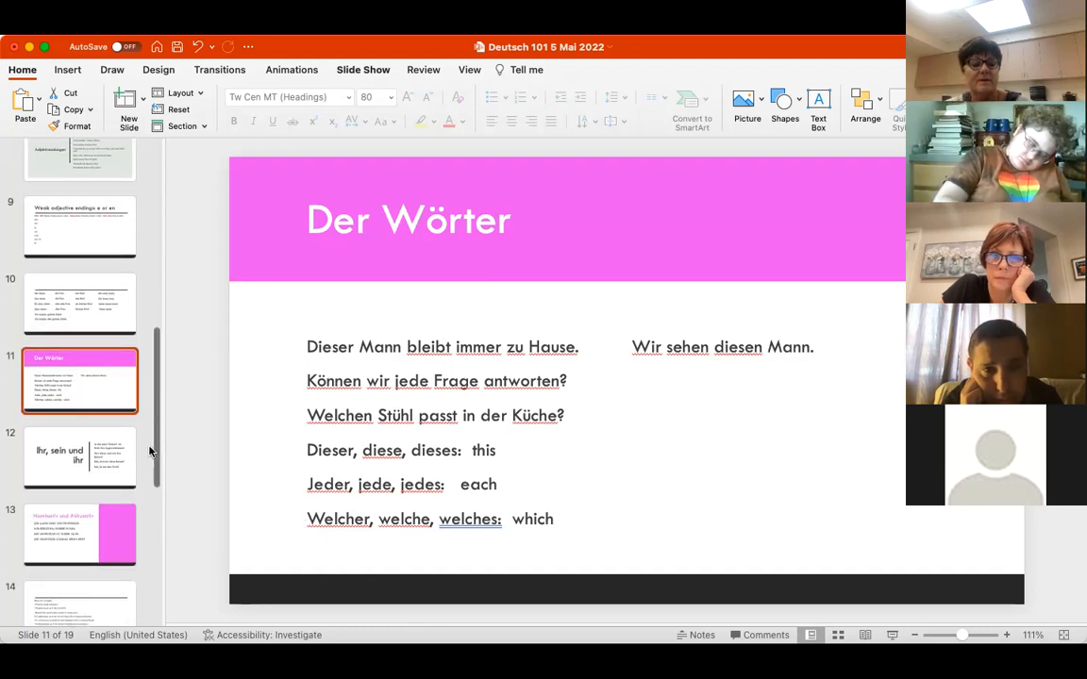
click(81, 458)
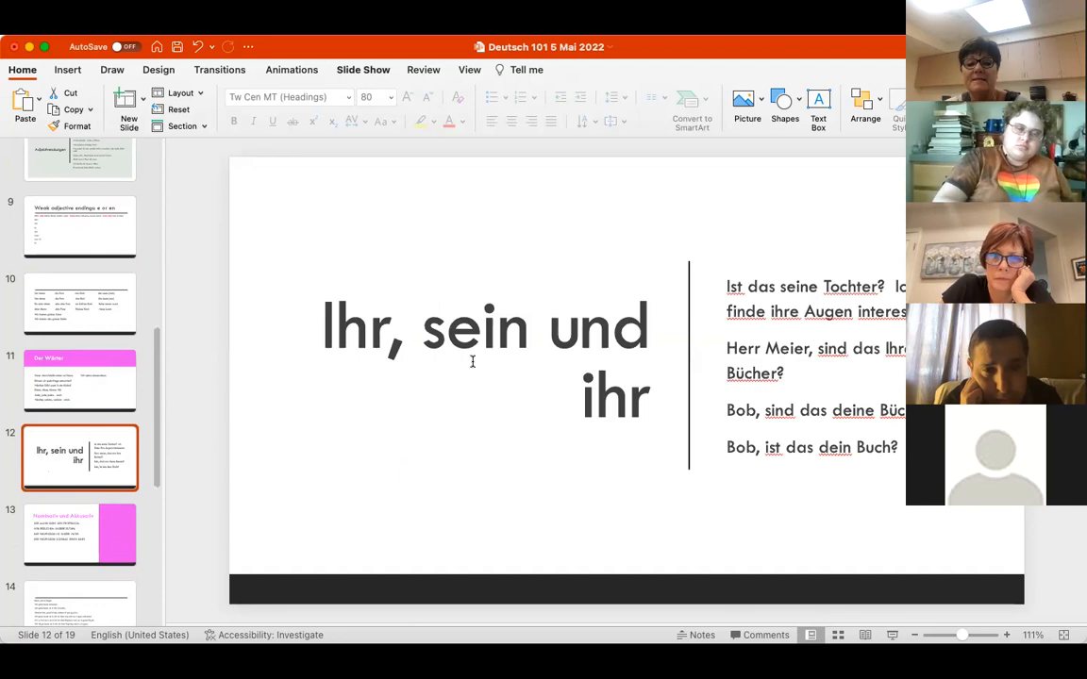
mouse_move(342, 341)
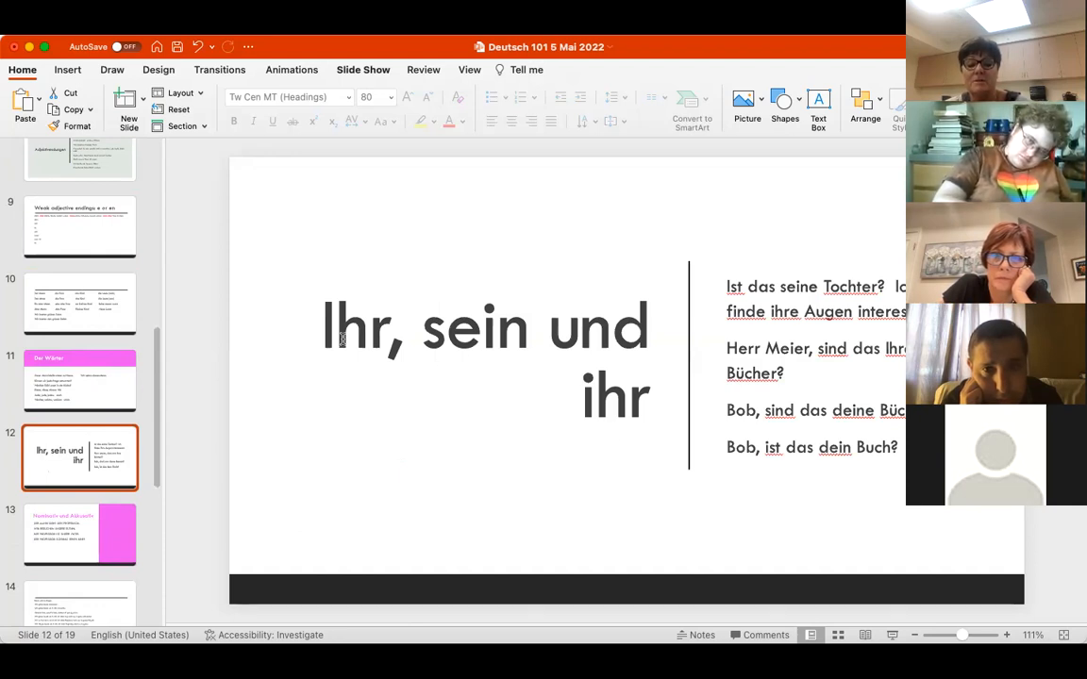
mouse_move(613, 408)
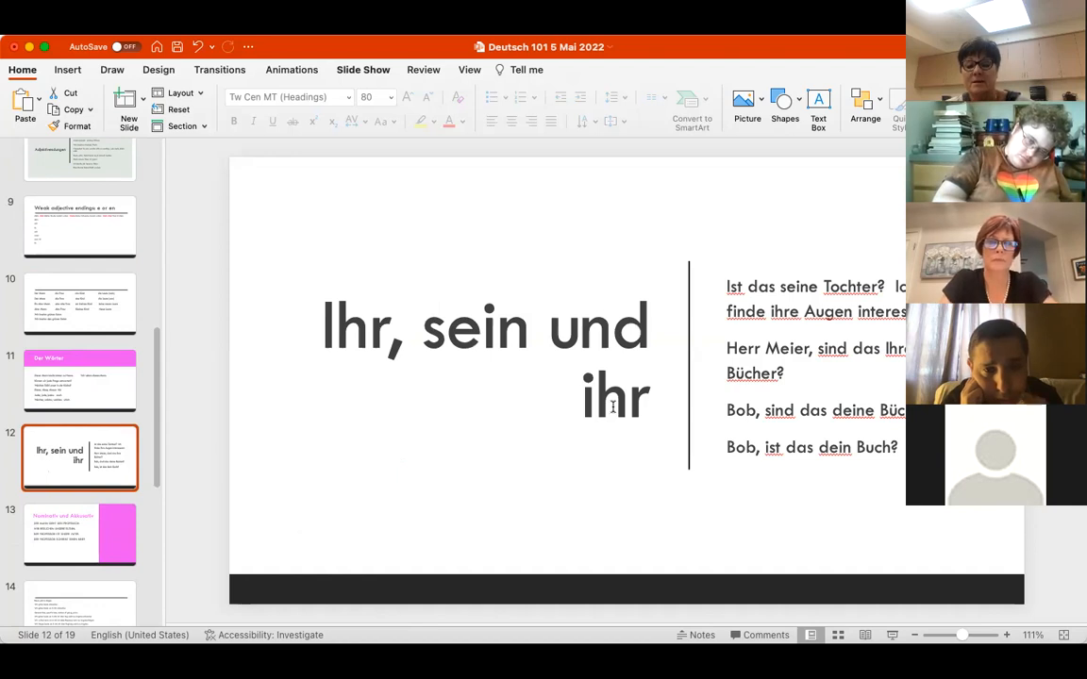
Step: Show slide 13, 'Nominativ und Akkusativ', and scroll down it
click(80, 535)
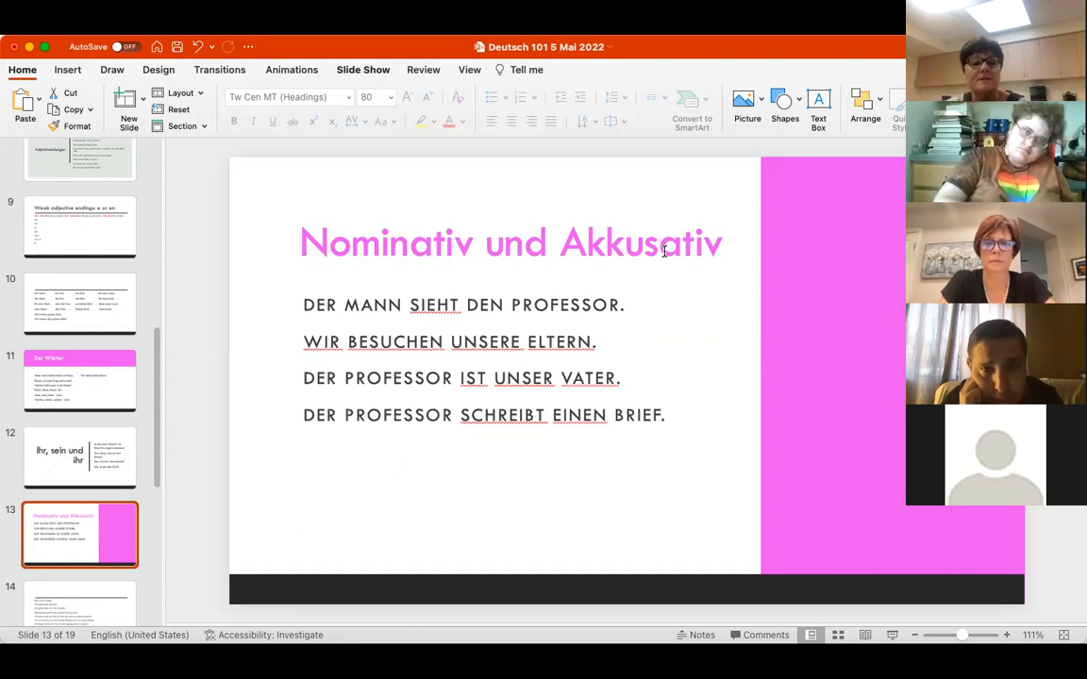
scroll(down, 3)
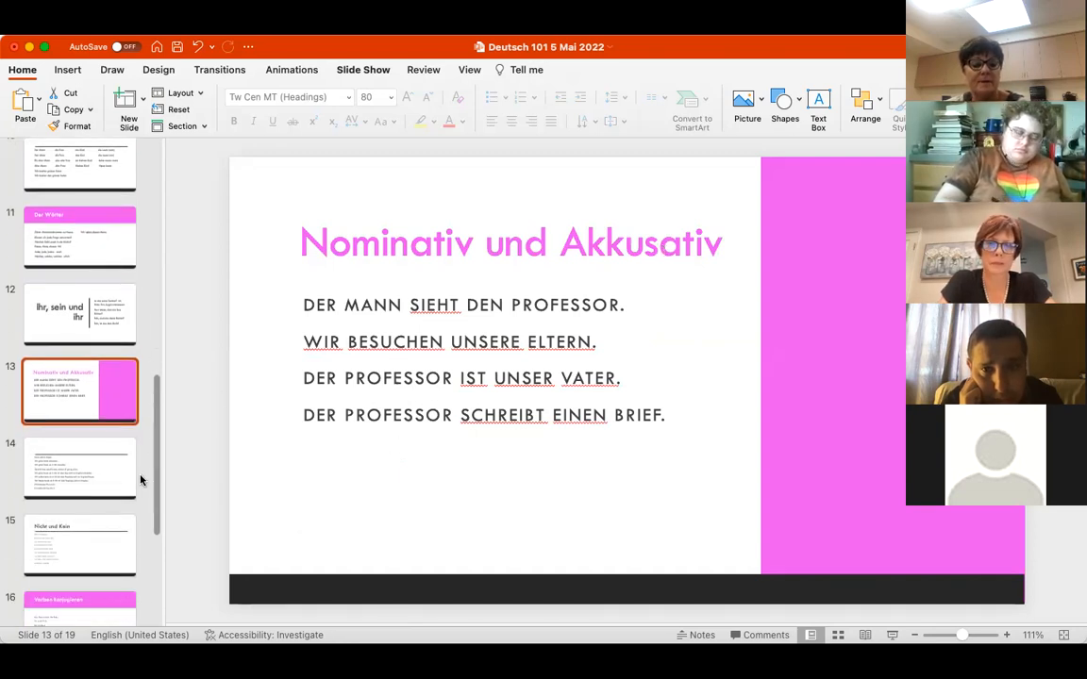
click(80, 469)
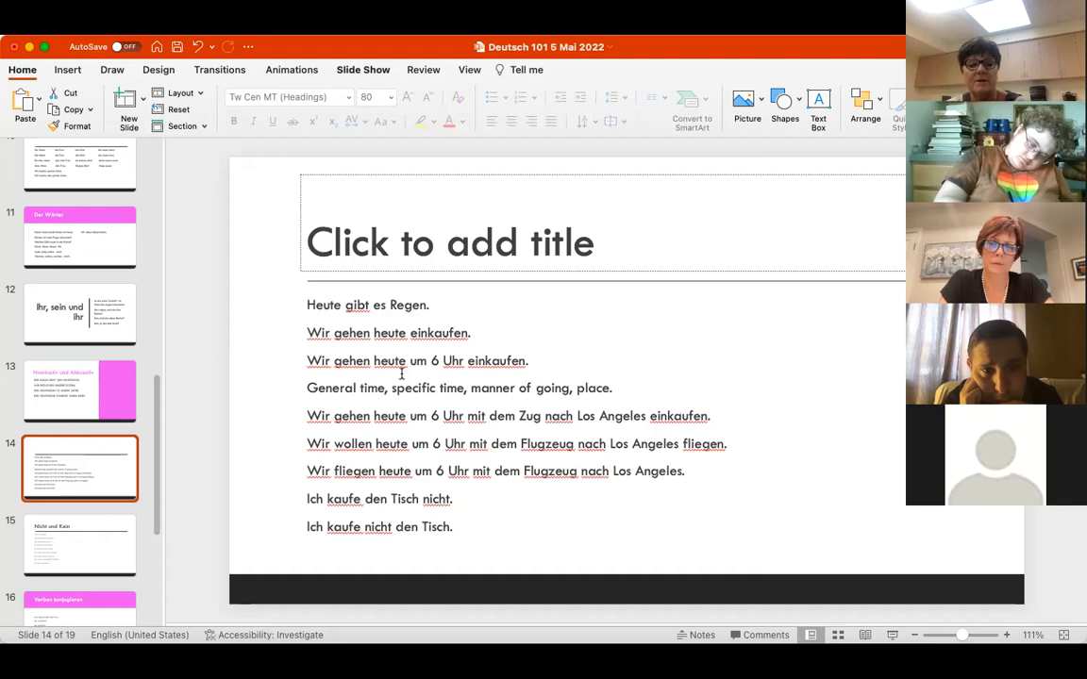
mouse_move(85, 432)
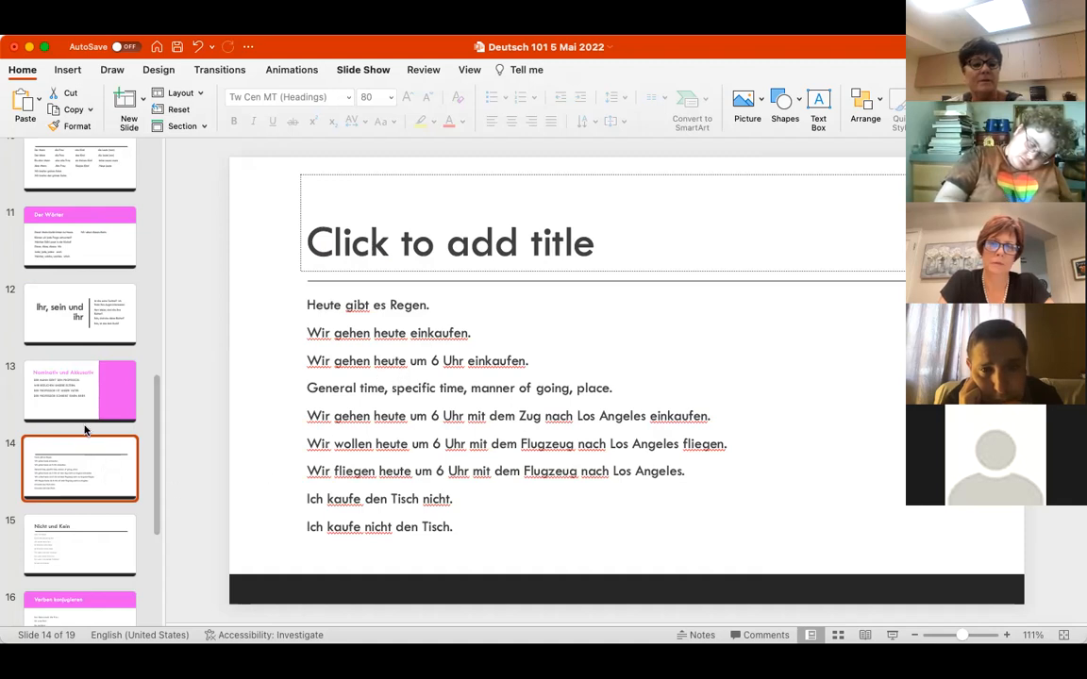
click(79, 391)
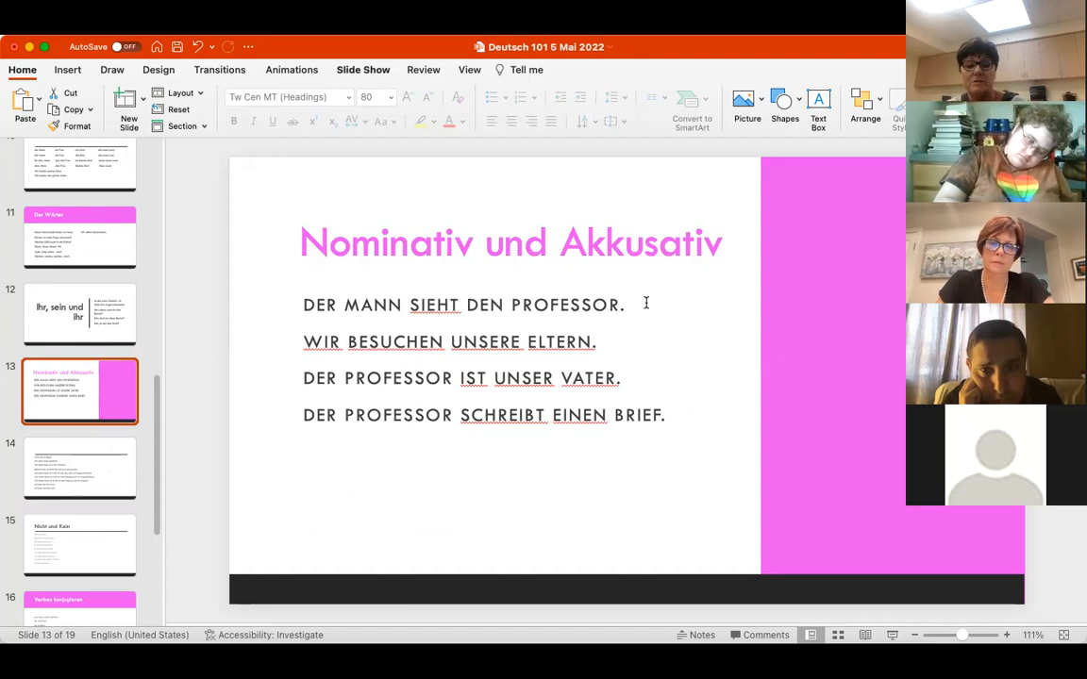
mouse_move(470, 349)
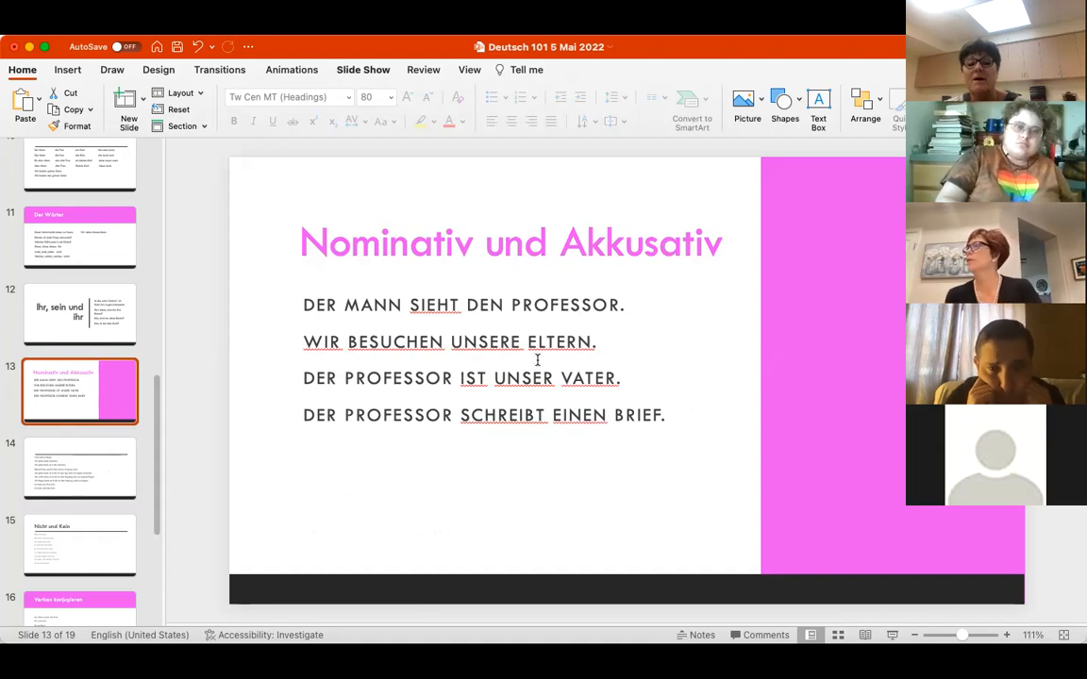
mouse_move(373, 382)
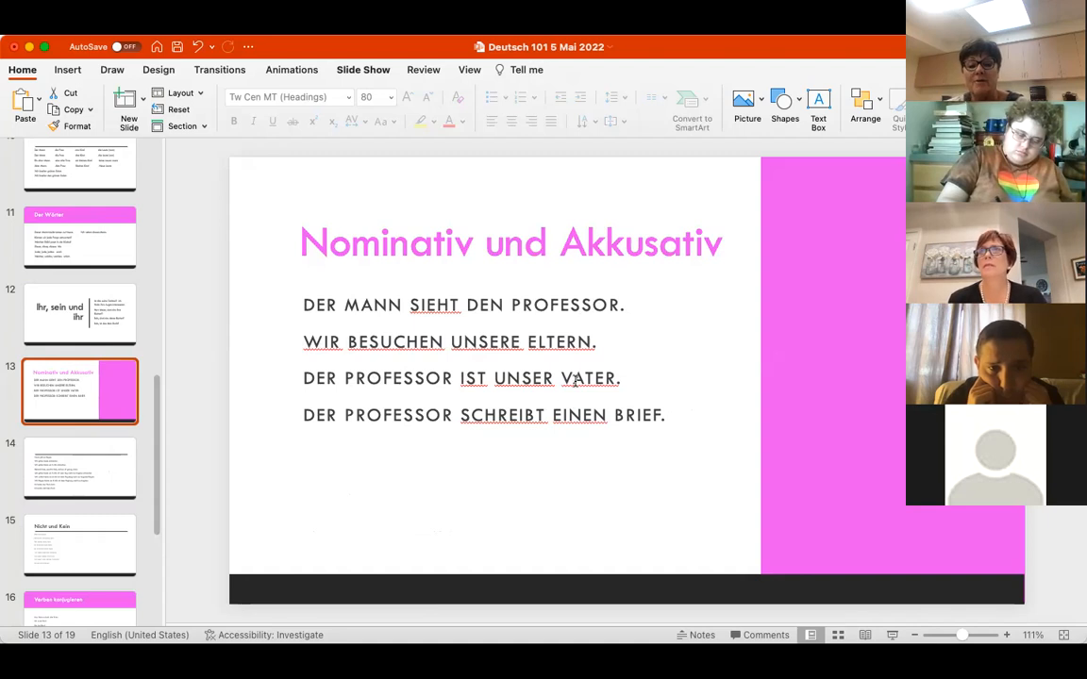
mouse_move(505, 394)
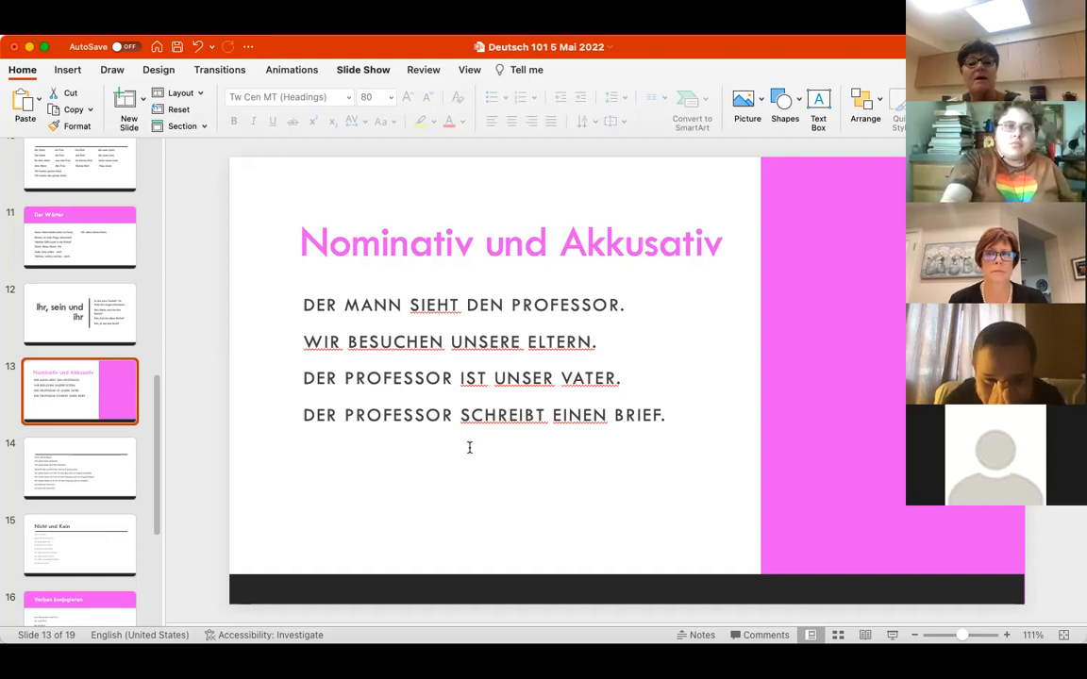
mouse_move(656, 430)
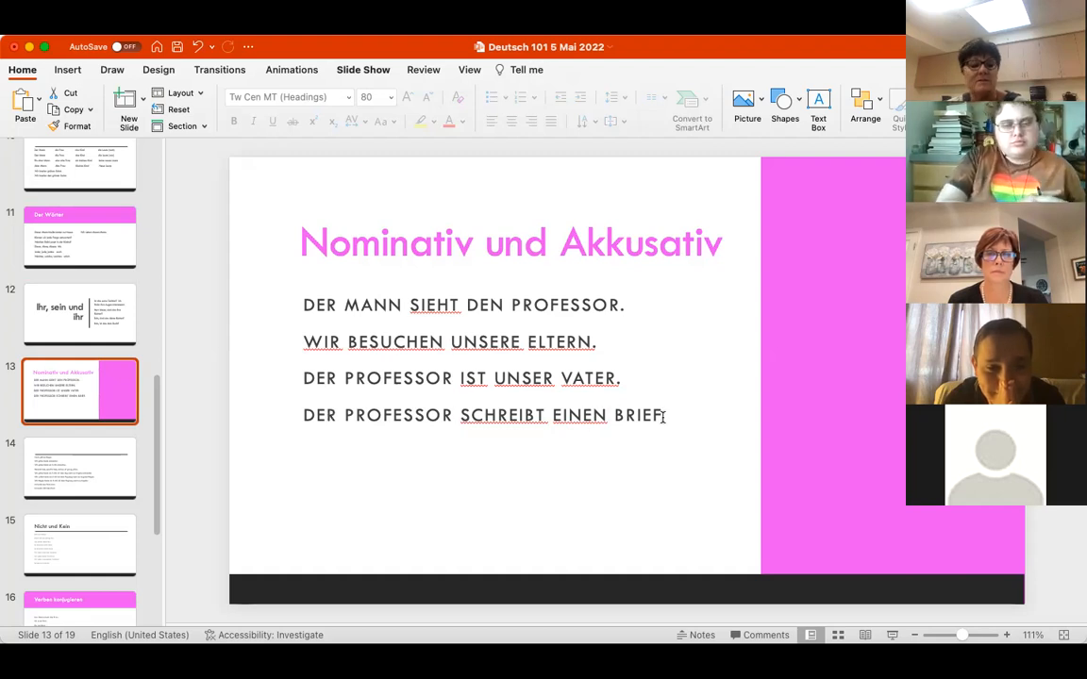
scroll(down, 3)
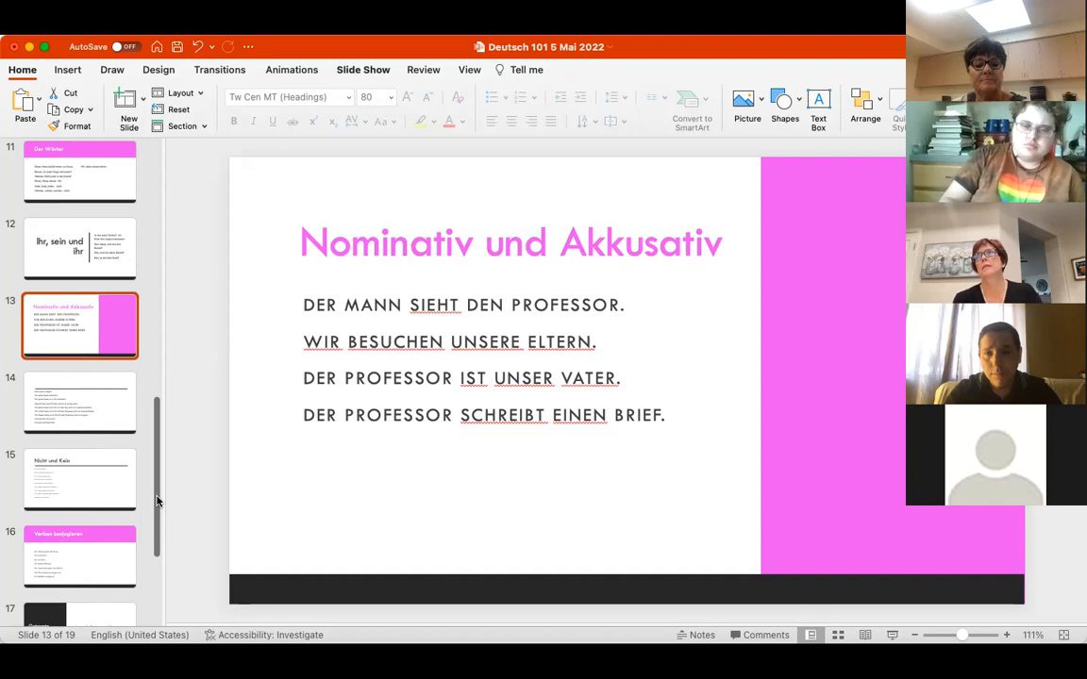
mouse_move(142, 493)
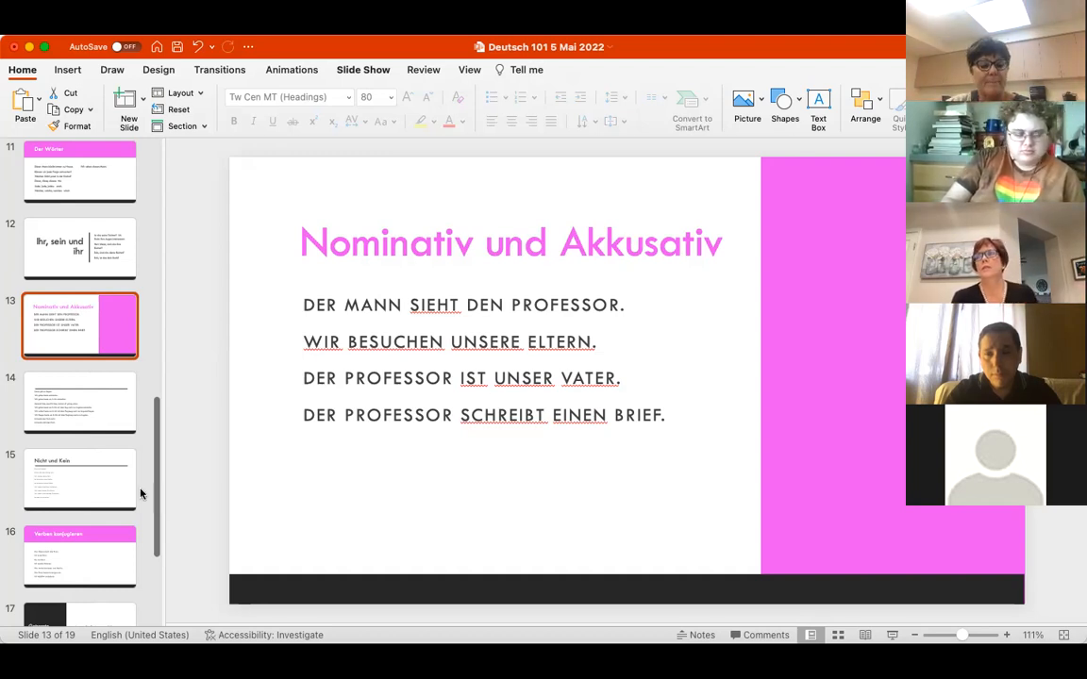
scroll(down, 3)
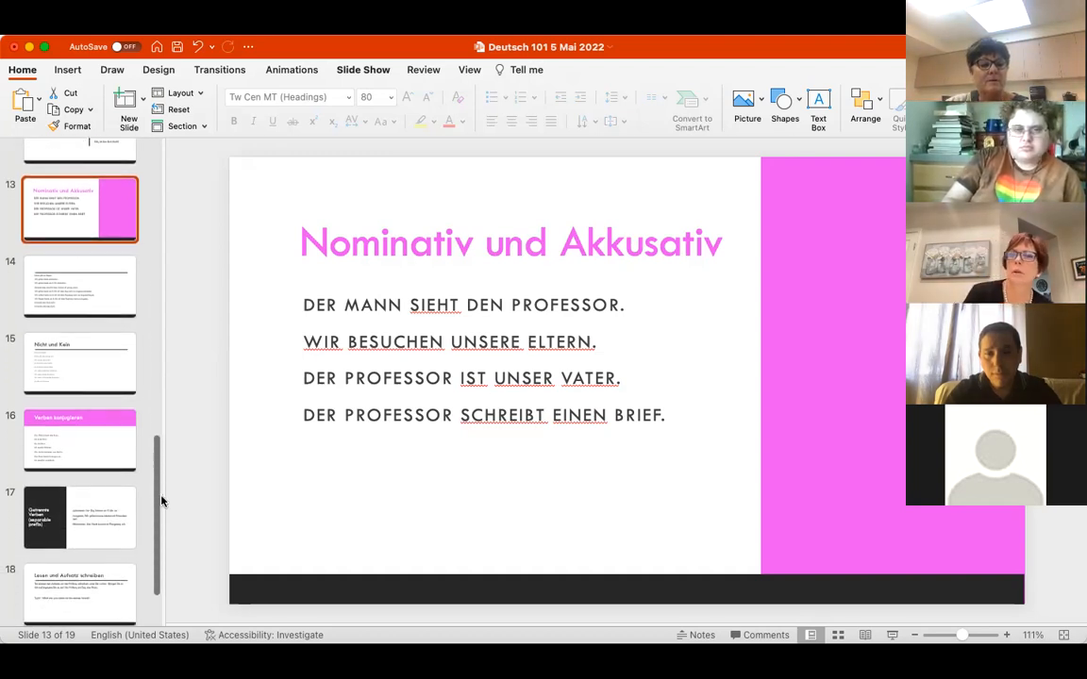
Step: View slide 16, Verben konjugieren, then slide 17, Getrennte Verben
click(80, 431)
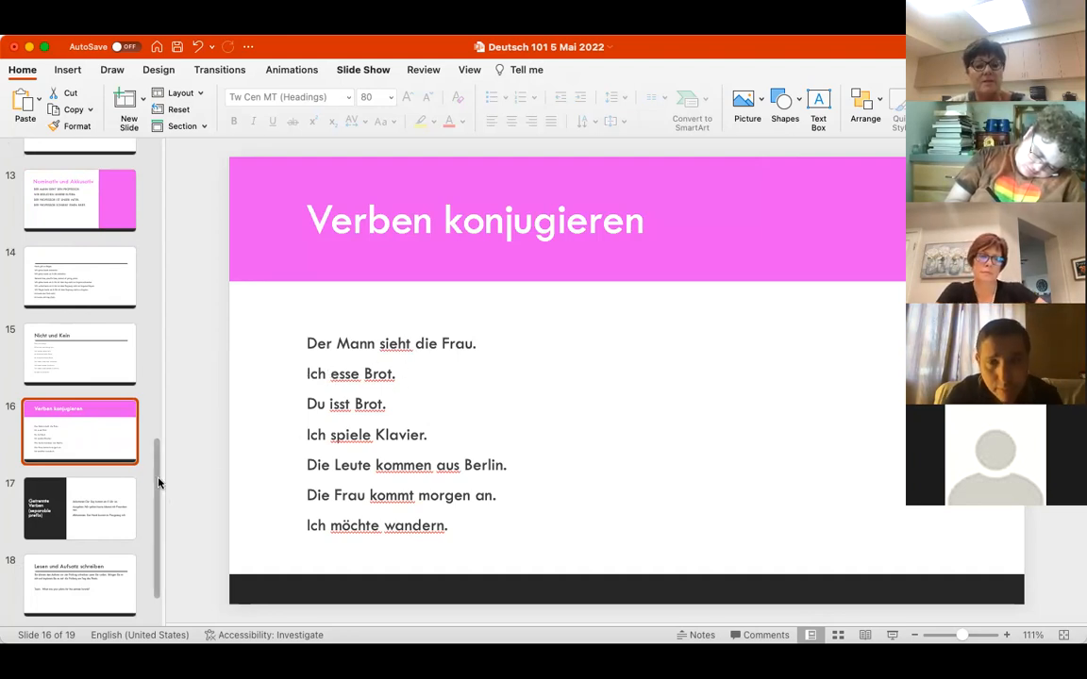
click(80, 508)
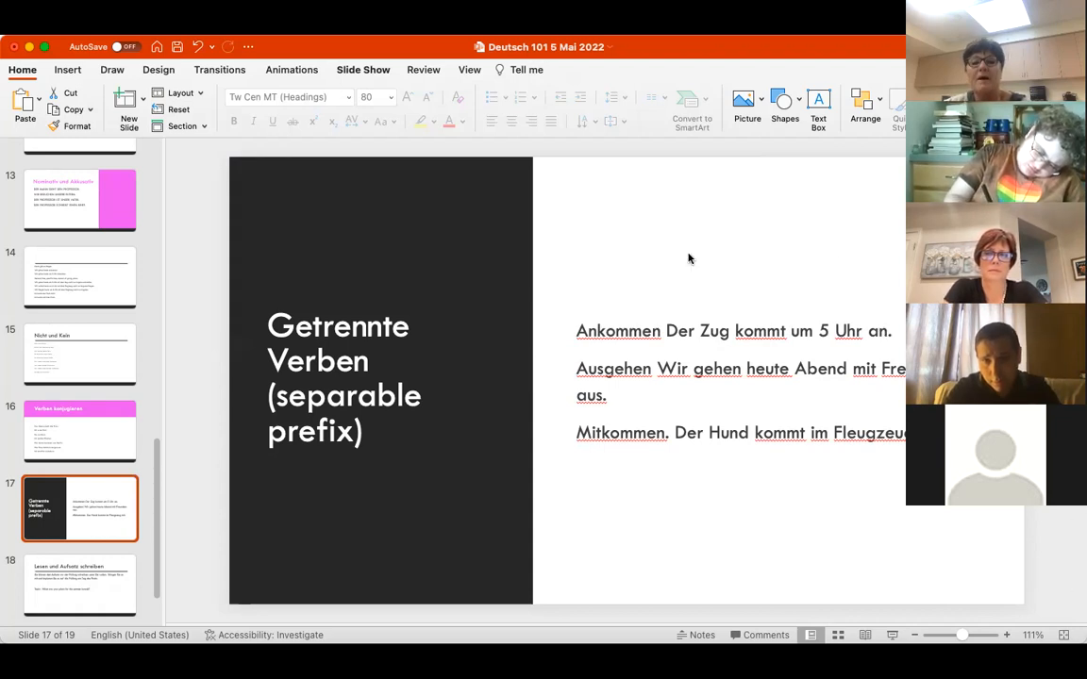
mouse_move(636, 90)
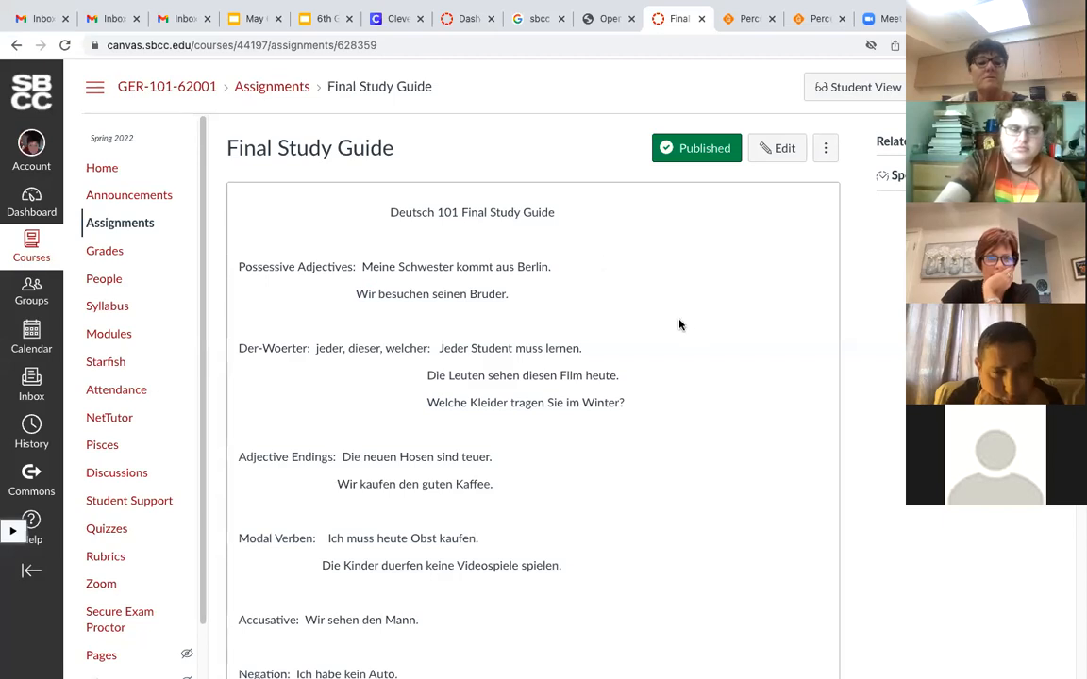
mouse_move(678, 335)
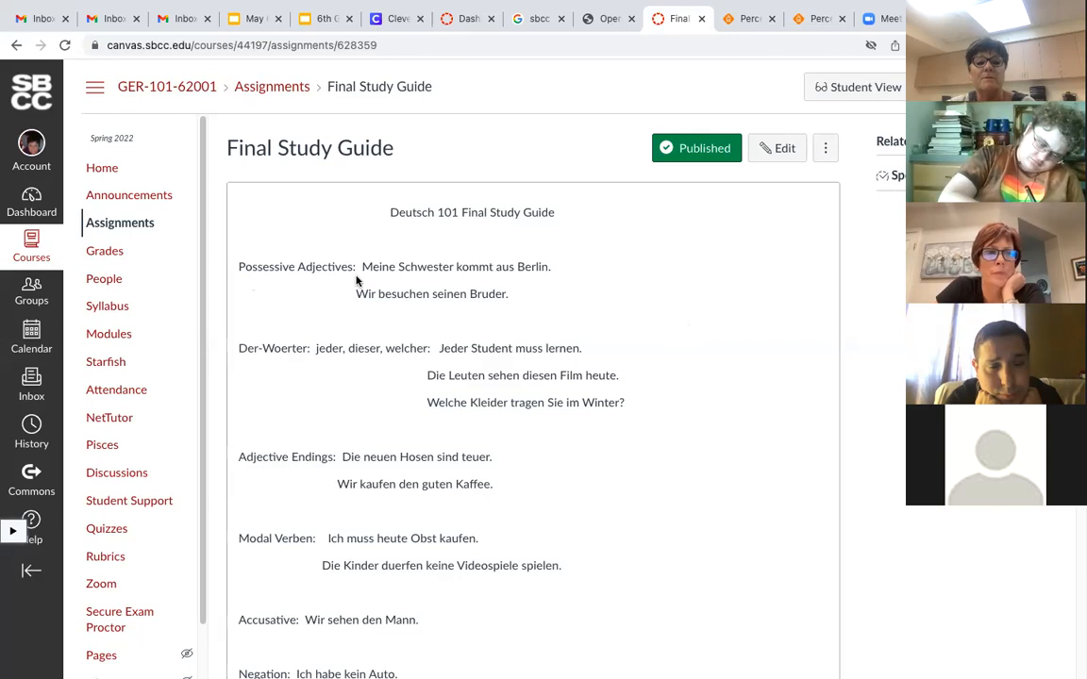
mouse_move(393, 278)
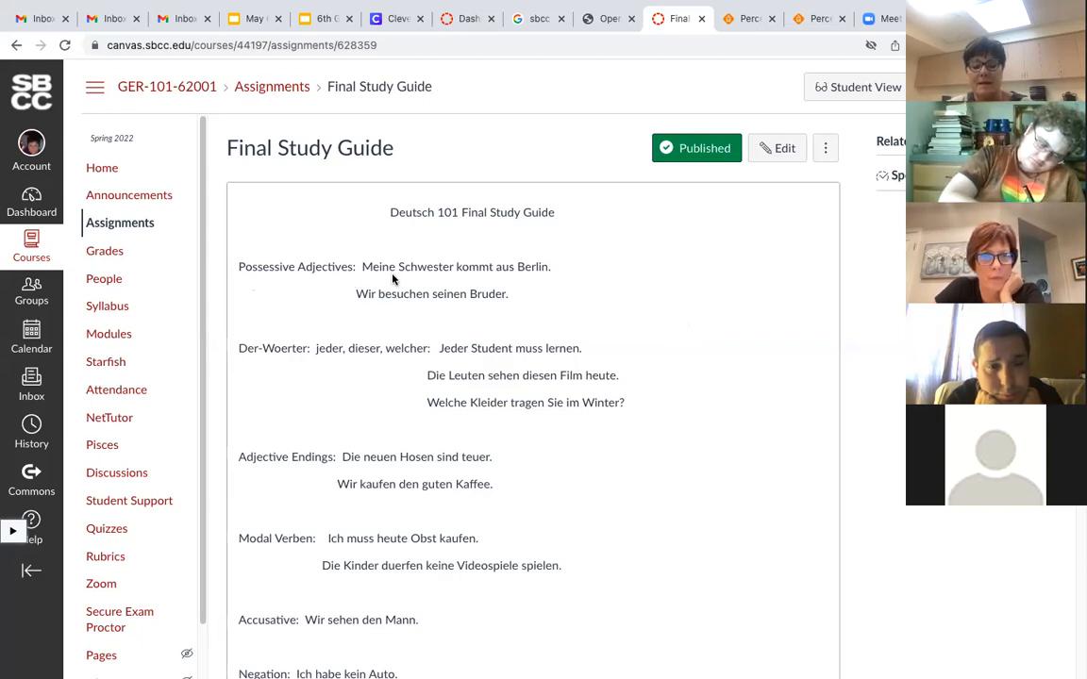
mouse_move(489, 284)
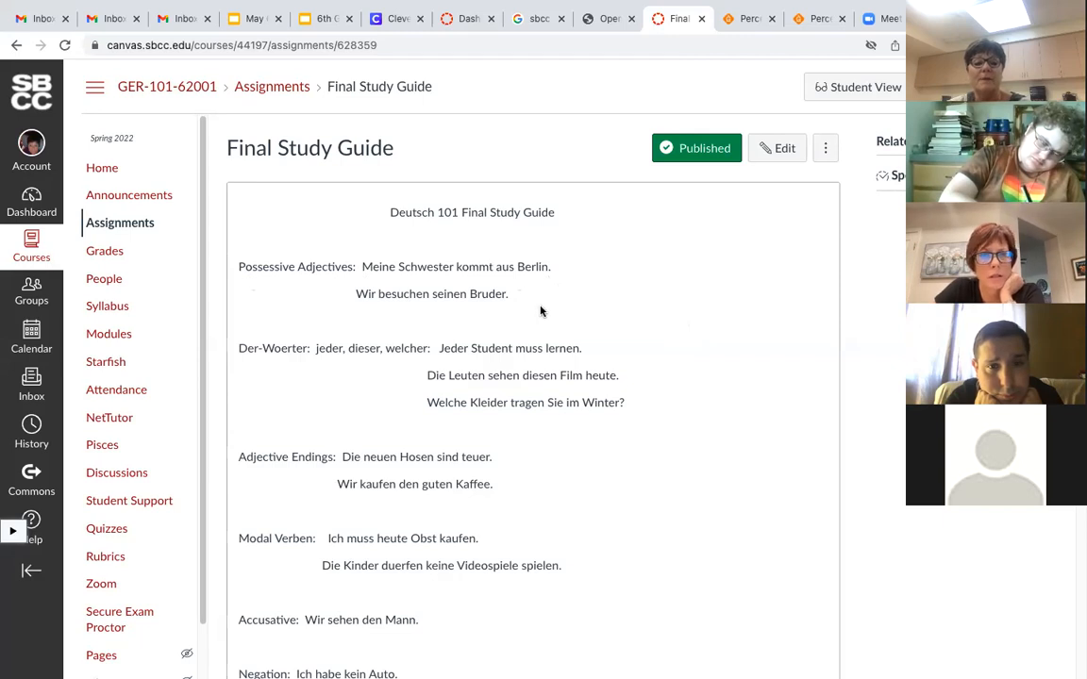
mouse_move(463, 309)
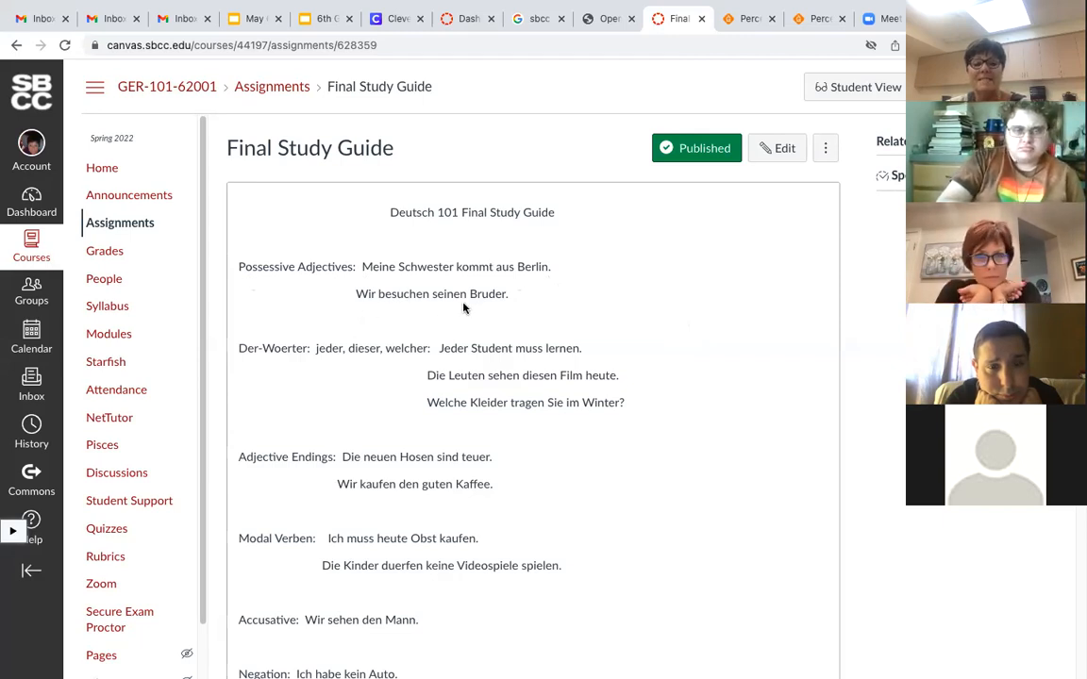
mouse_move(486, 297)
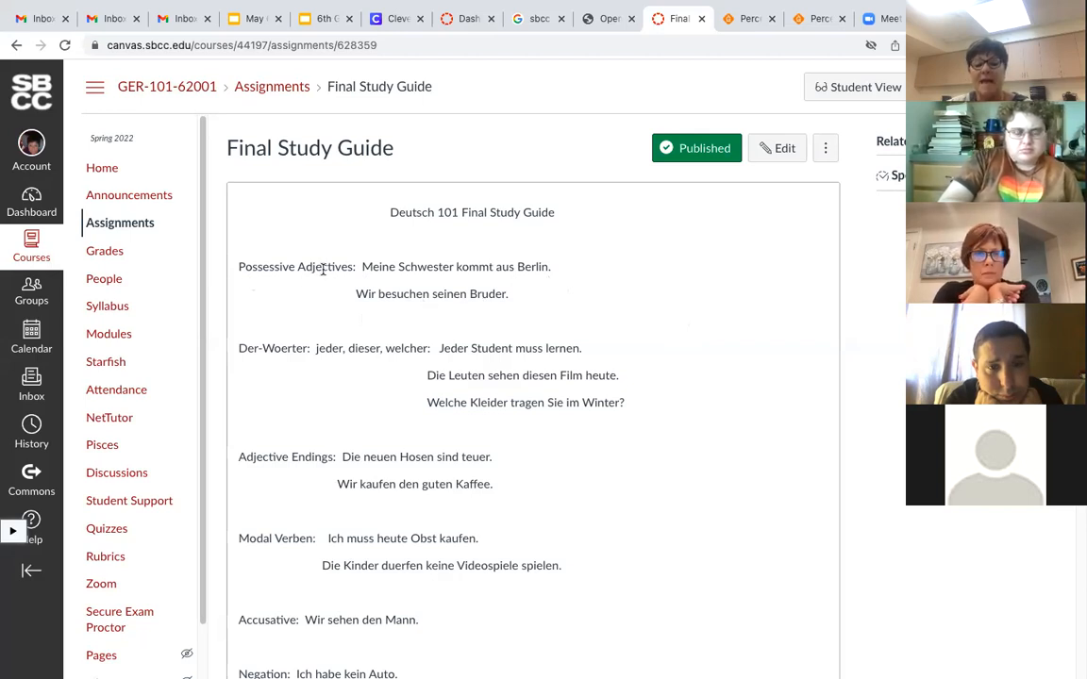
mouse_move(522, 306)
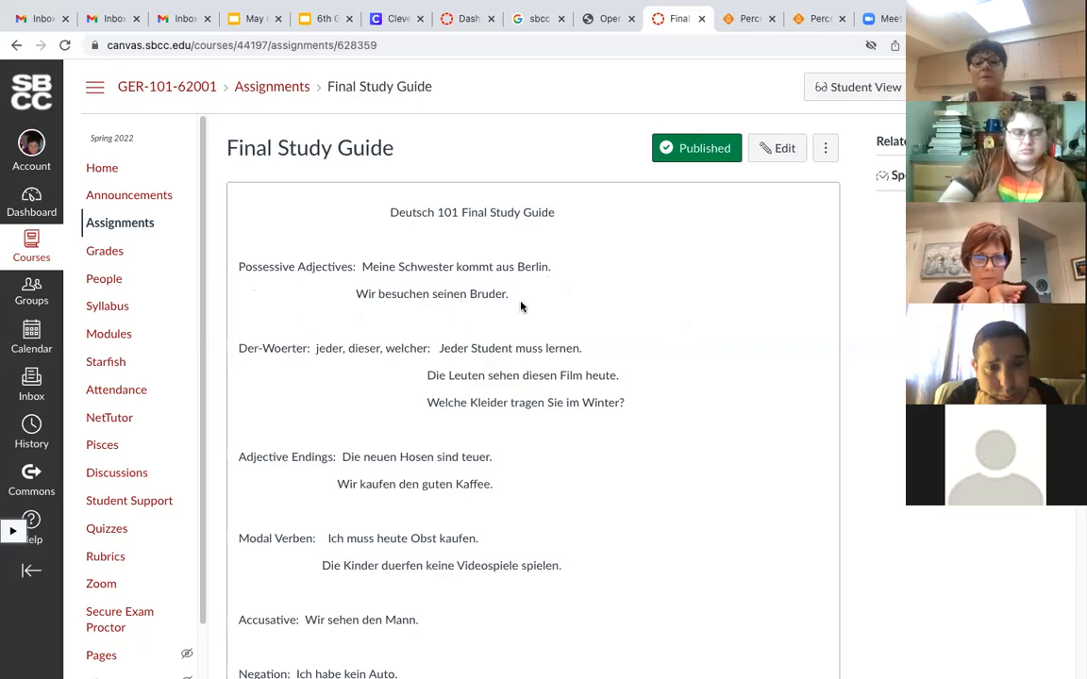
mouse_move(723, 317)
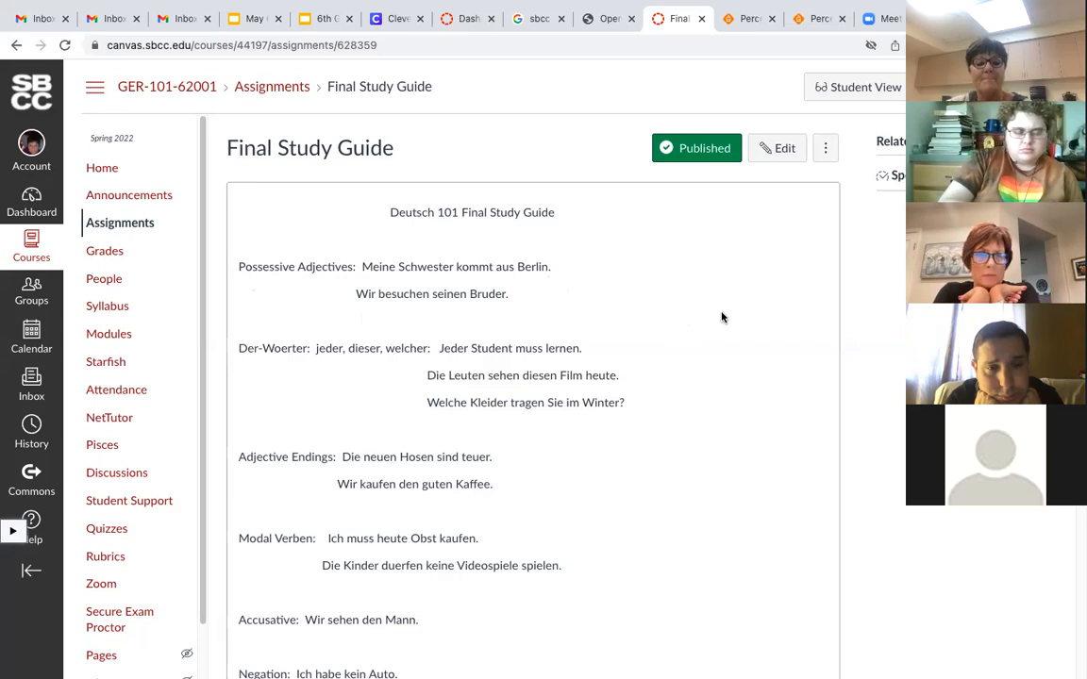
scroll(down, 3)
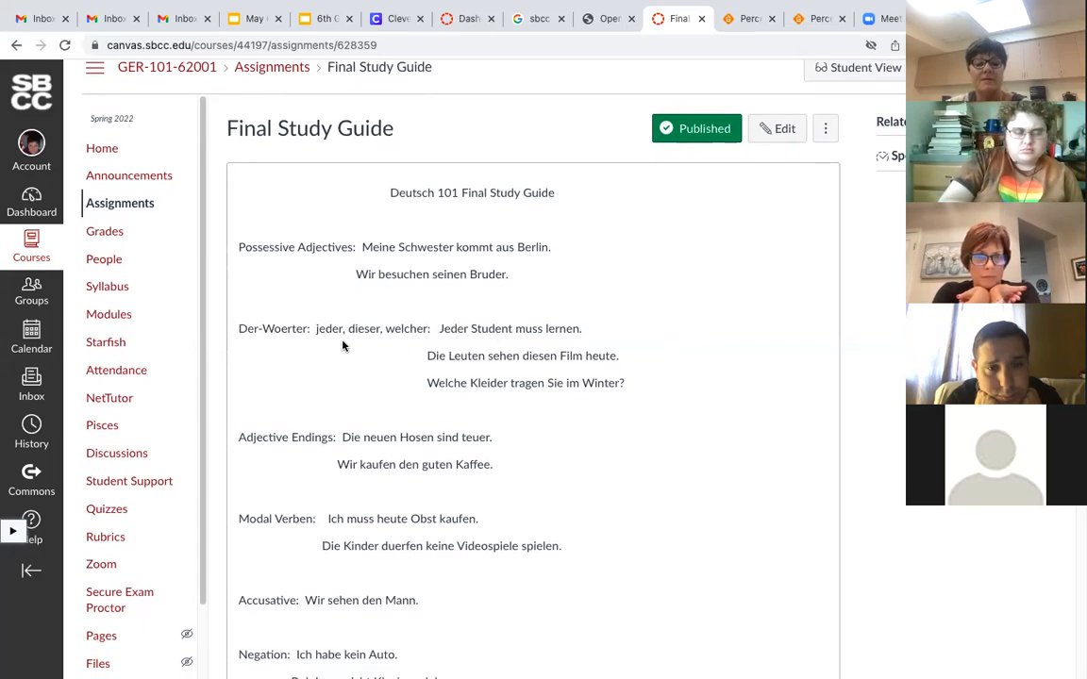
mouse_move(538, 346)
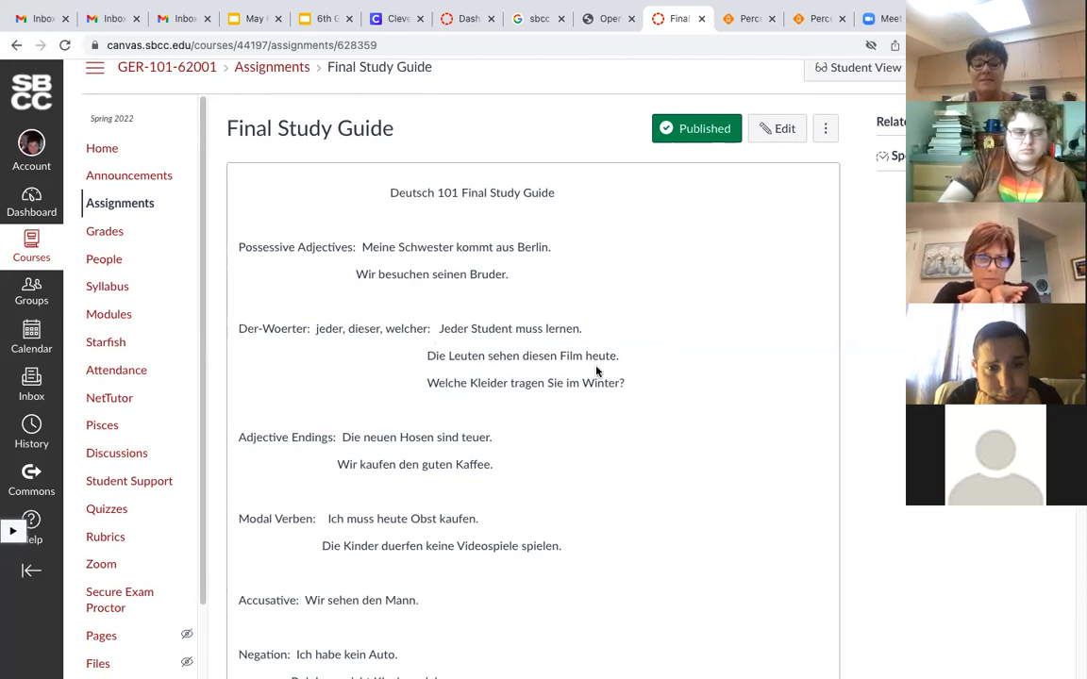
mouse_move(447, 400)
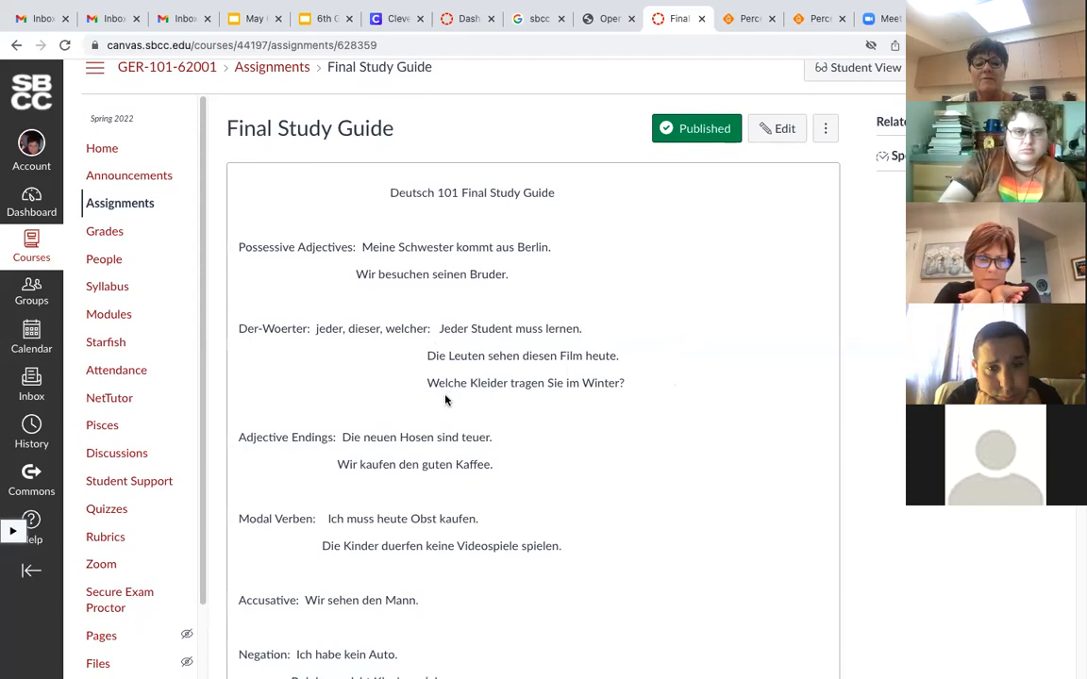
mouse_move(724, 384)
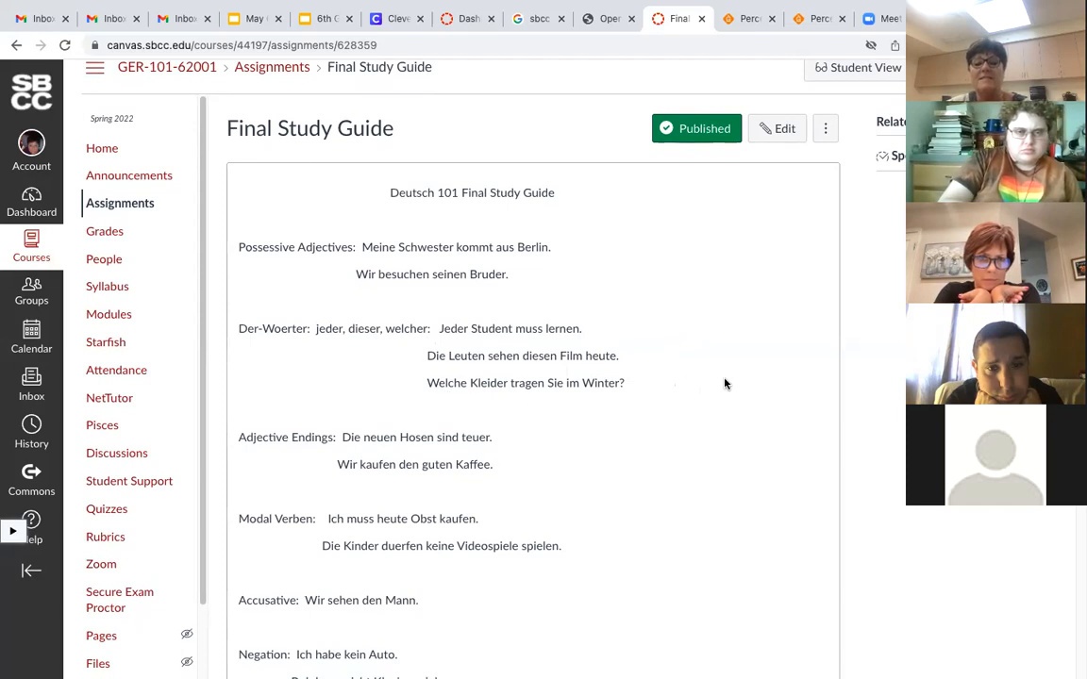
scroll(down, 3)
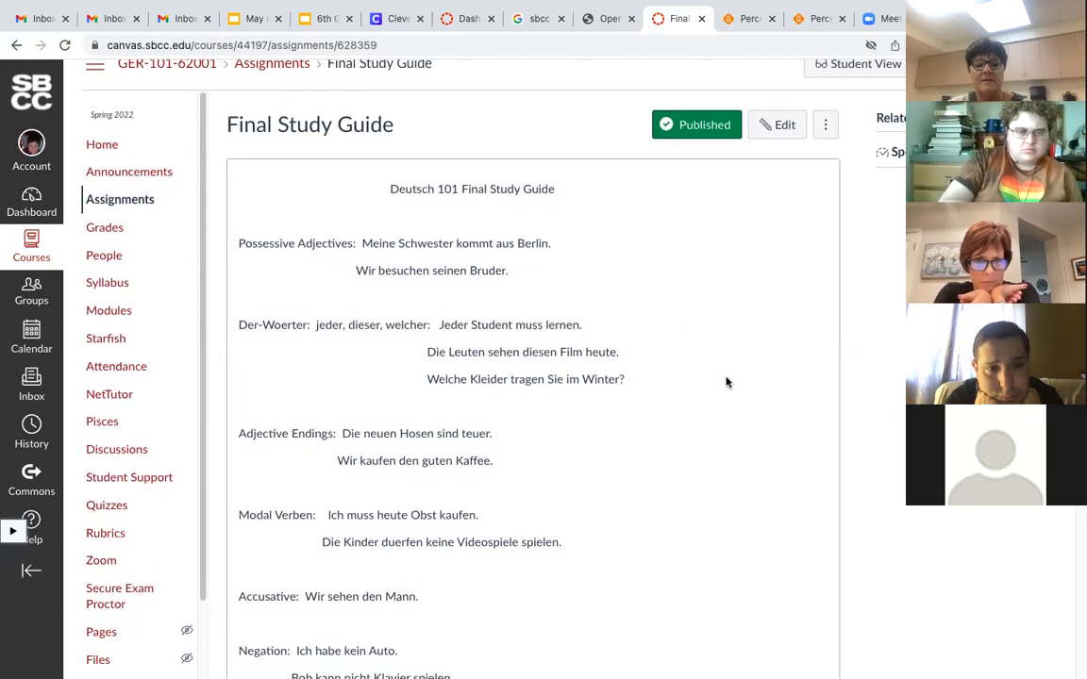
scroll(down, 3)
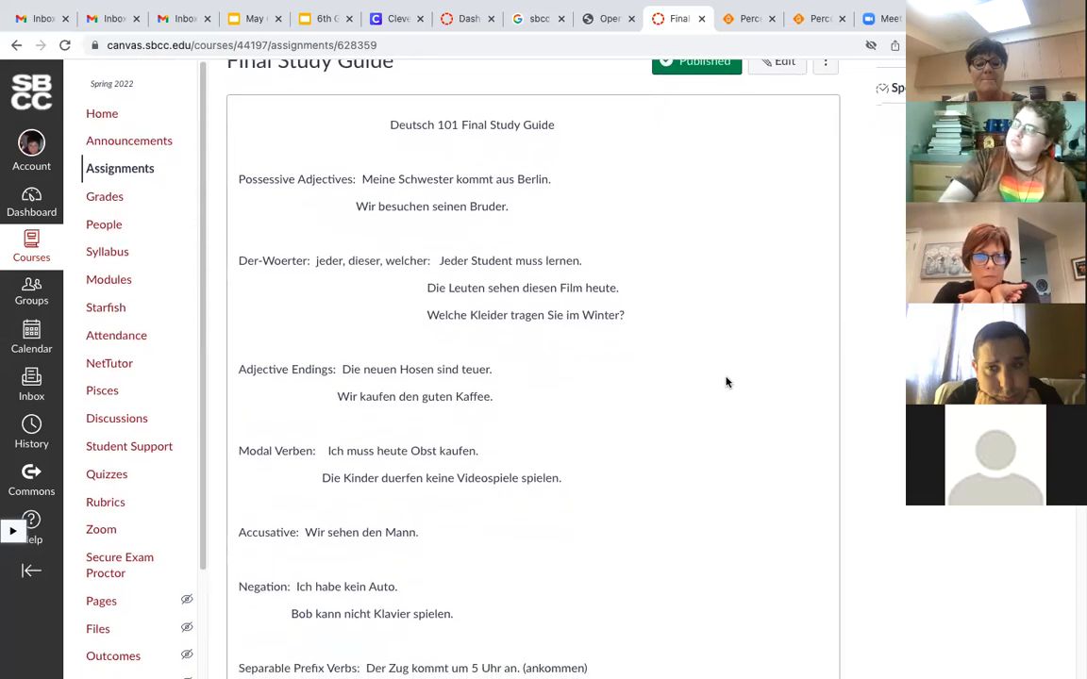
scroll(down, 3)
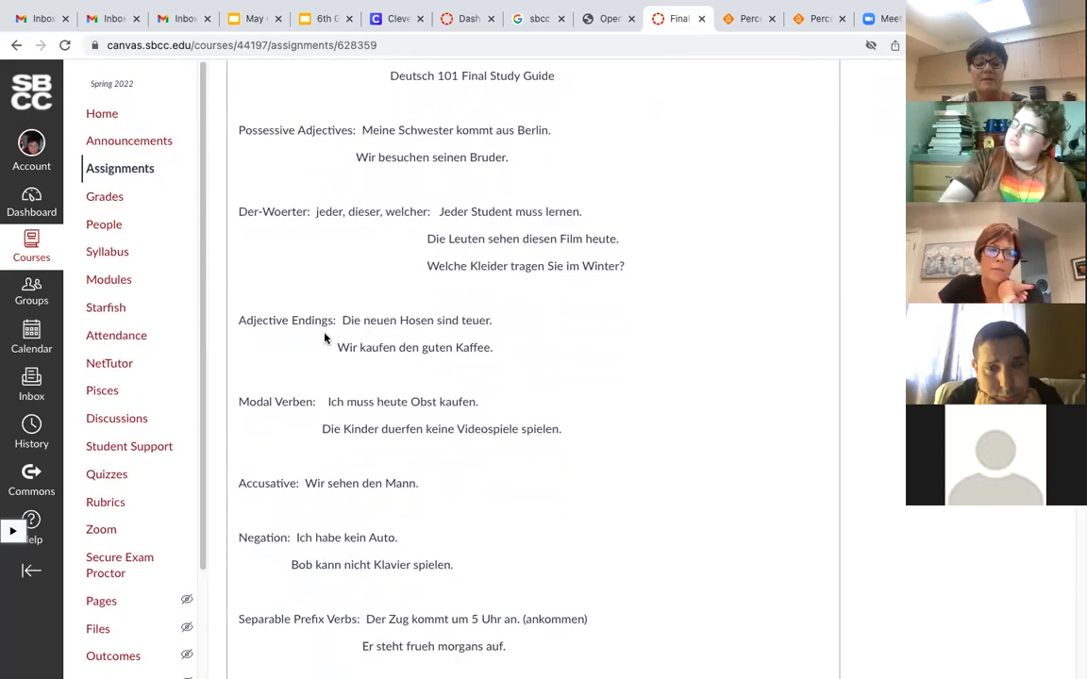
mouse_move(366, 376)
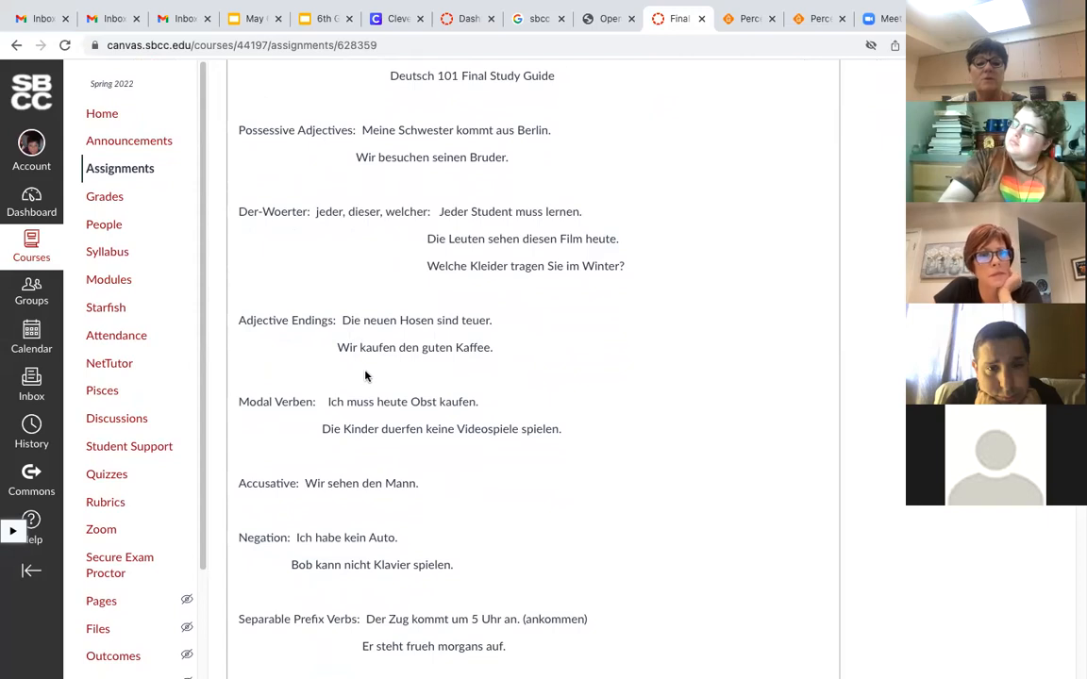
mouse_move(451, 366)
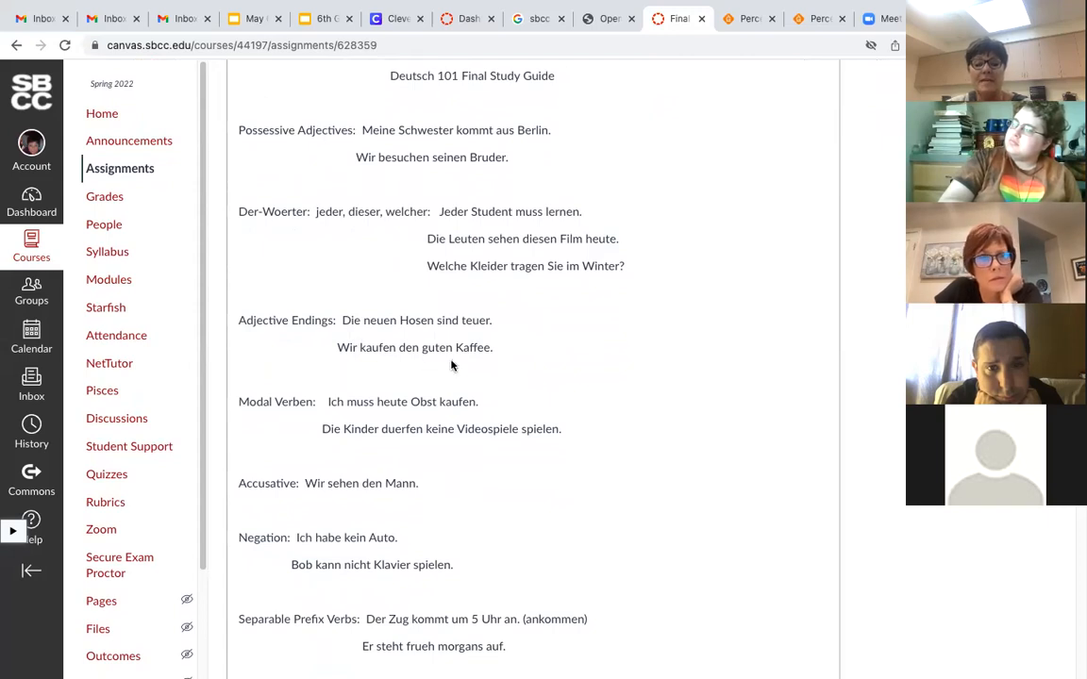
scroll(down, 3)
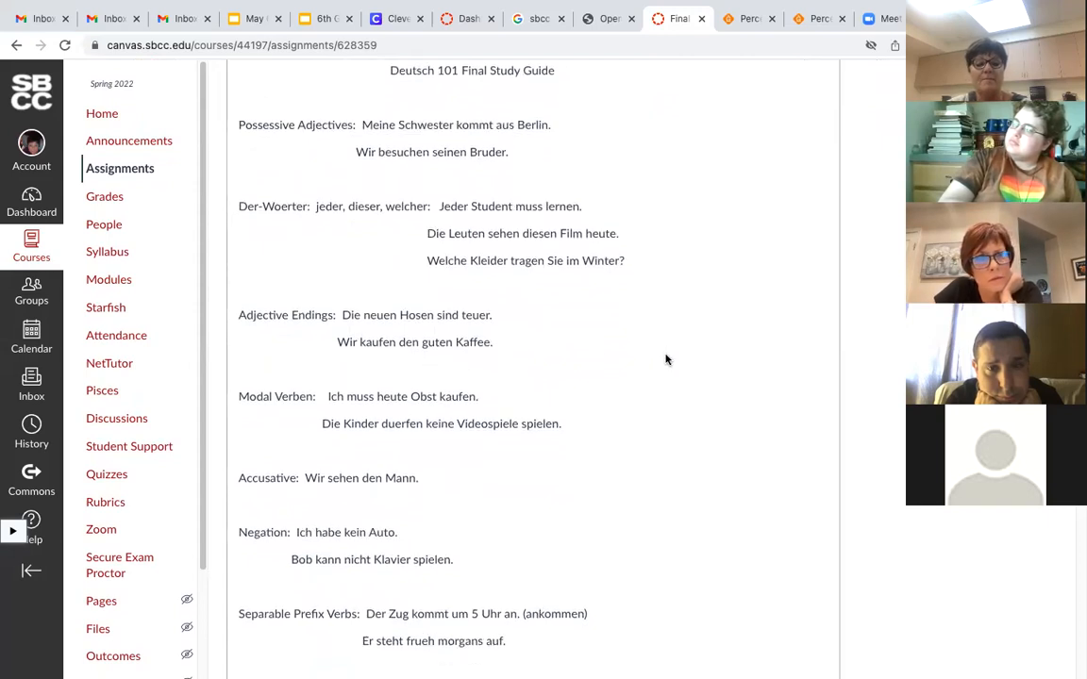
scroll(down, 3)
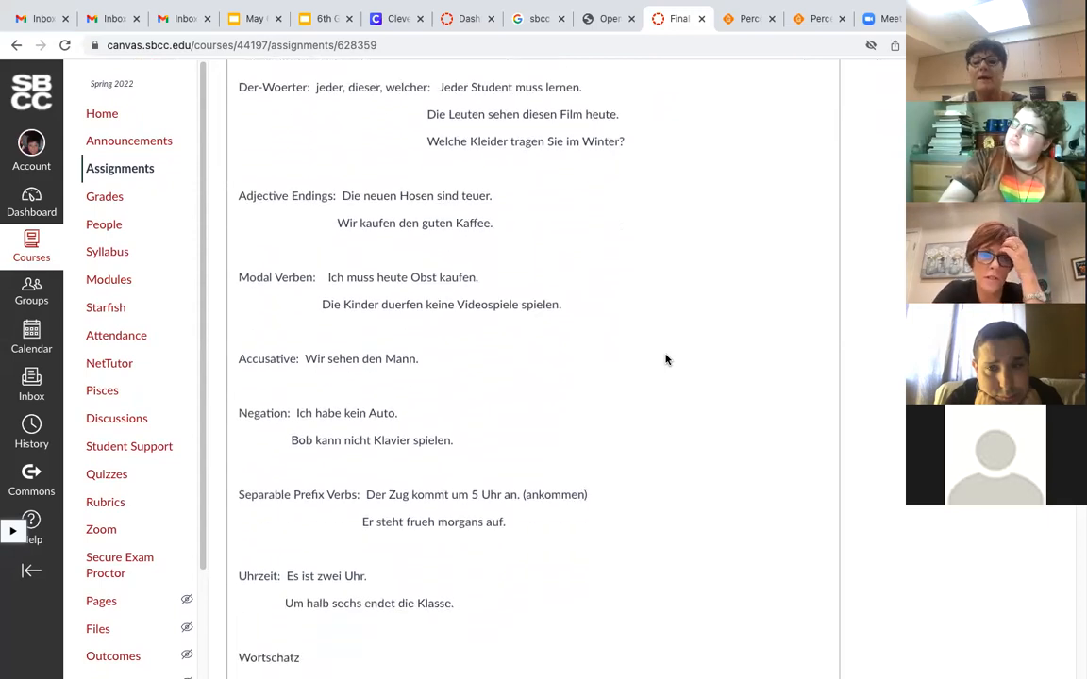
mouse_move(172, 241)
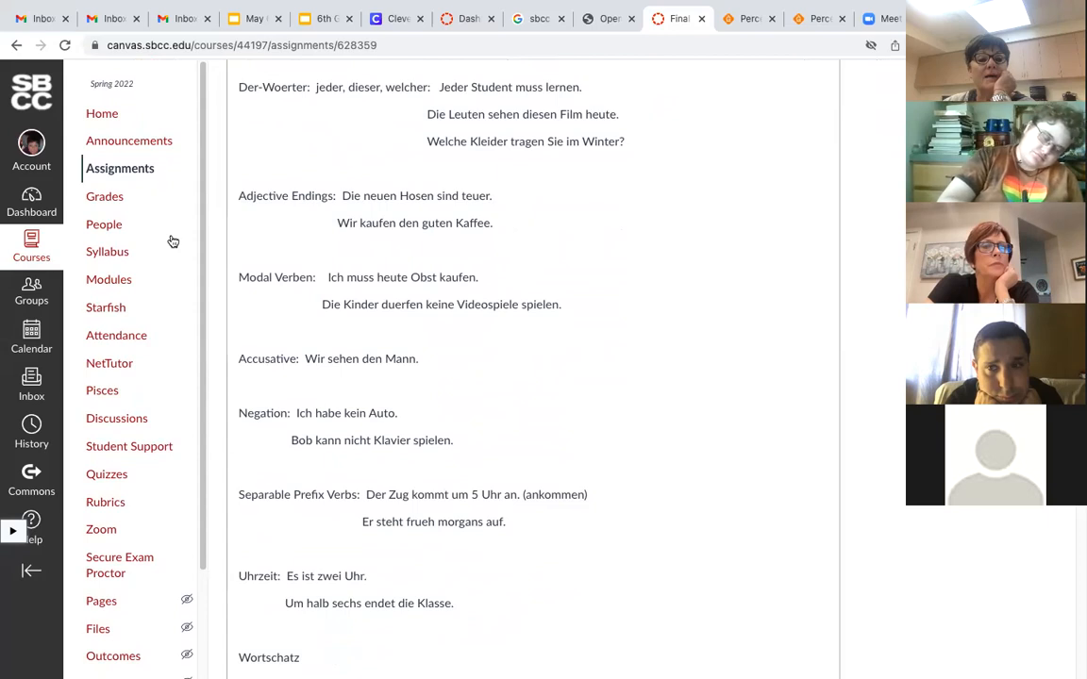
Step: Open the course Assignments list and scroll down to Final Study Guide
click(120, 168)
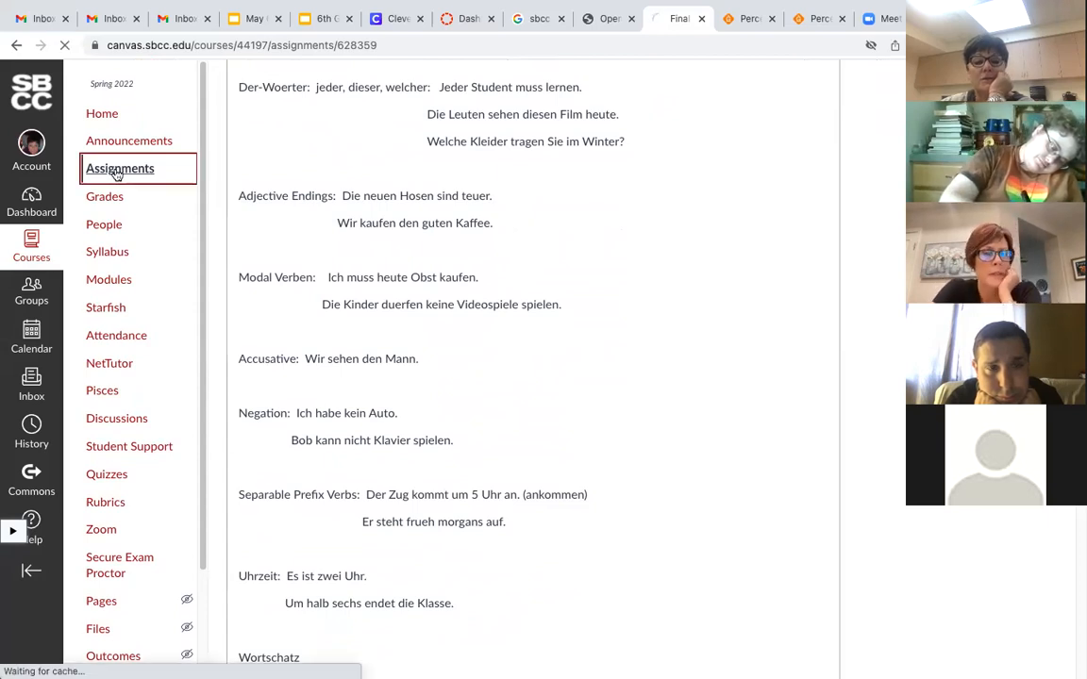
click(119, 168)
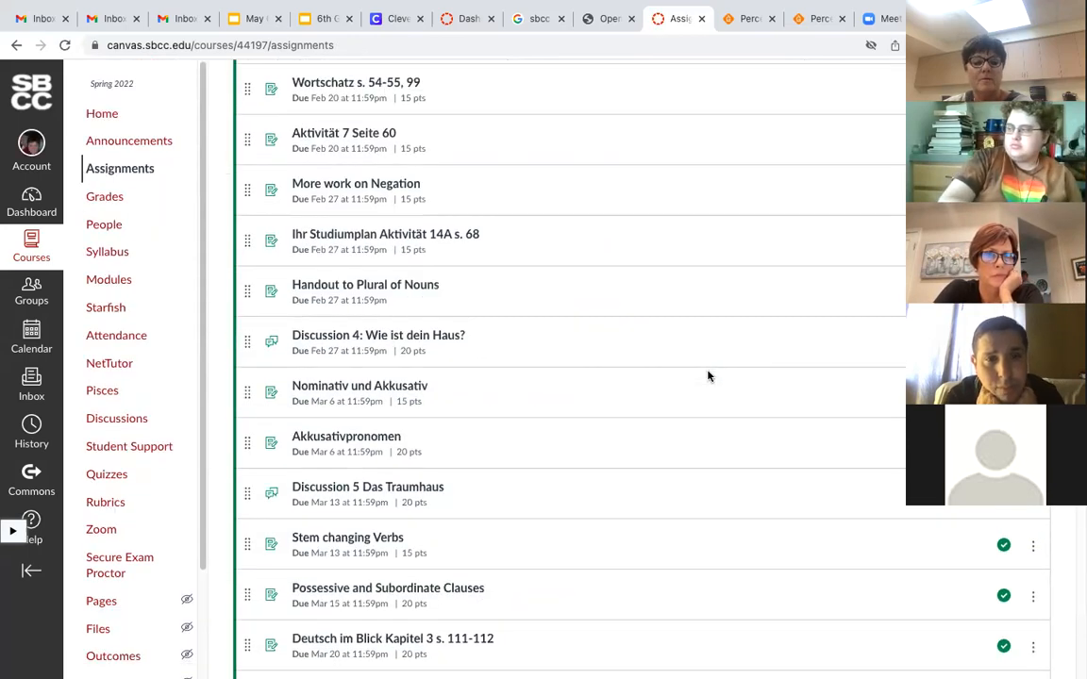
scroll(down, 3)
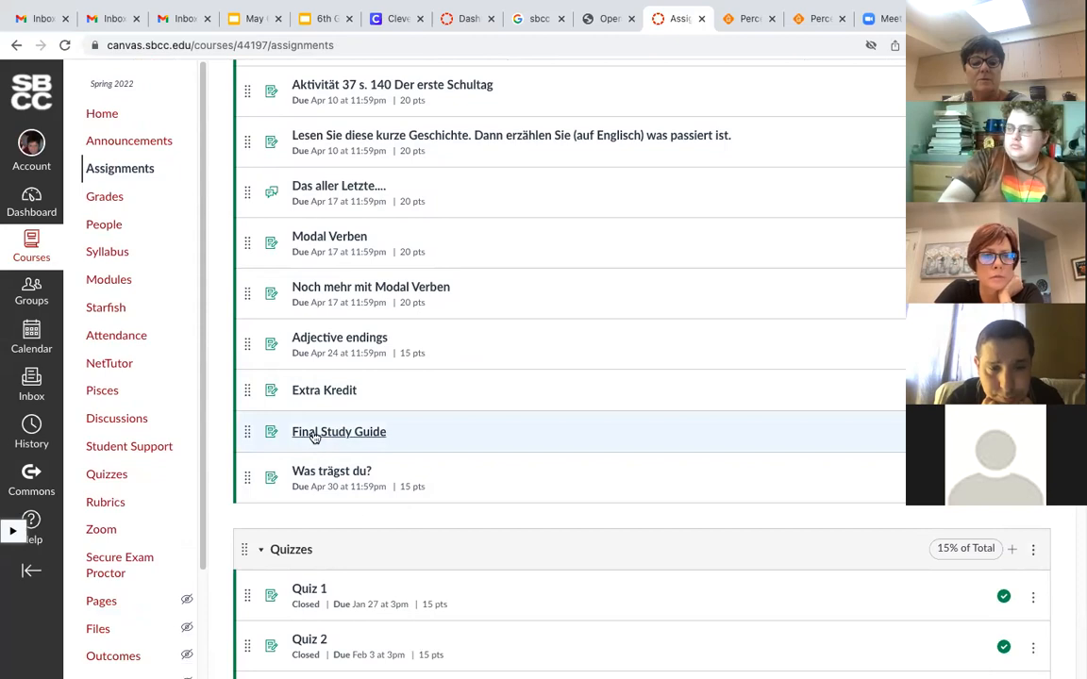
mouse_move(338, 431)
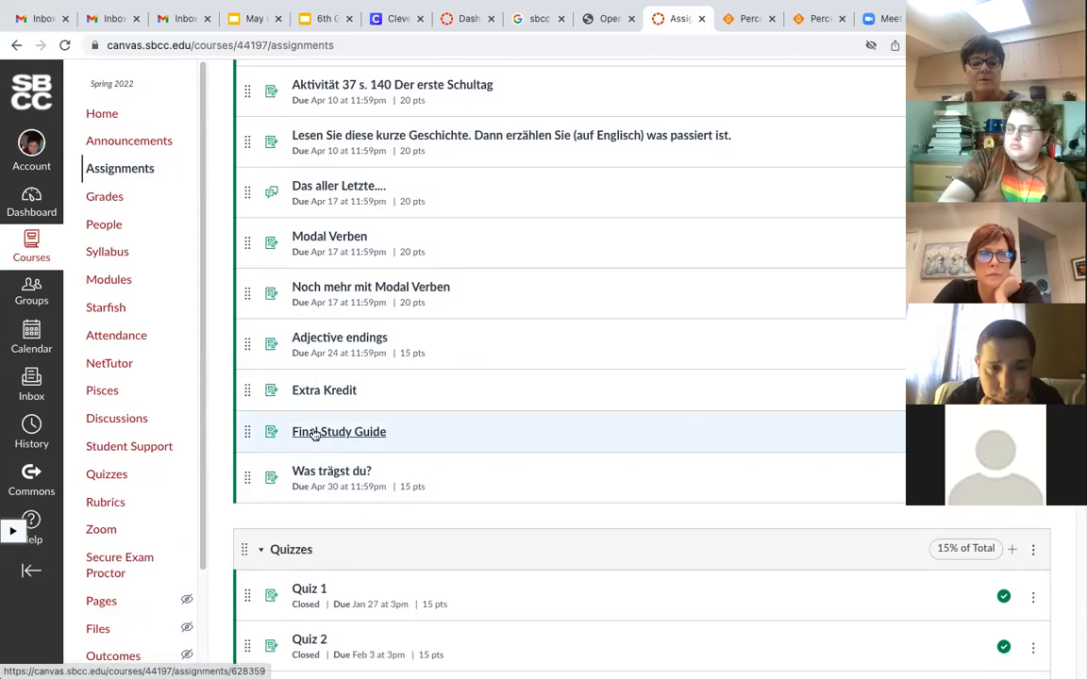
Step: Open the Final Study Guide and read through its German grammar topics down to Wortschatz
click(339, 431)
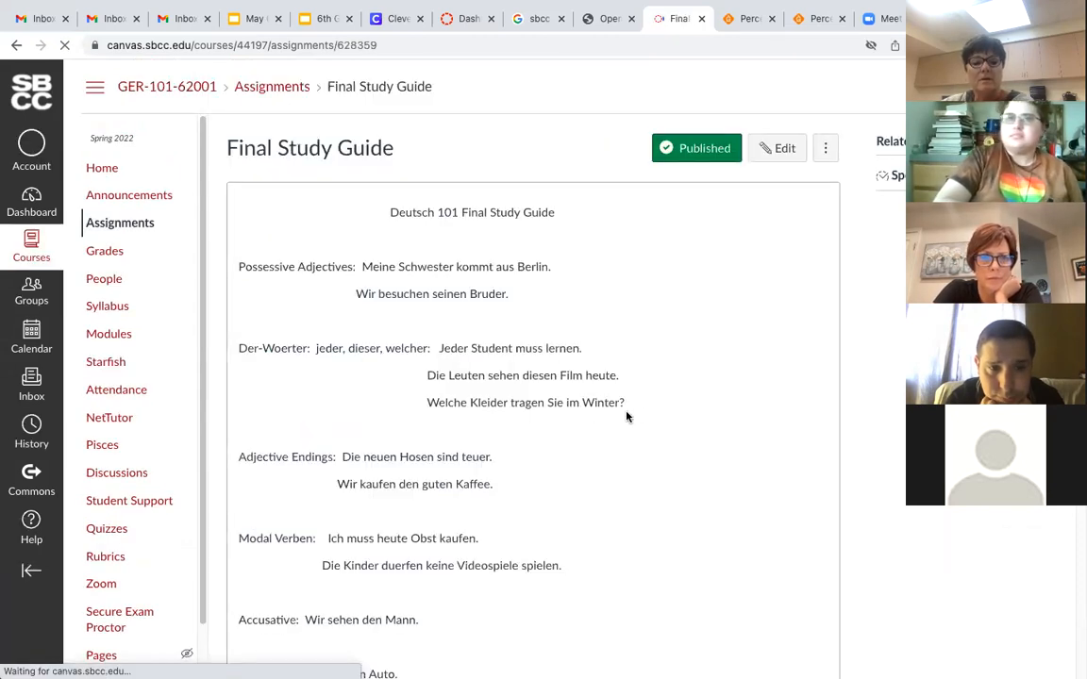
scroll(down, 3)
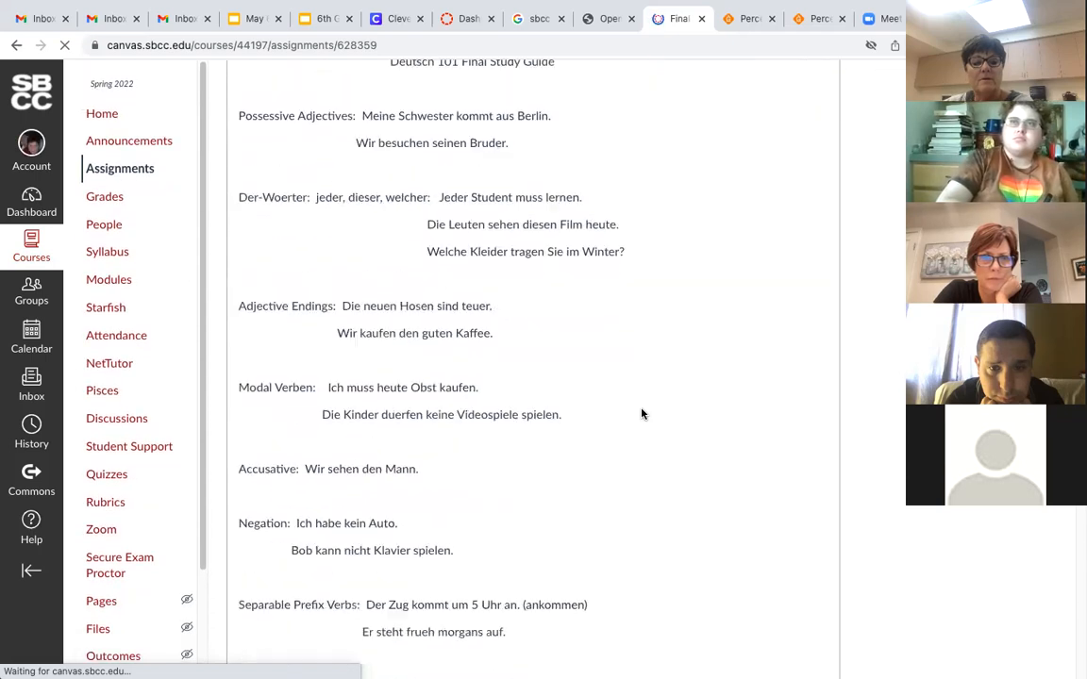
scroll(down, 3)
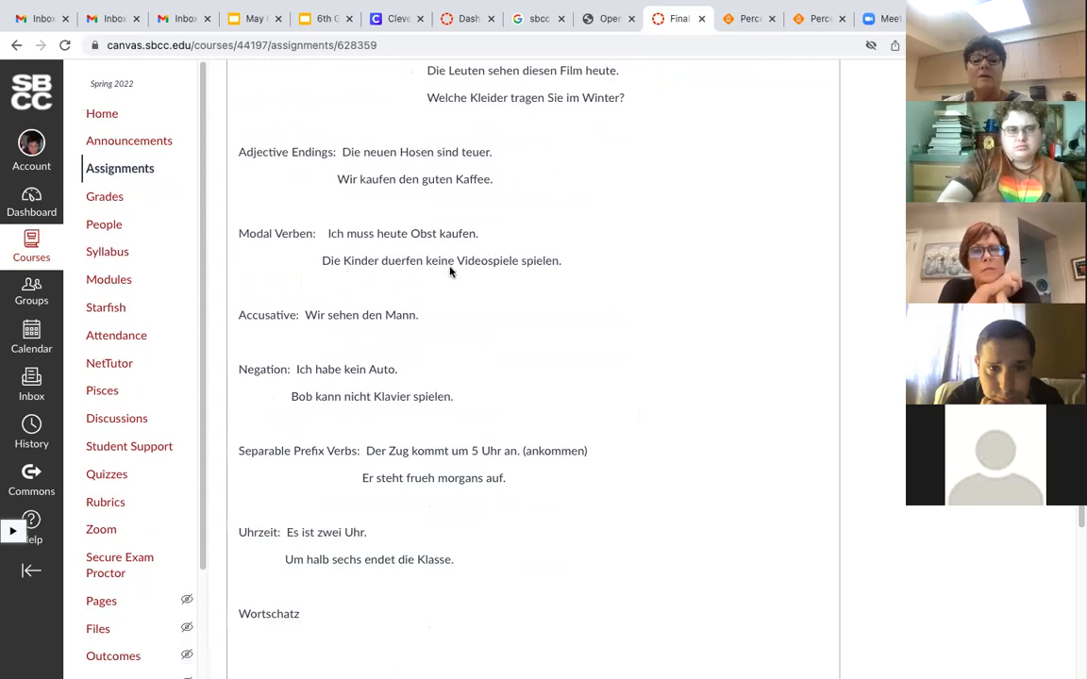
mouse_move(555, 273)
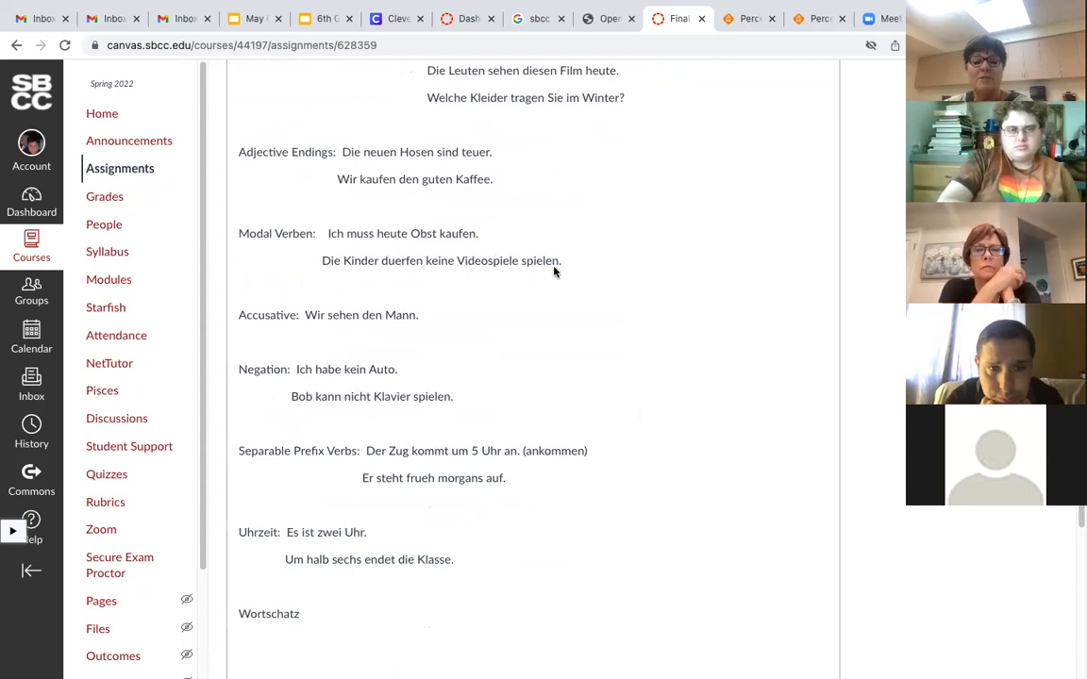
mouse_move(432, 370)
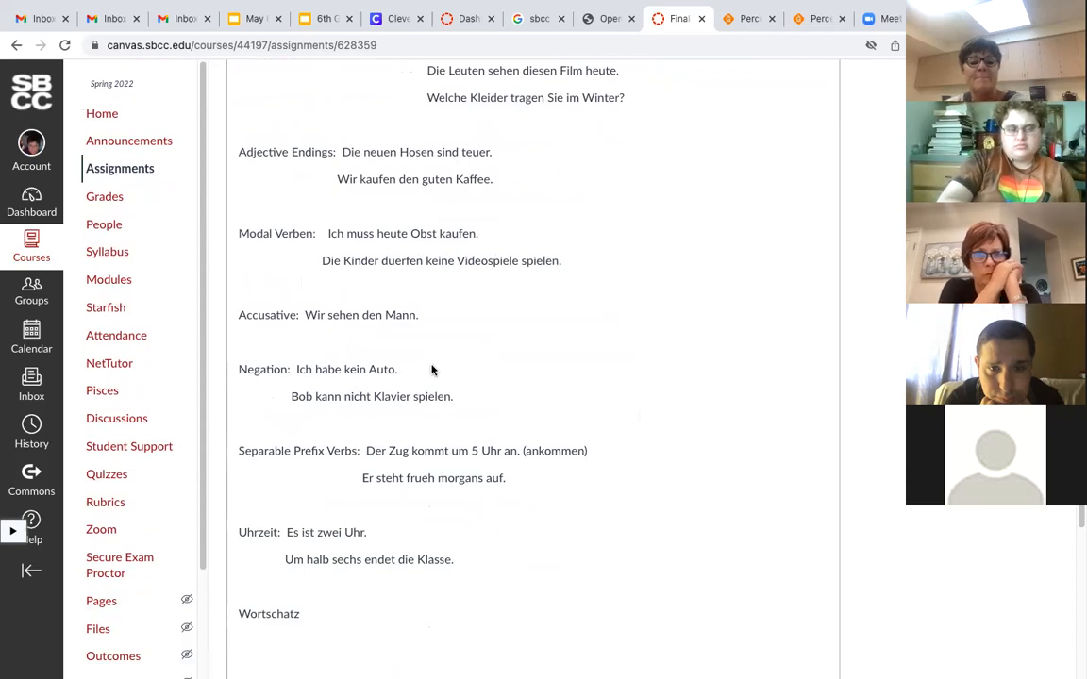
mouse_move(351, 316)
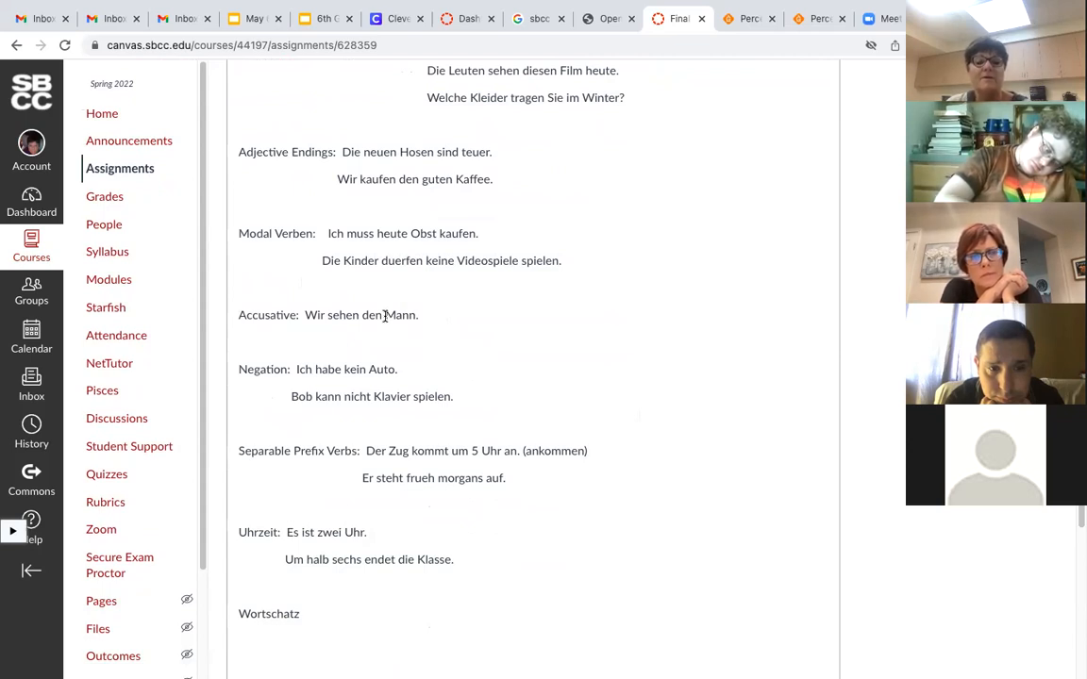
mouse_move(375, 365)
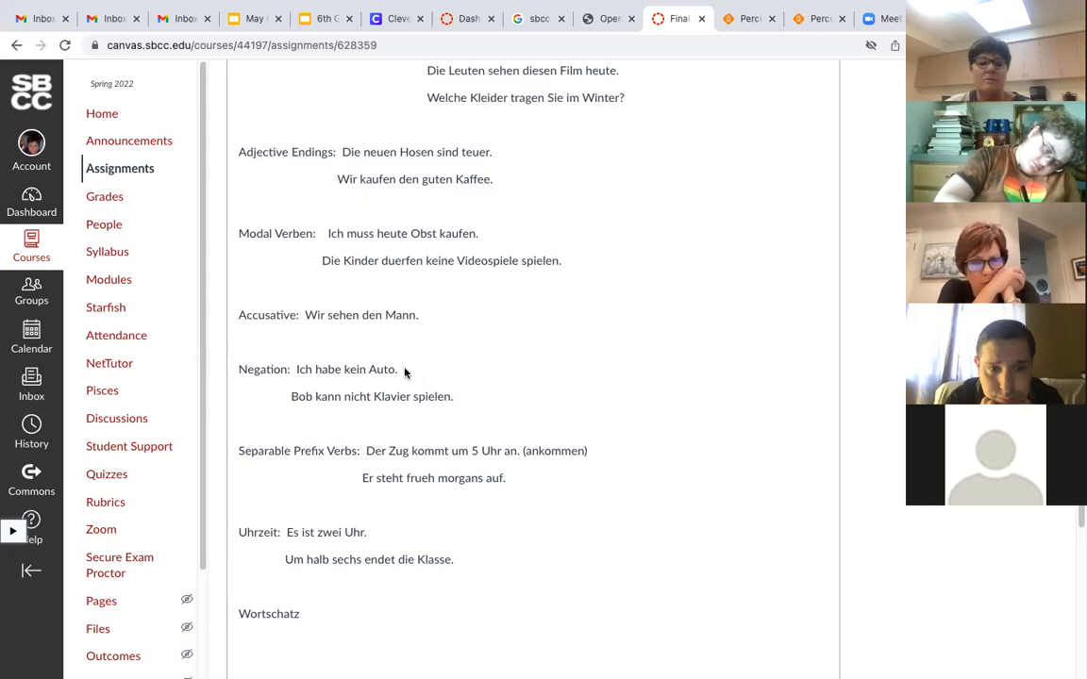
mouse_move(390, 390)
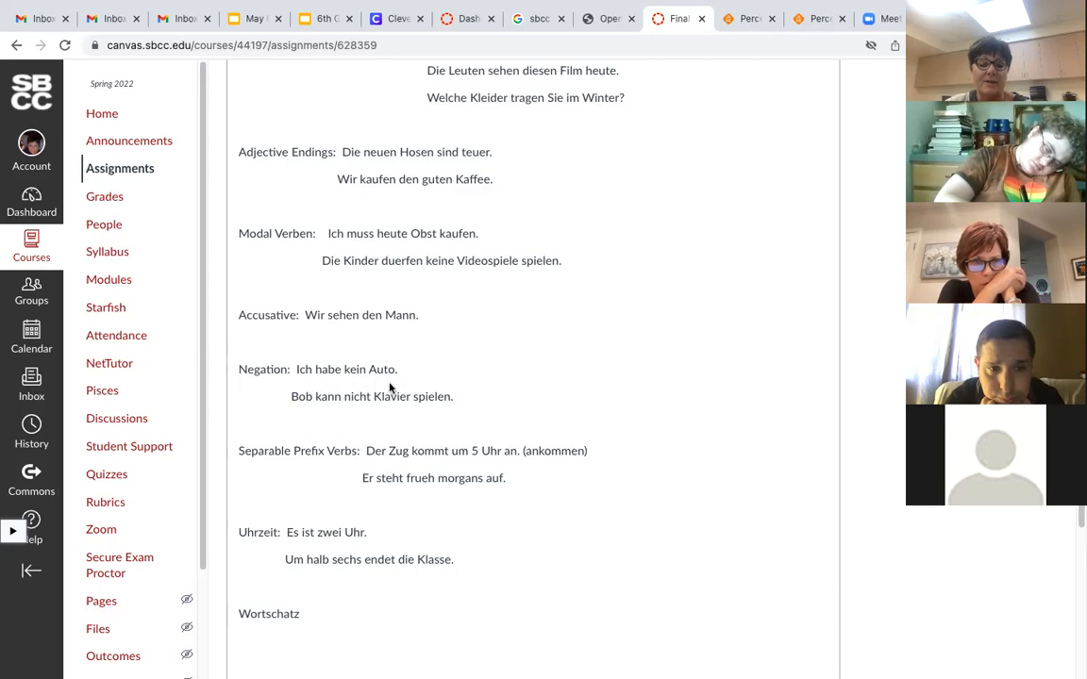
mouse_move(298, 375)
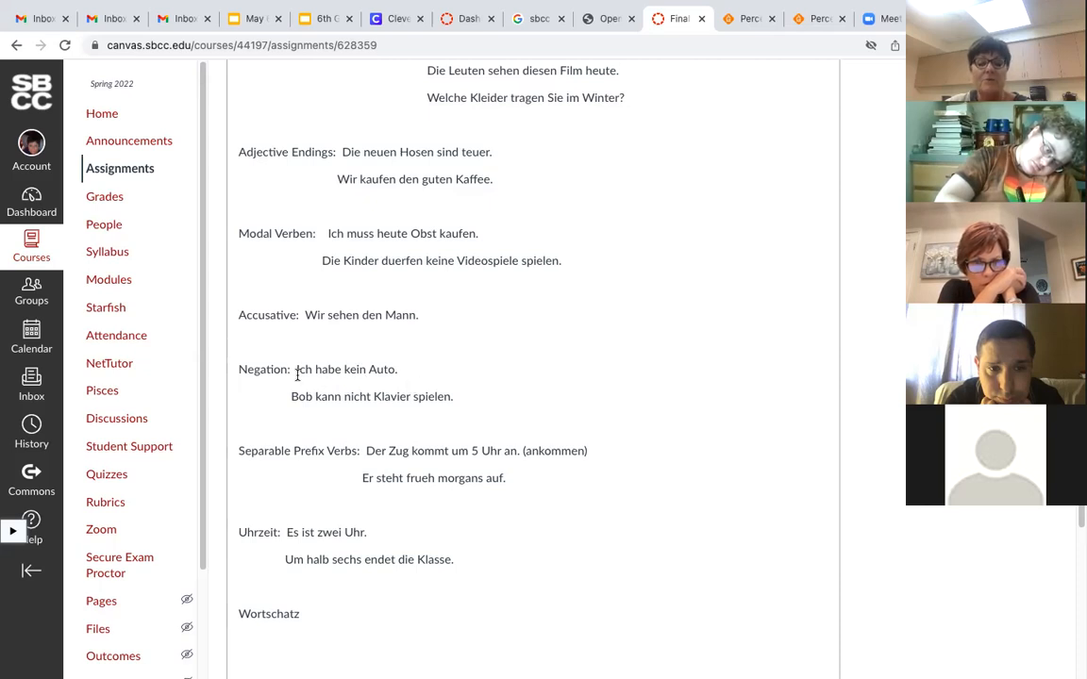
mouse_move(464, 435)
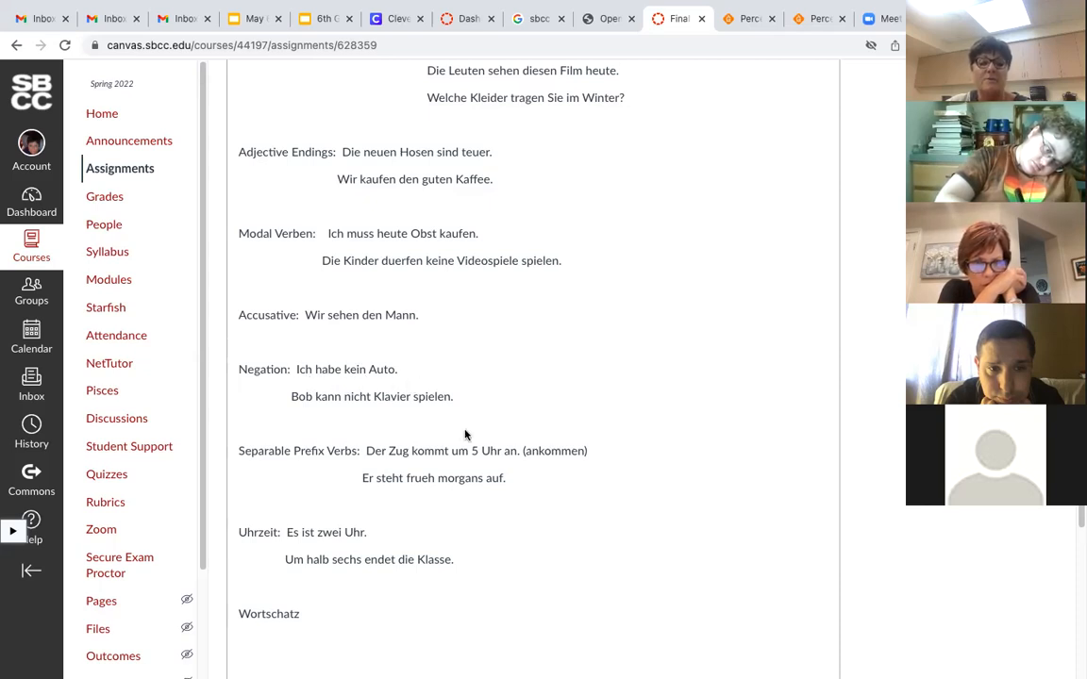
mouse_move(446, 408)
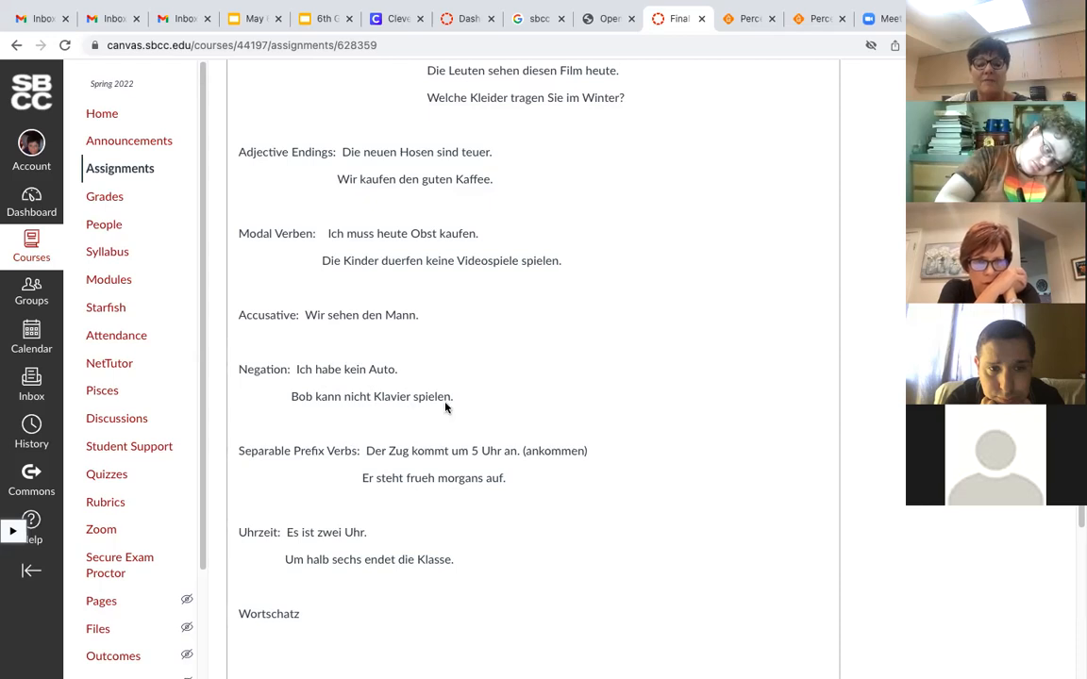
mouse_move(384, 417)
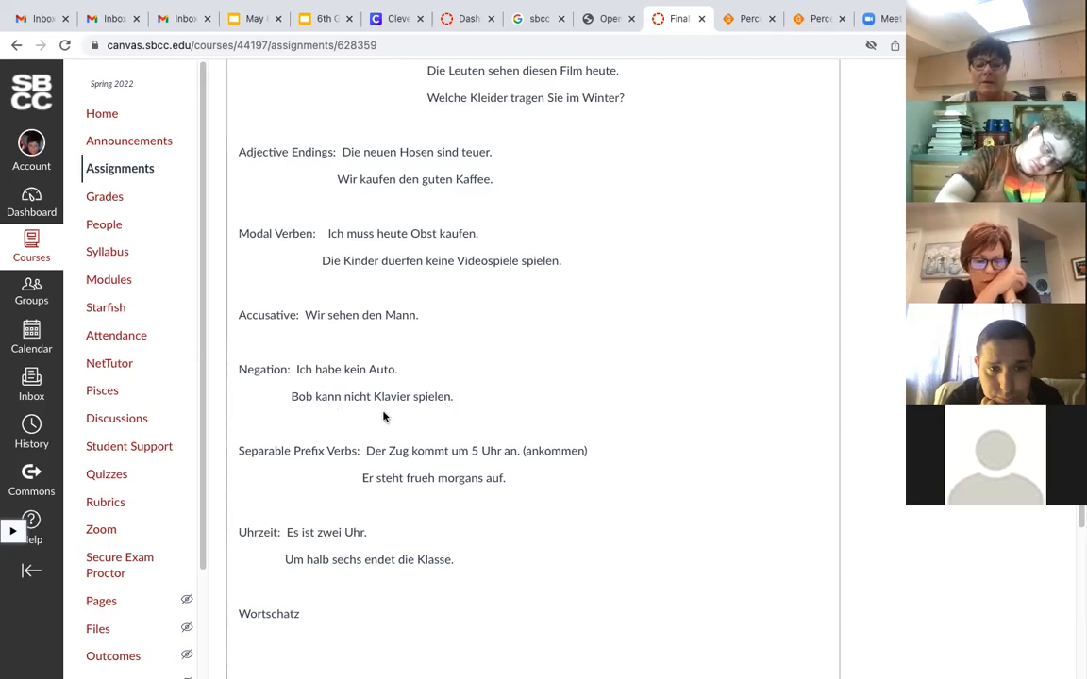
mouse_move(559, 410)
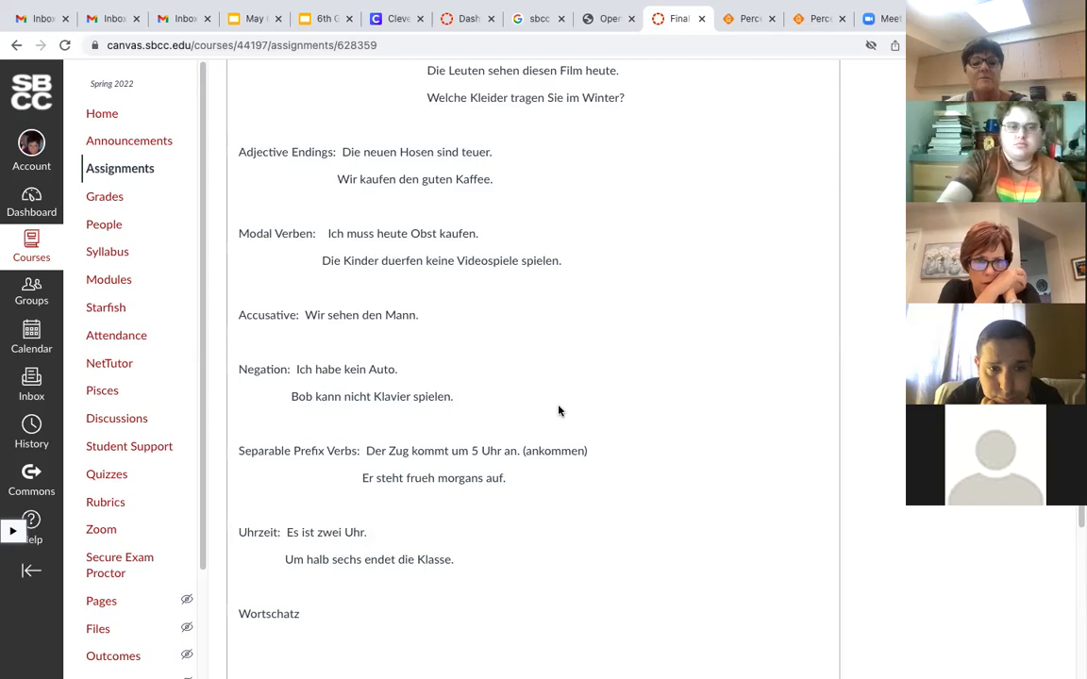
mouse_move(481, 403)
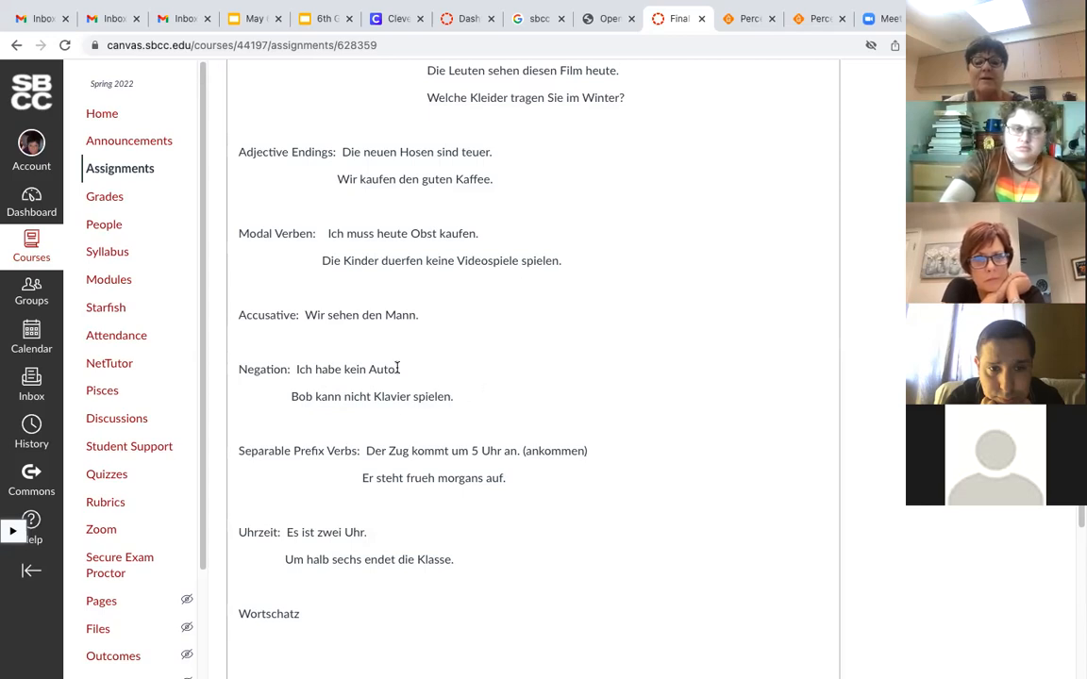
mouse_move(427, 374)
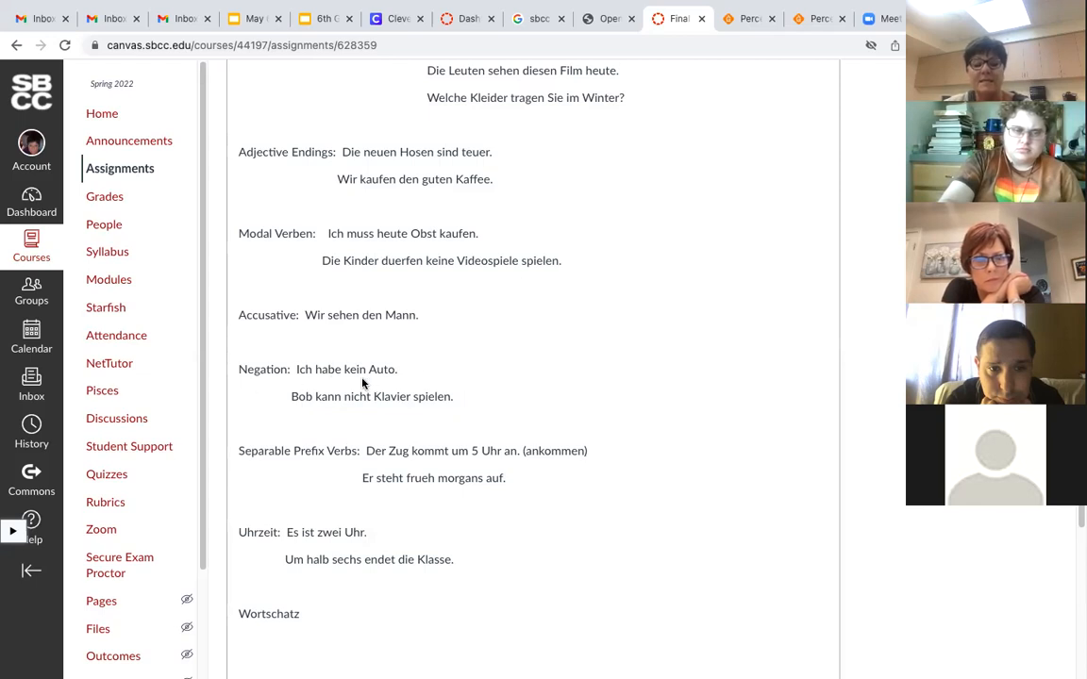
mouse_move(514, 372)
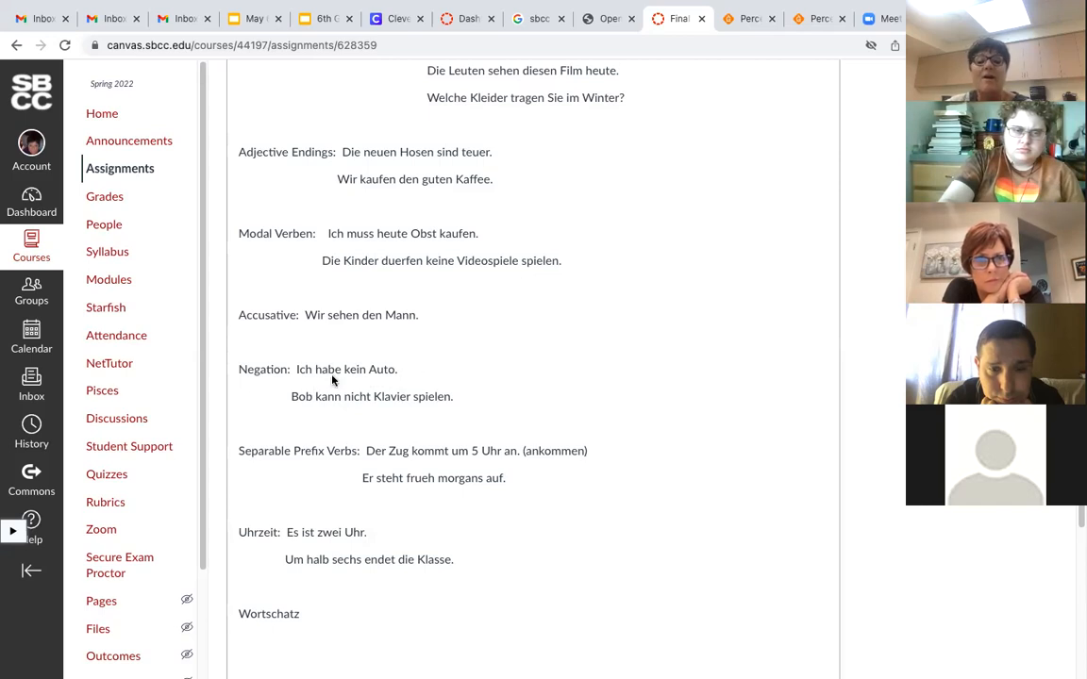
mouse_move(345, 386)
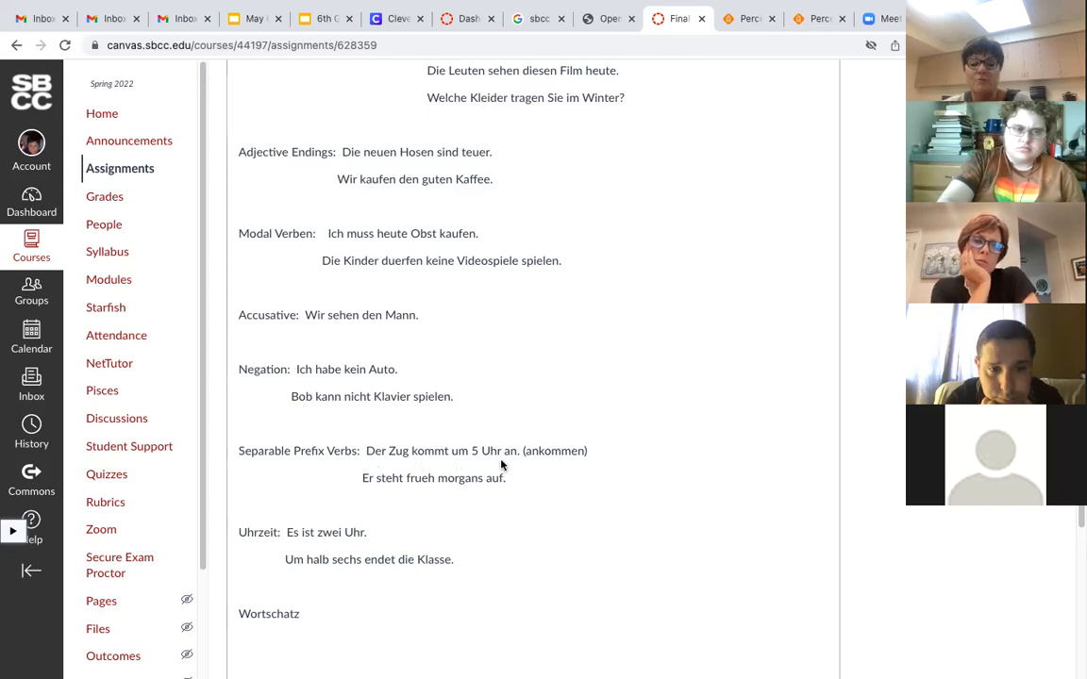
mouse_move(576, 466)
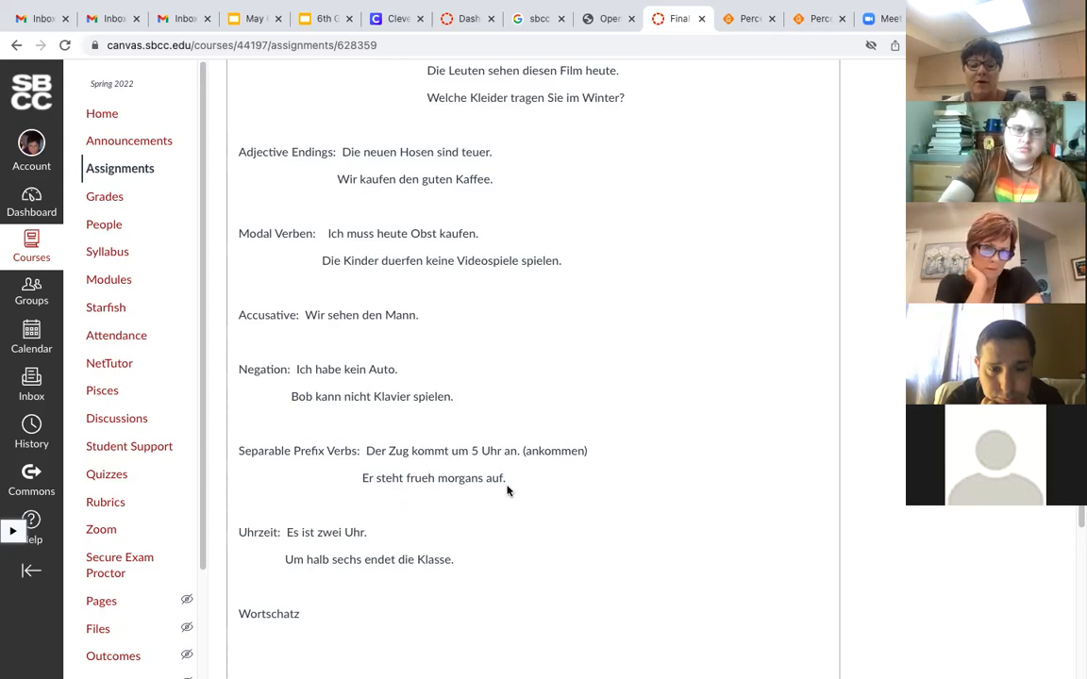
mouse_move(486, 491)
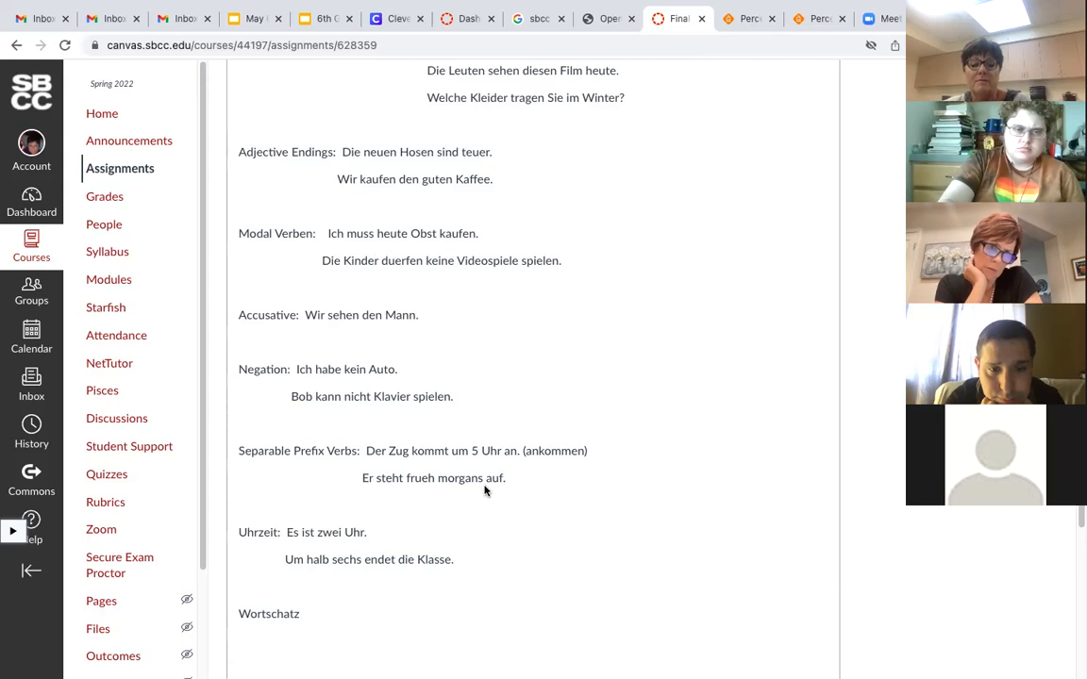
mouse_move(466, 489)
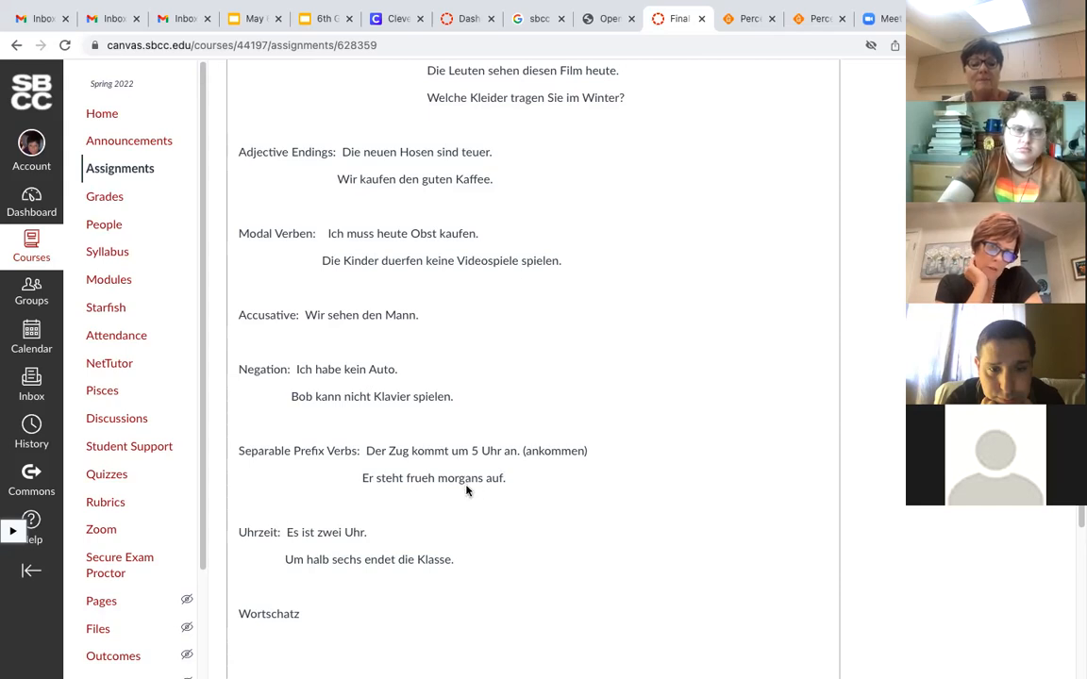
mouse_move(383, 491)
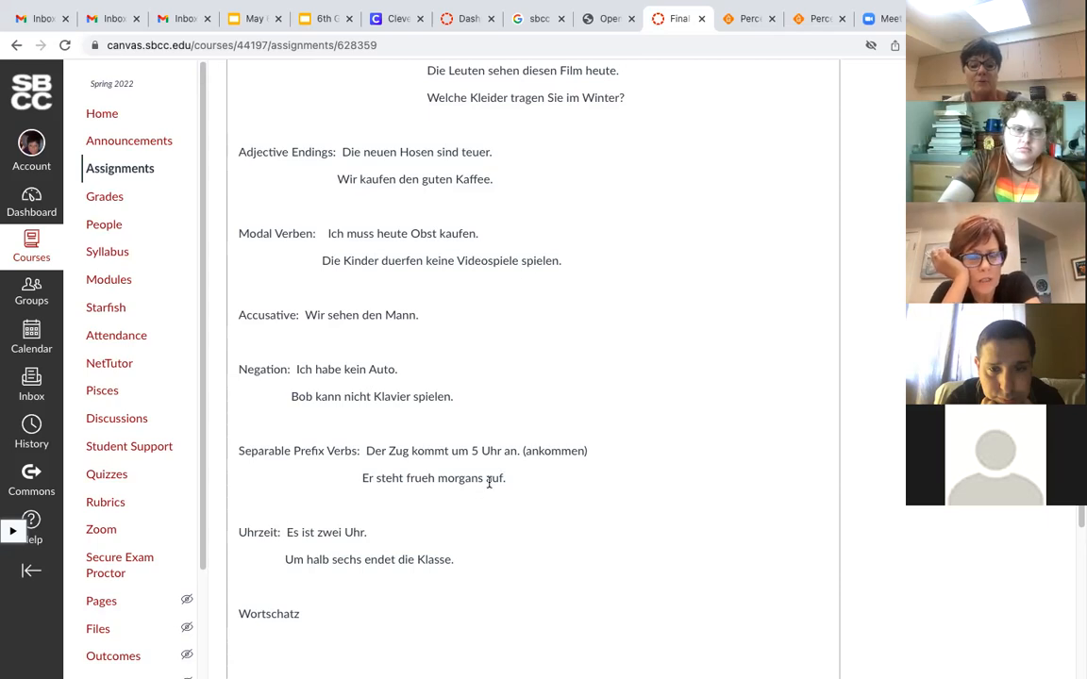
scroll(down, 3)
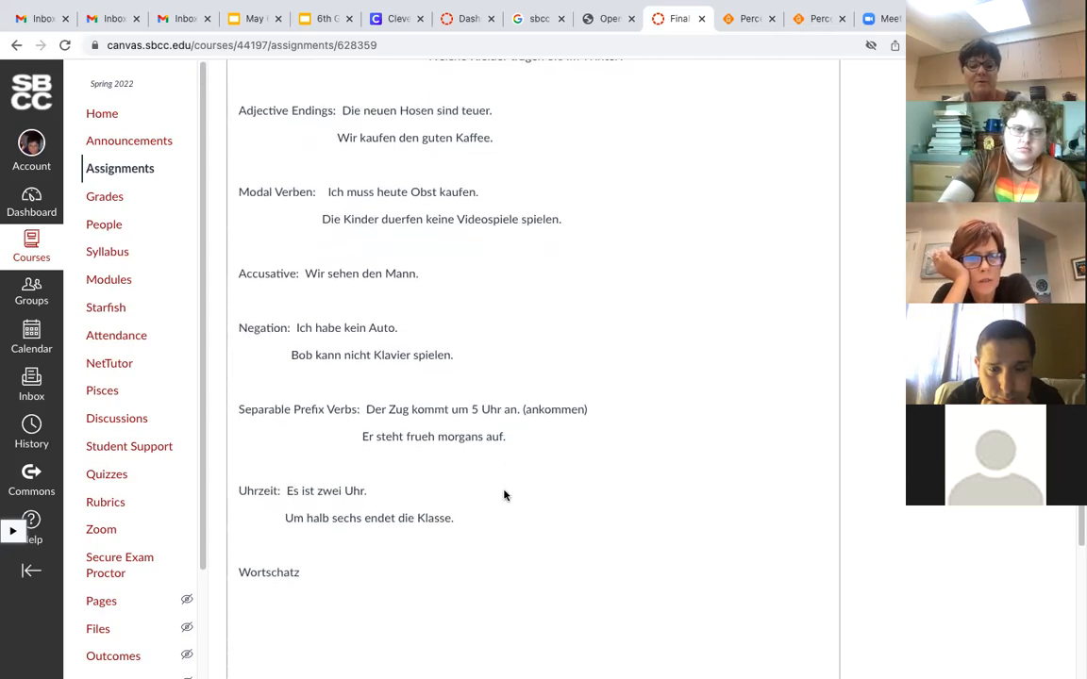
scroll(down, 3)
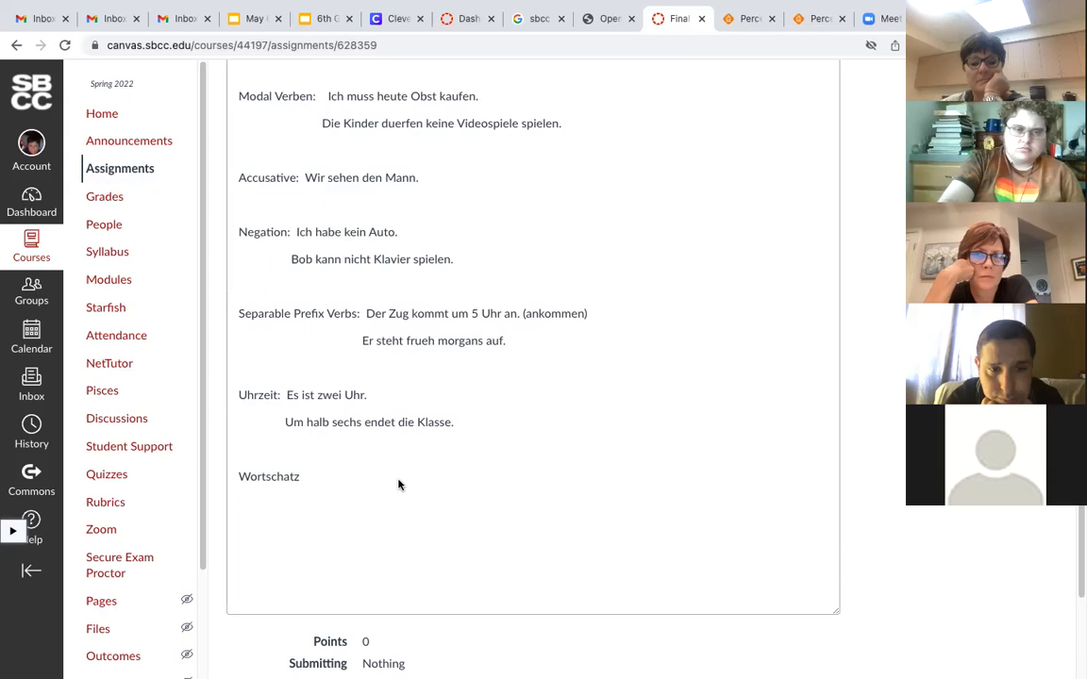
mouse_move(720, 273)
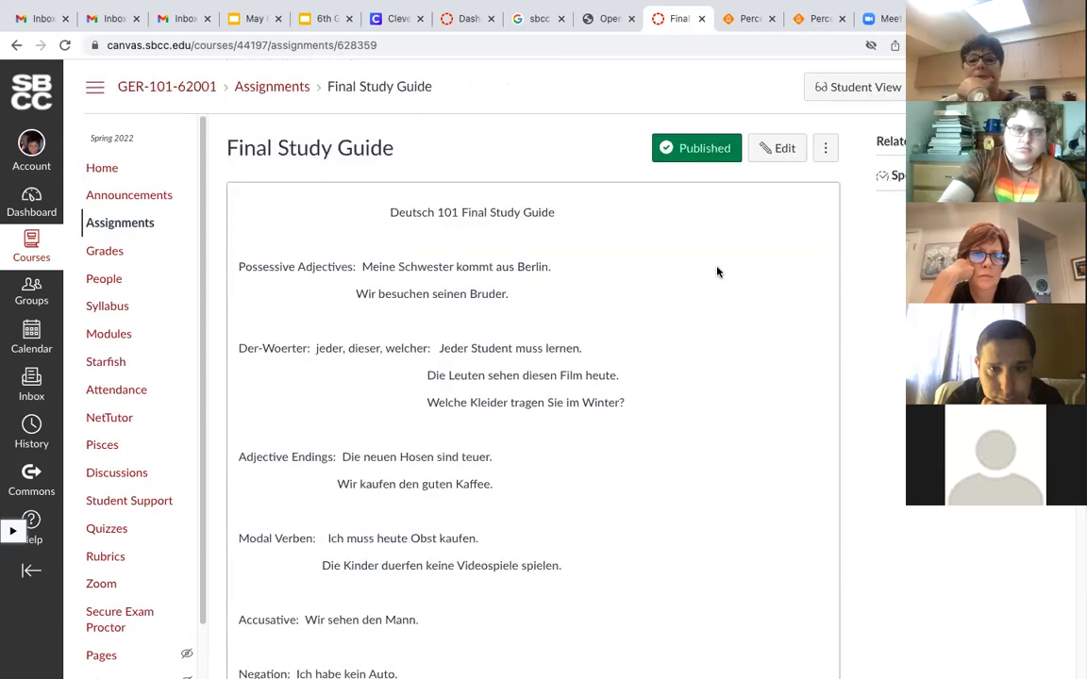
Step: Edit the Final Study Guide so the Modal Verben example reads 'Die Kinder dürfen keine Videospiele spielen.'
click(776, 148)
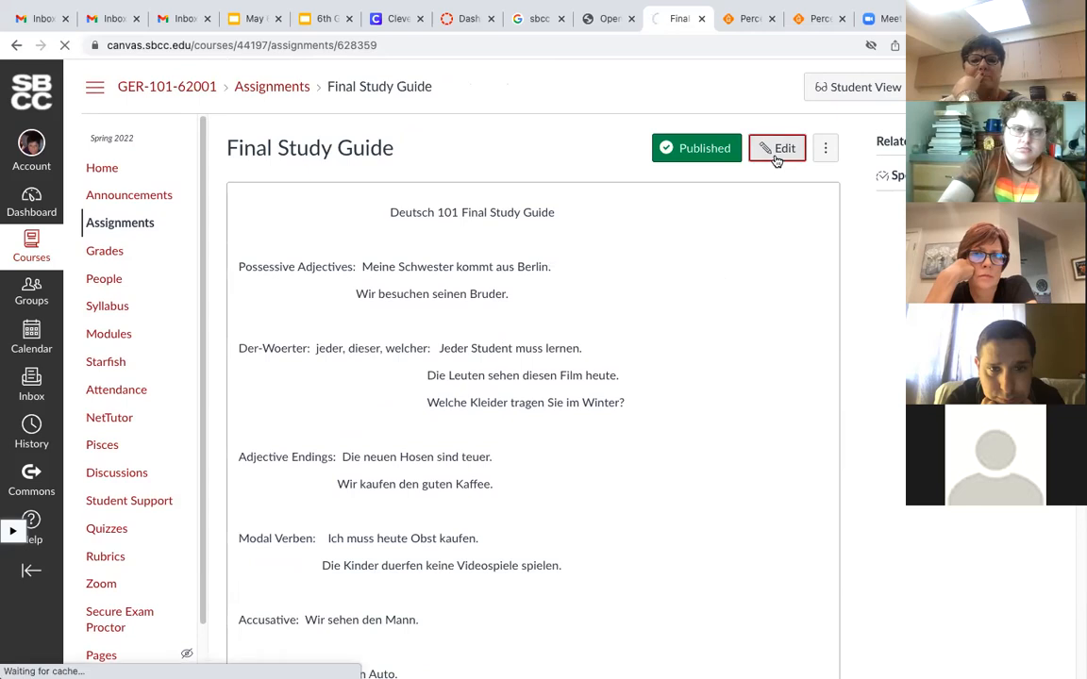
click(776, 148)
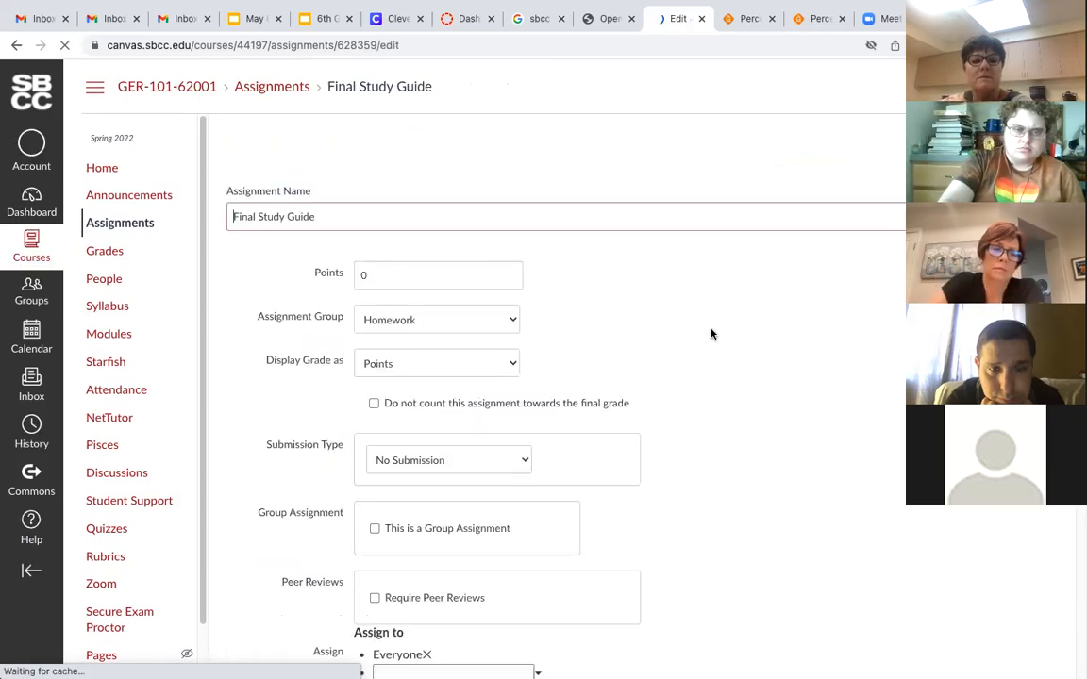
scroll(down, 3)
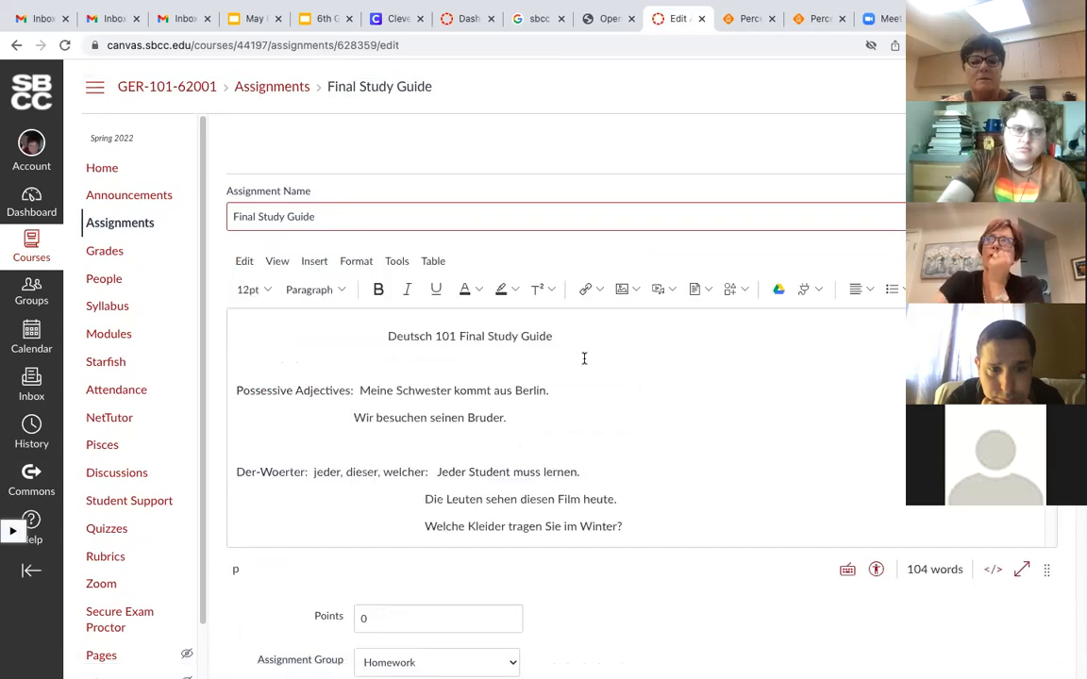
scroll(down, 3)
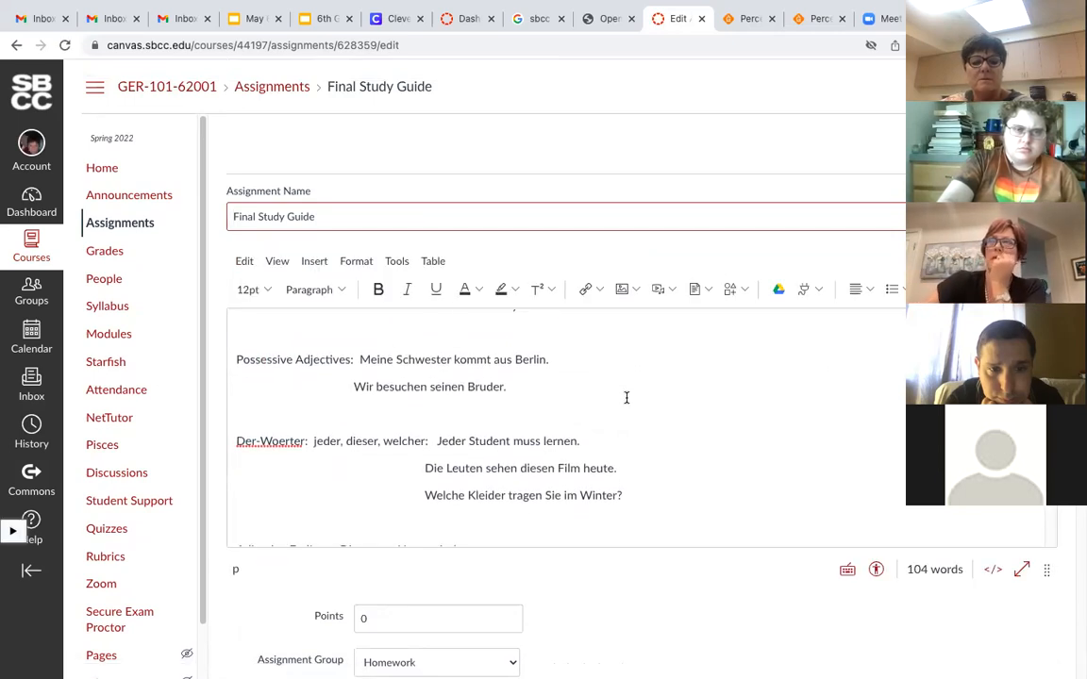
scroll(down, 3)
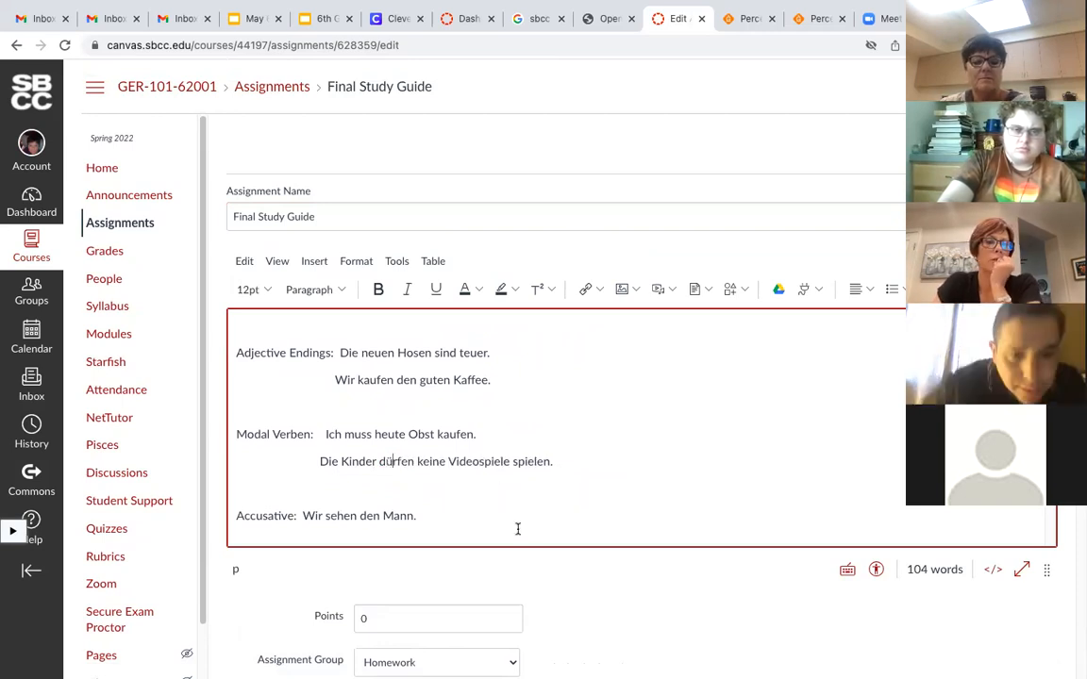
scroll(down, 3)
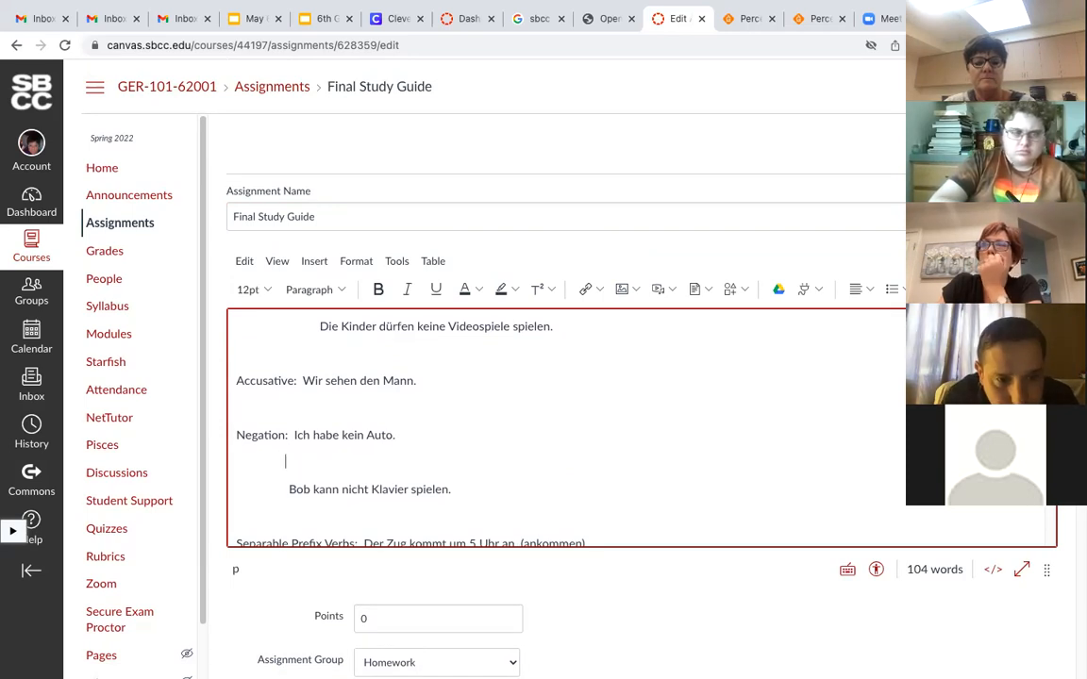
Step: Add 'Ich habe nicht sein Auto.' under Negation and fix the heading to 'Der-Wörter'
text(Ich ha)
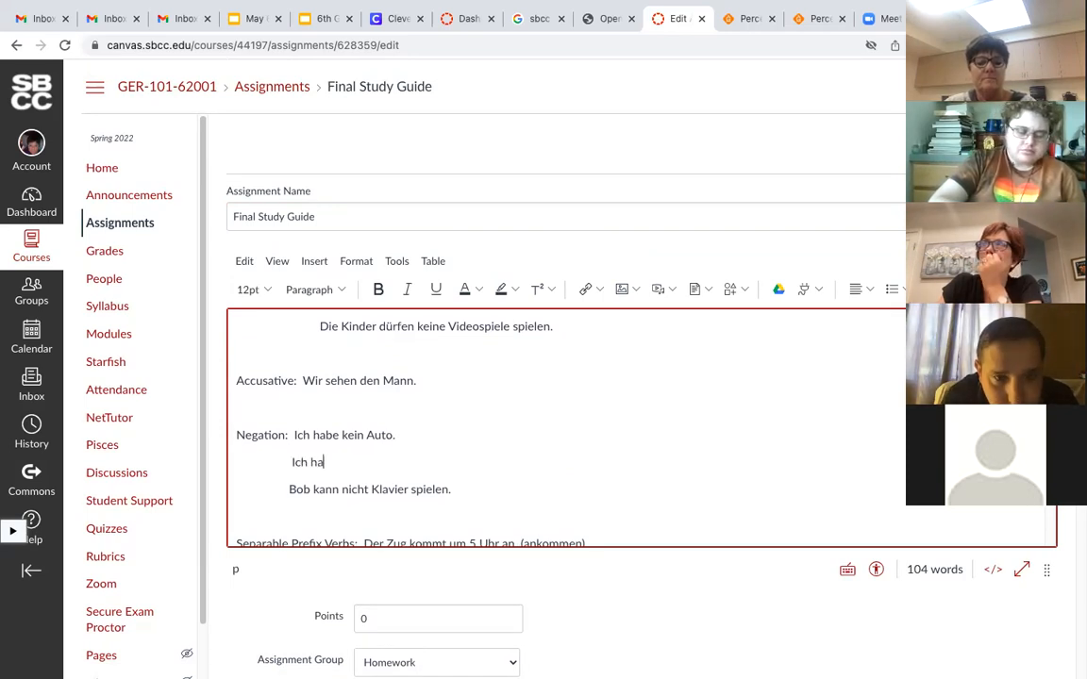
text(be nicht sein)
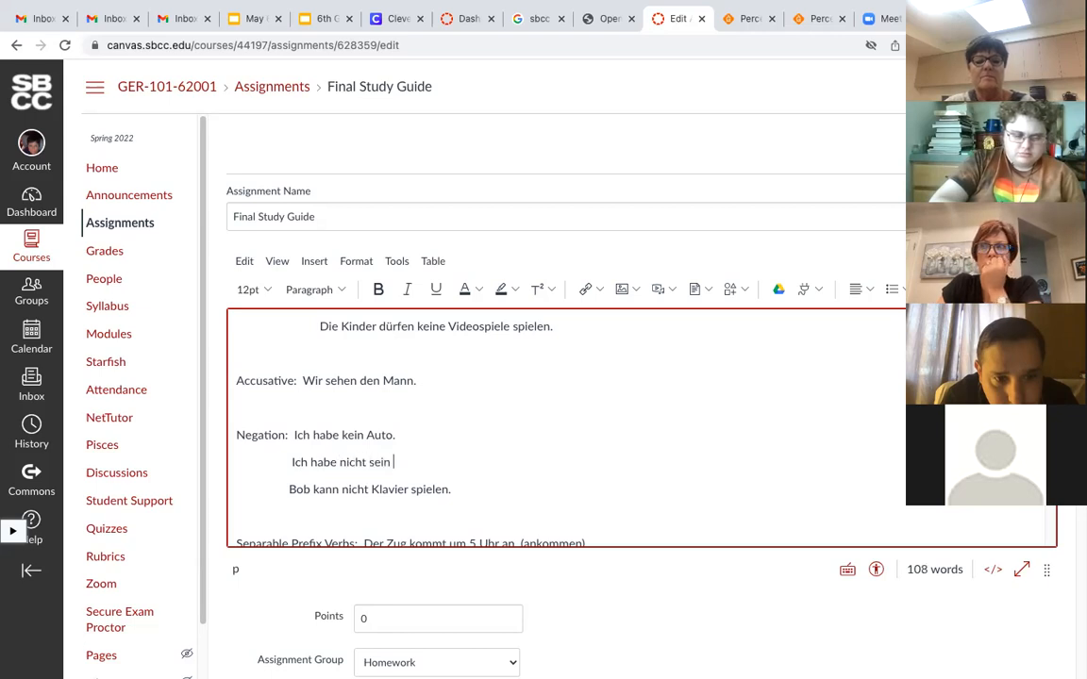
text(Auto.)
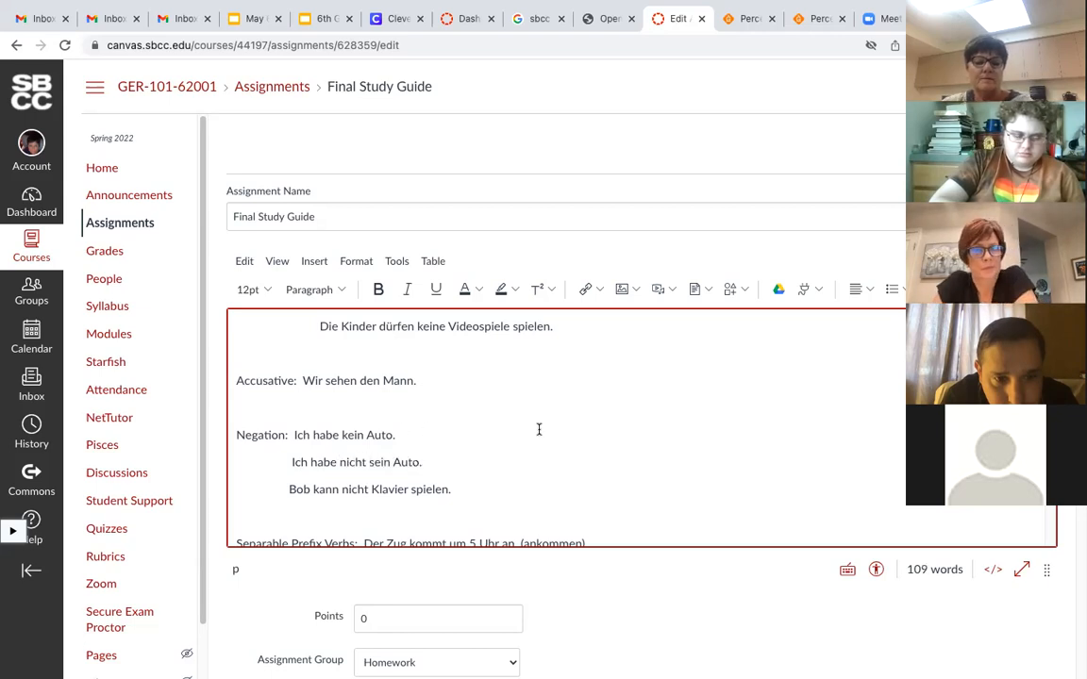
scroll(down, 3)
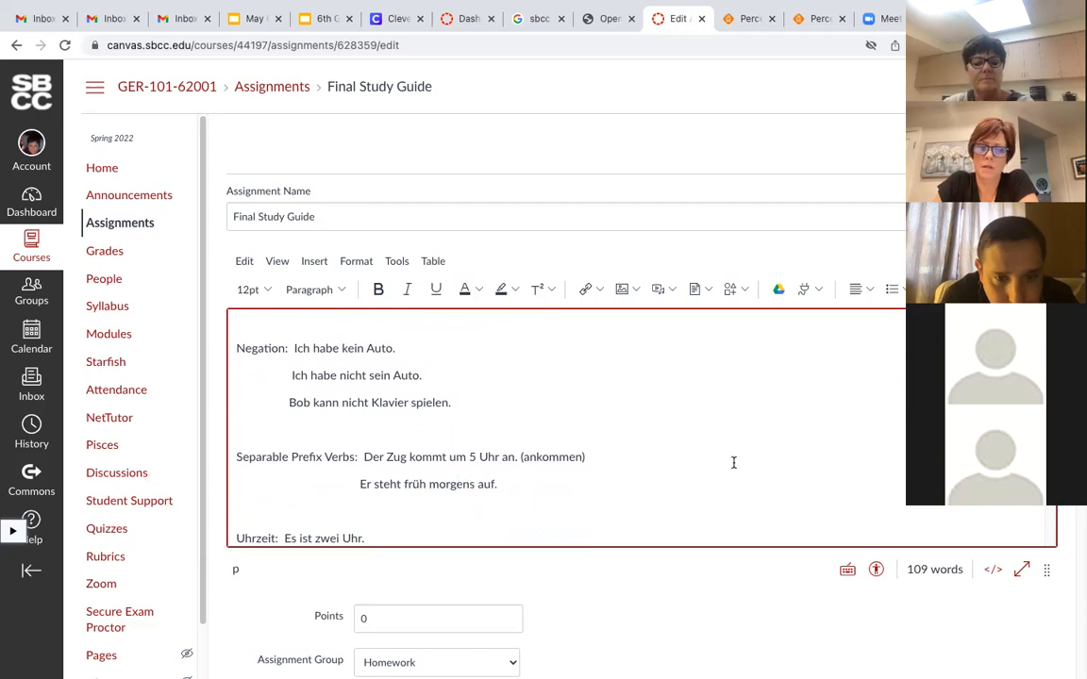
scroll(down, 3)
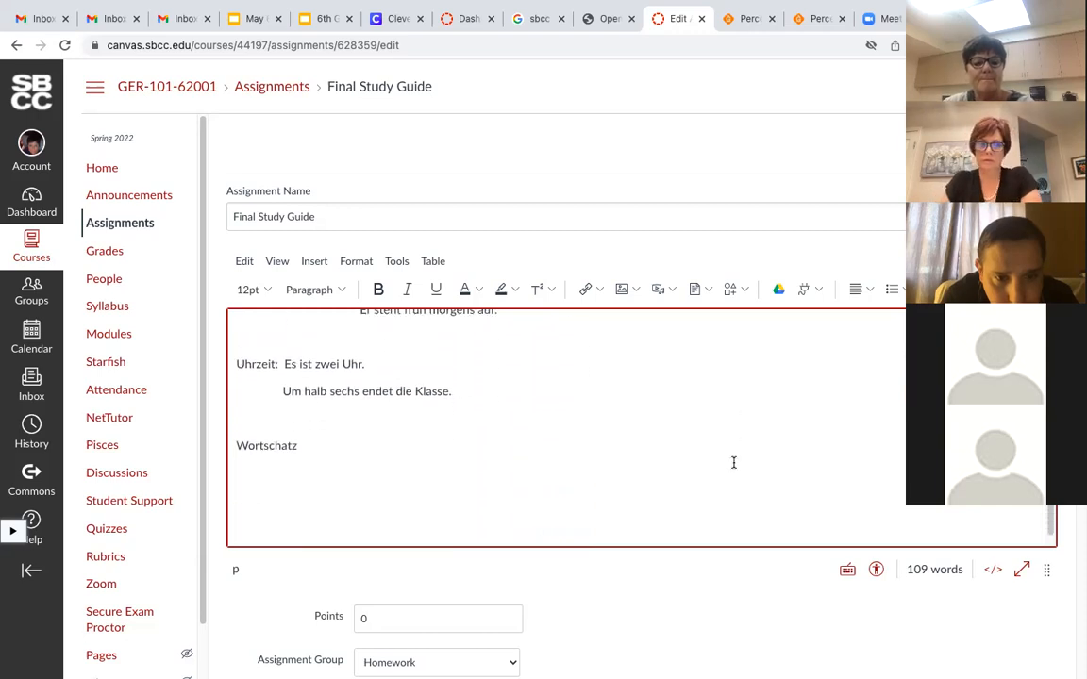
scroll(down, 3)
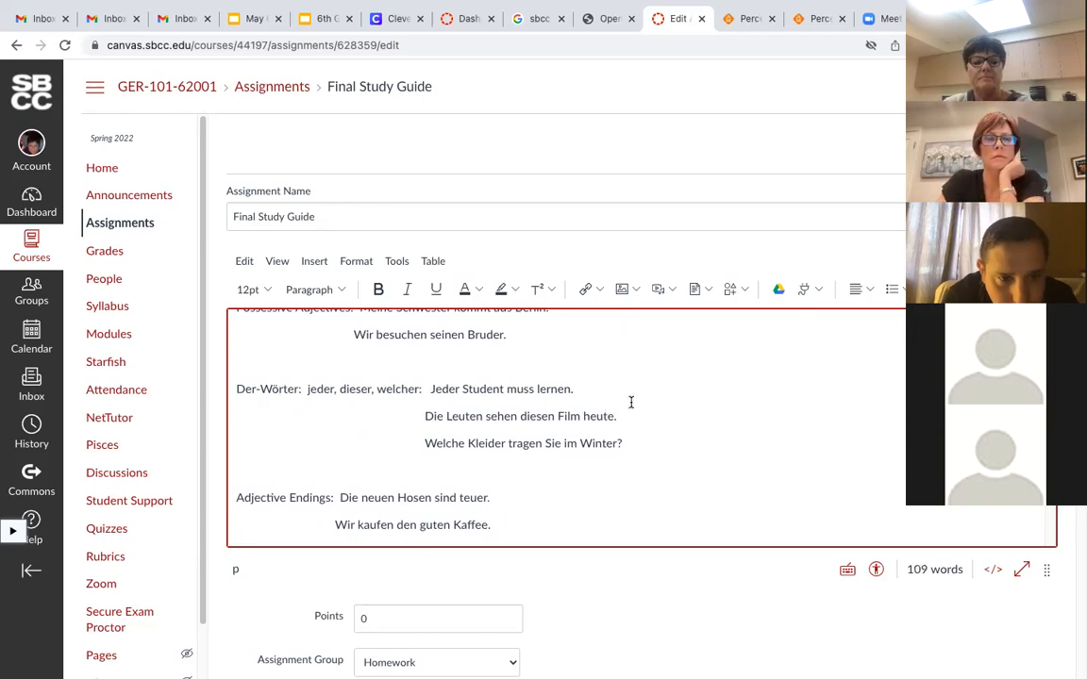
scroll(up, 3)
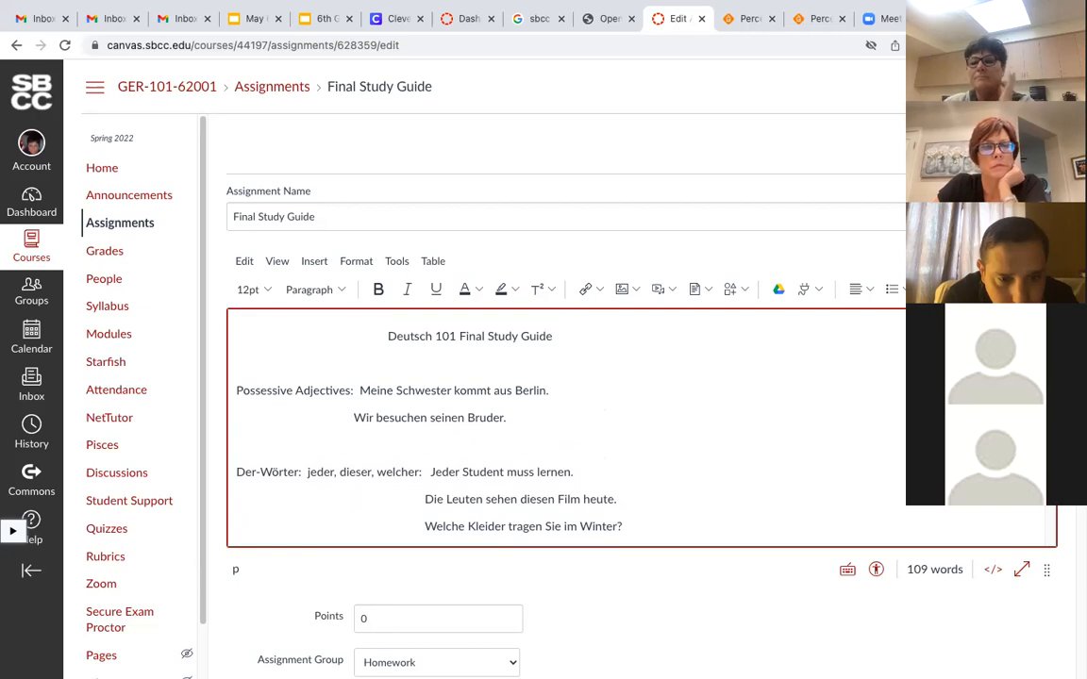
Step: Save the edited Final Study Guide from the bottom of the edit form
scroll(down, 3)
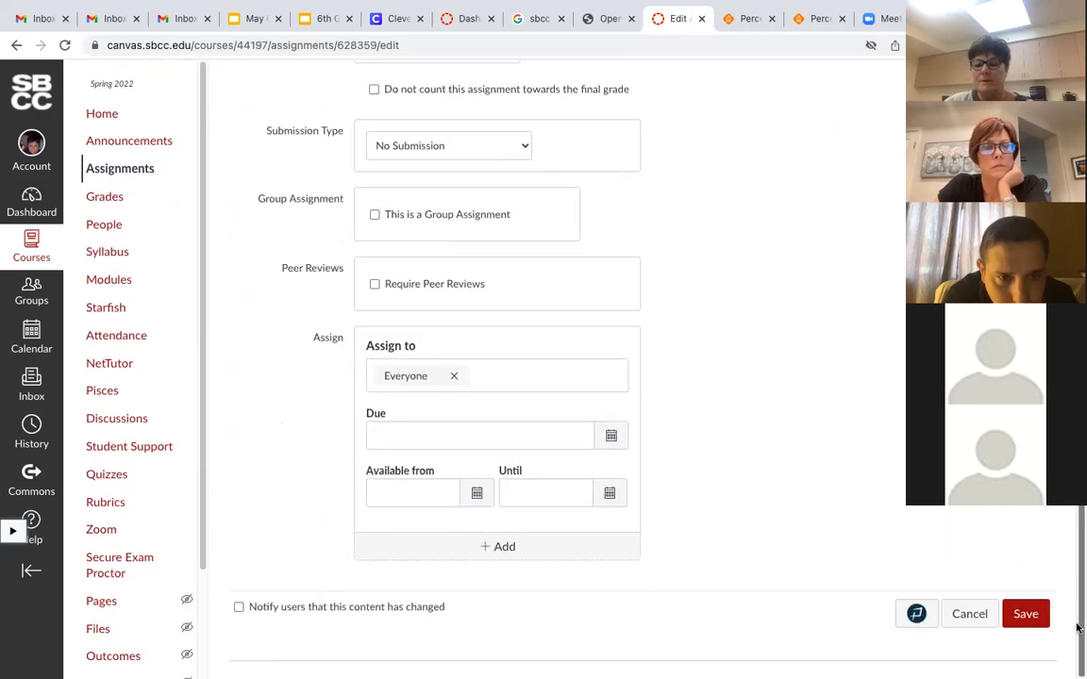
mouse_move(677, 581)
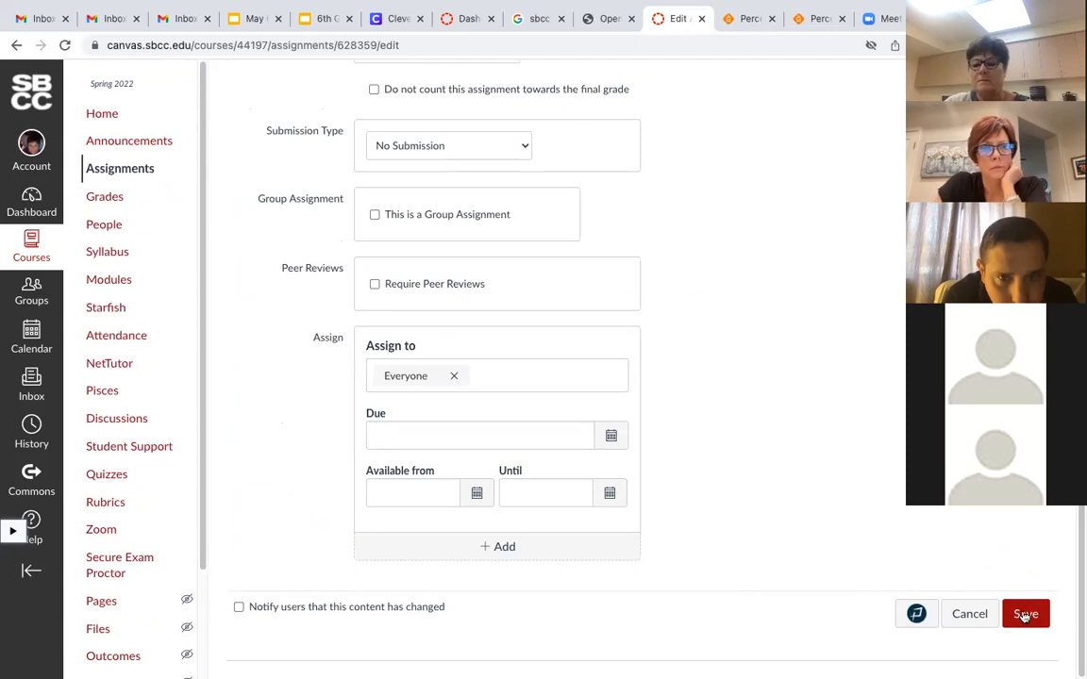
click(1024, 614)
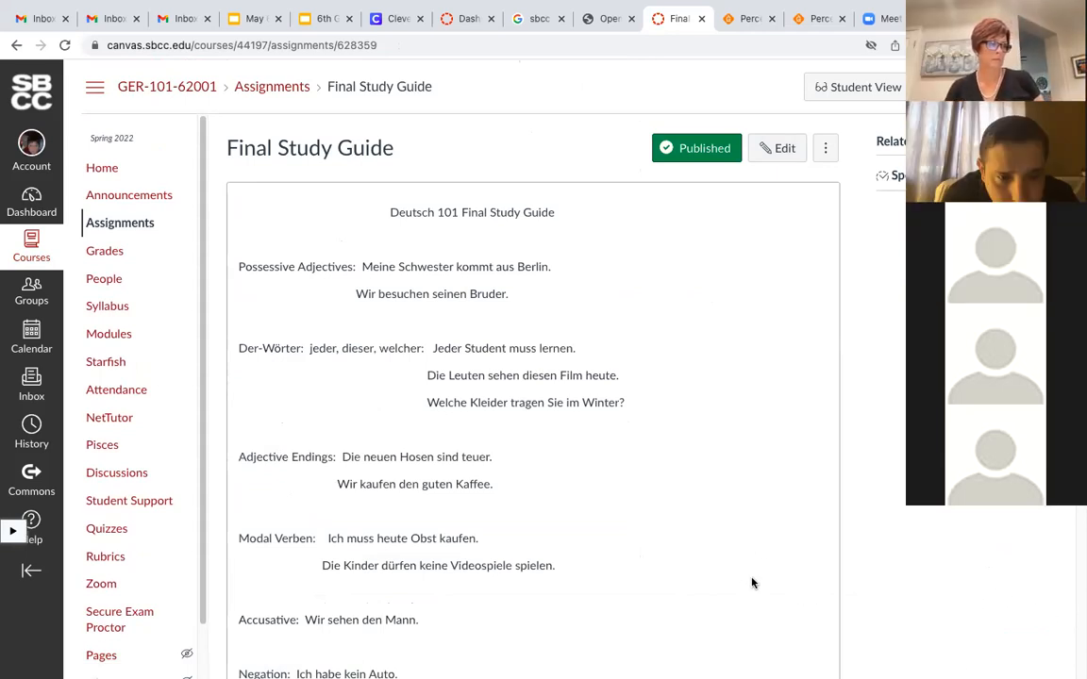
scroll(down, 3)
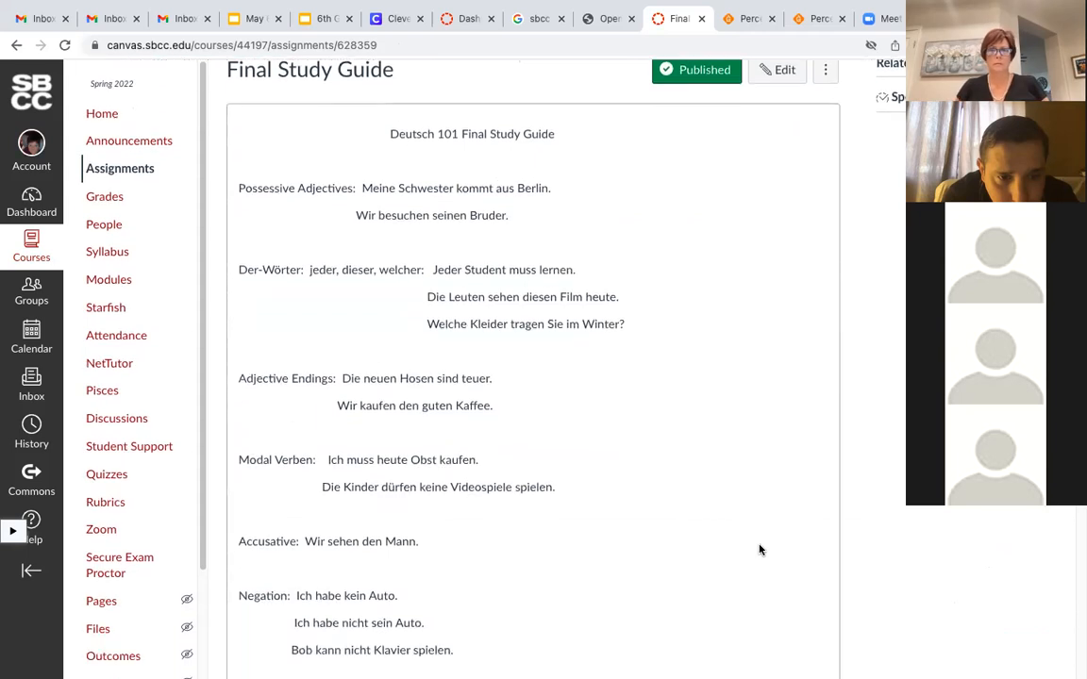
mouse_move(762, 492)
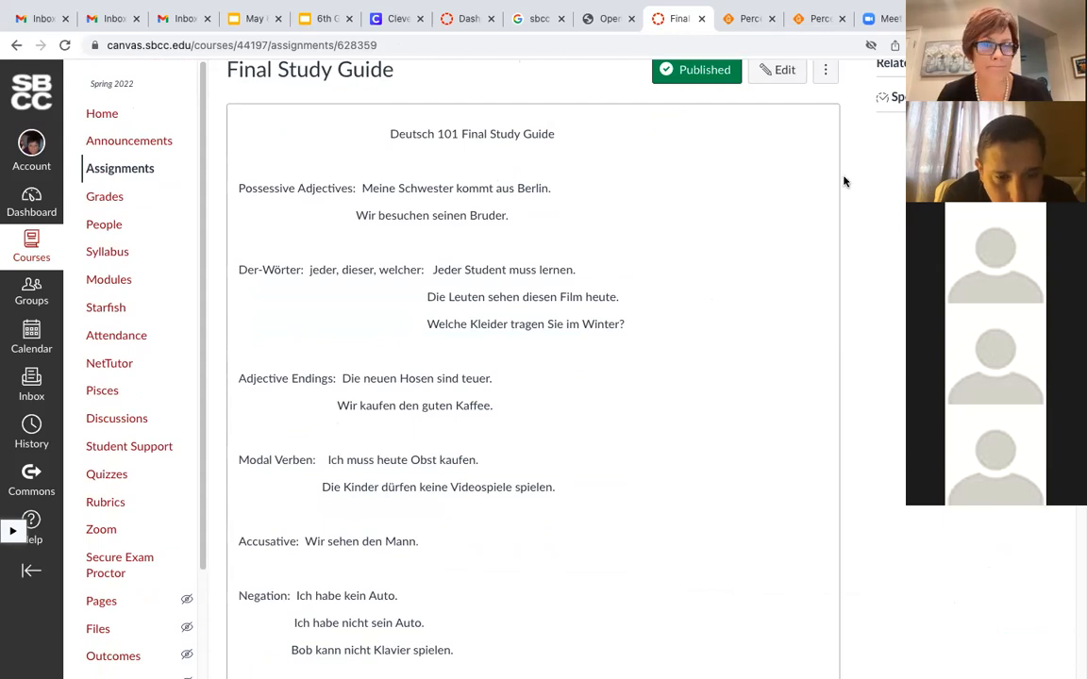
mouse_move(687, 296)
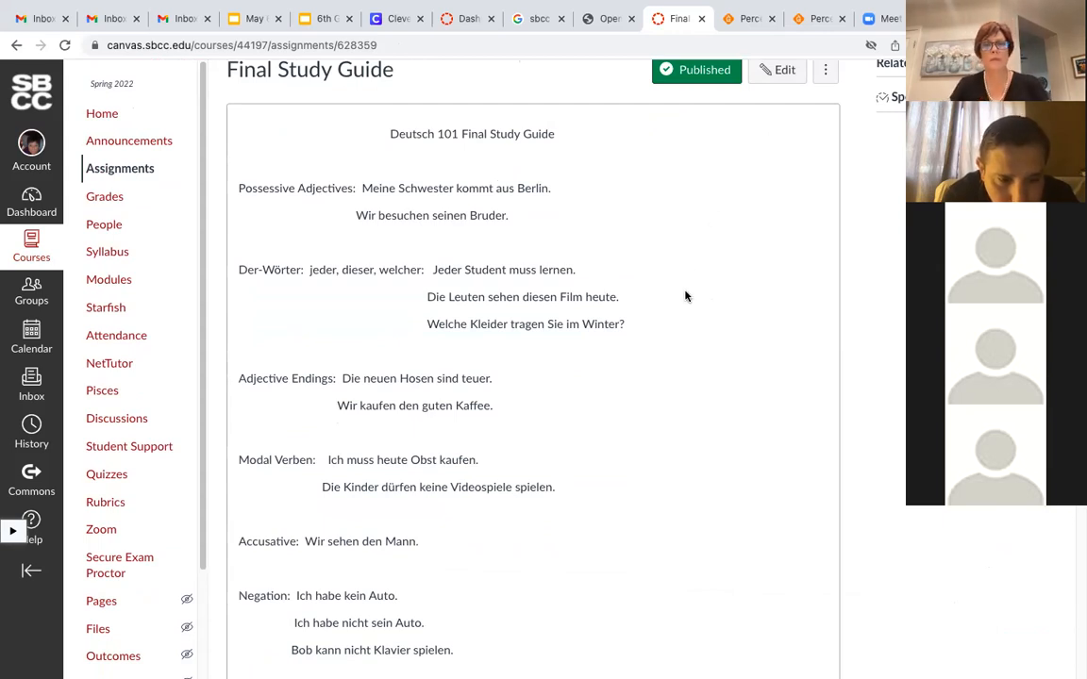
mouse_move(670, 389)
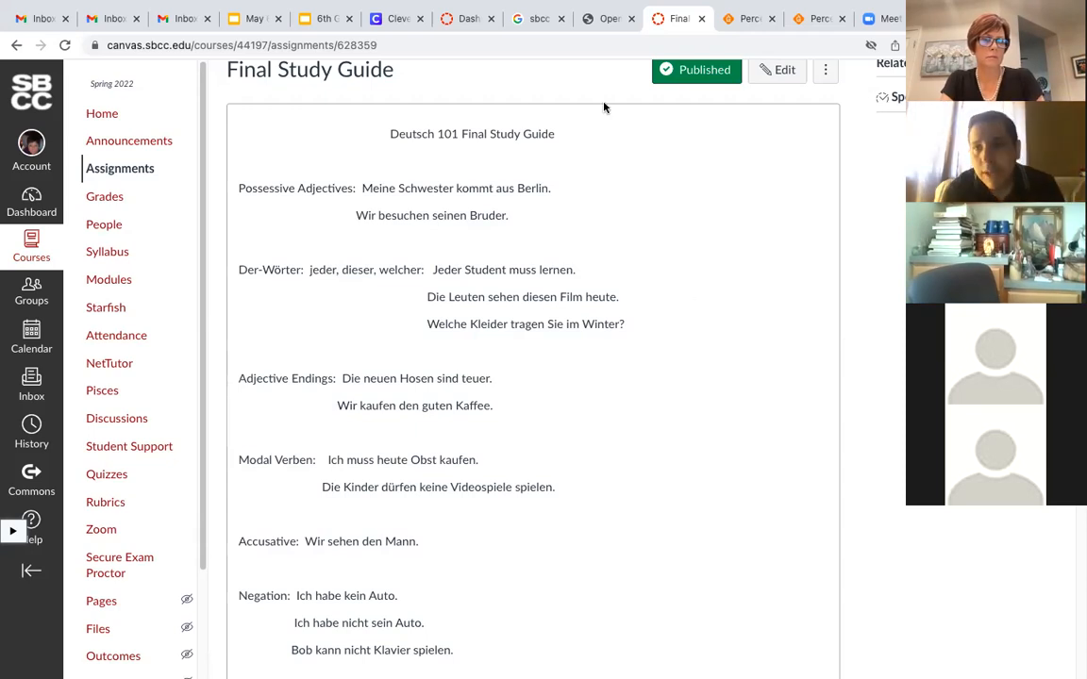
Step: Return to Assignments and scroll to the Final Exam May 9, 2022 quick-edit form
click(120, 168)
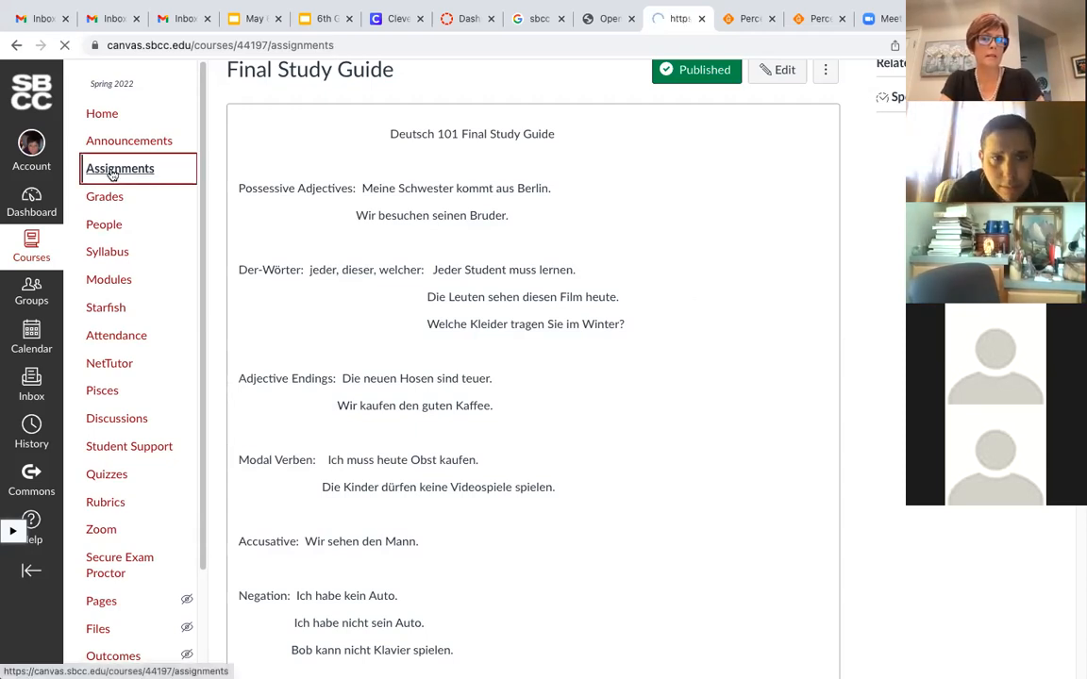
click(120, 168)
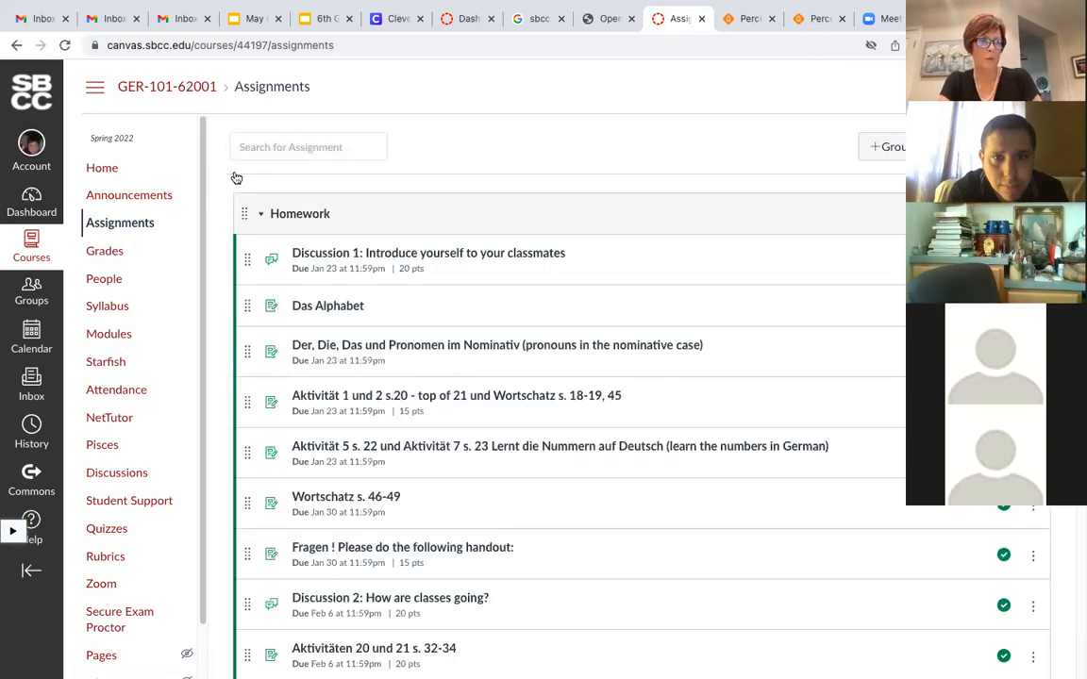
scroll(down, 3)
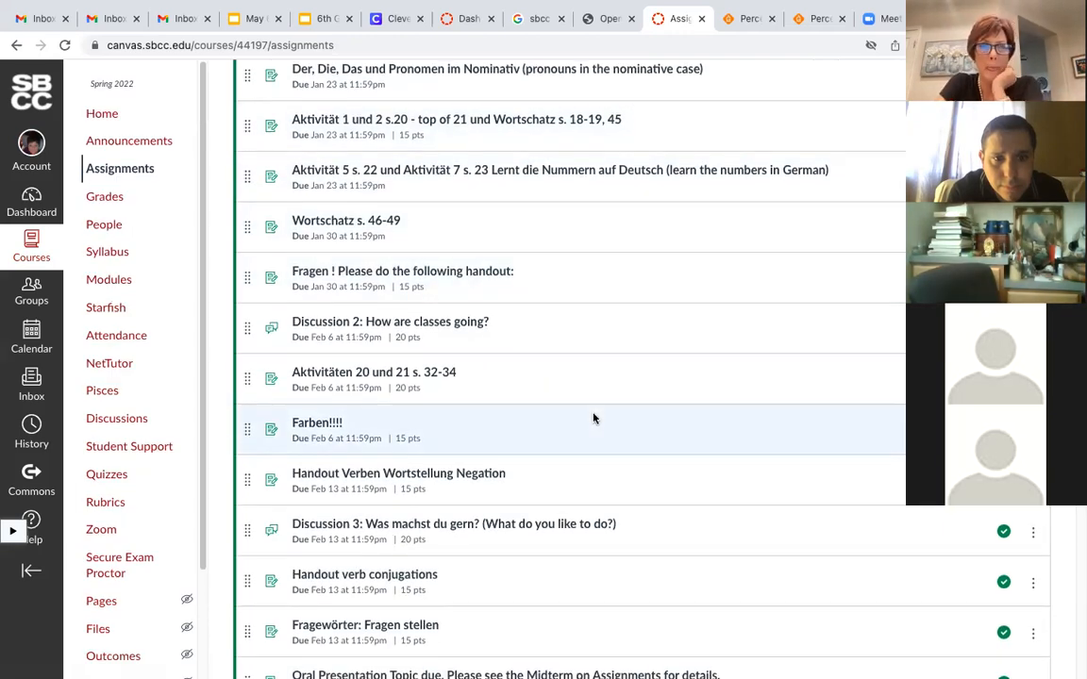
scroll(down, 3)
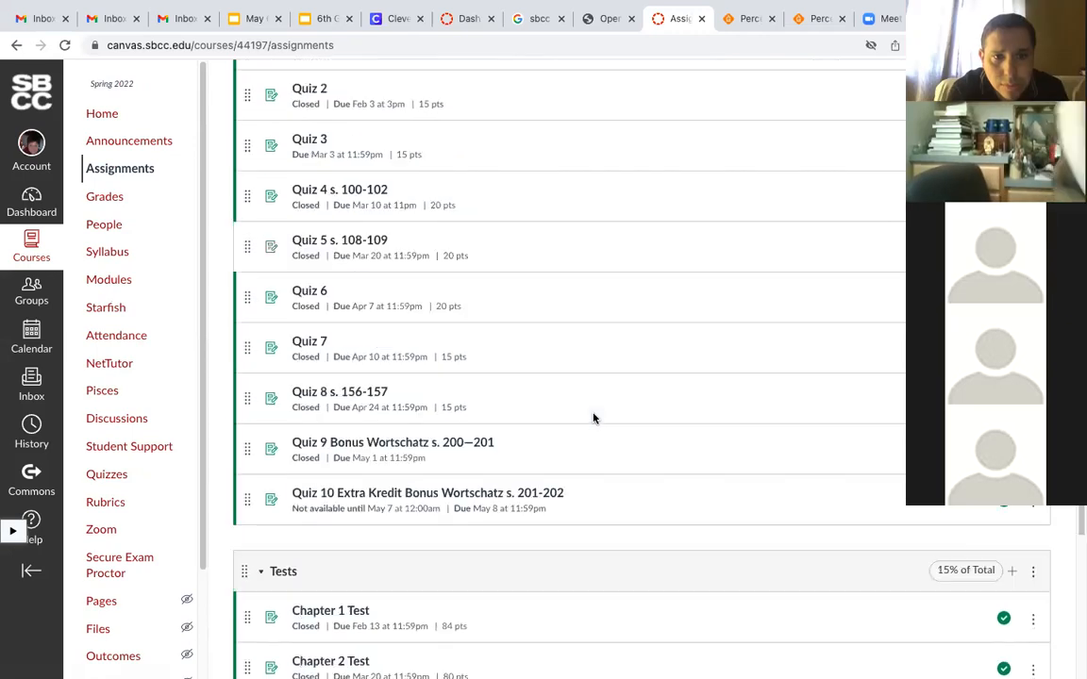
scroll(down, 3)
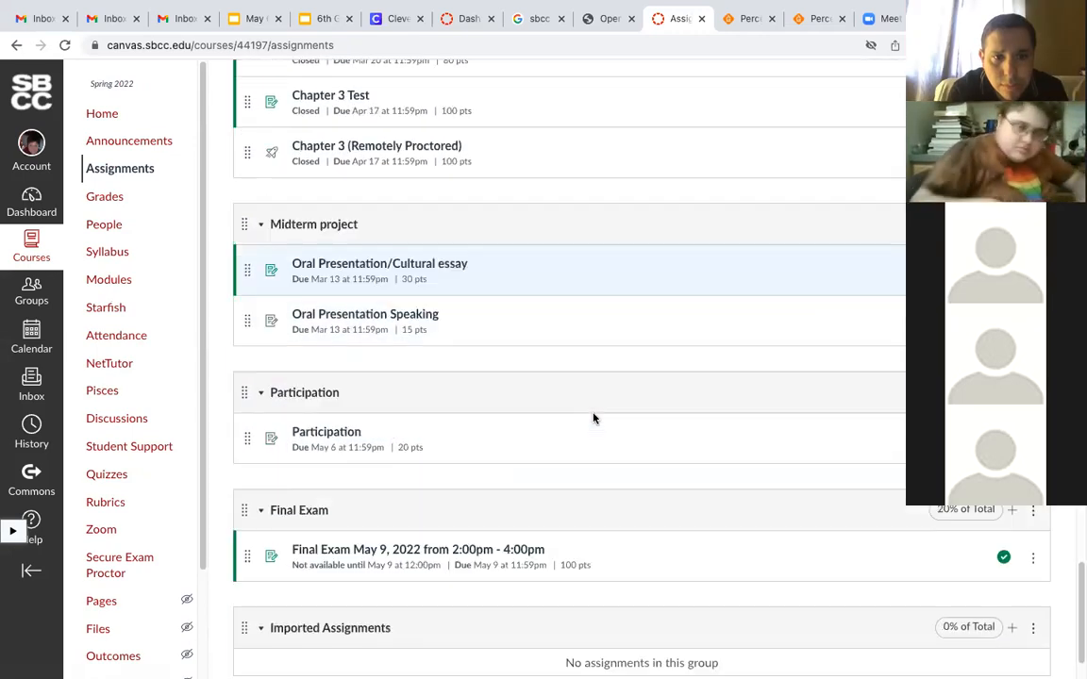
scroll(down, 3)
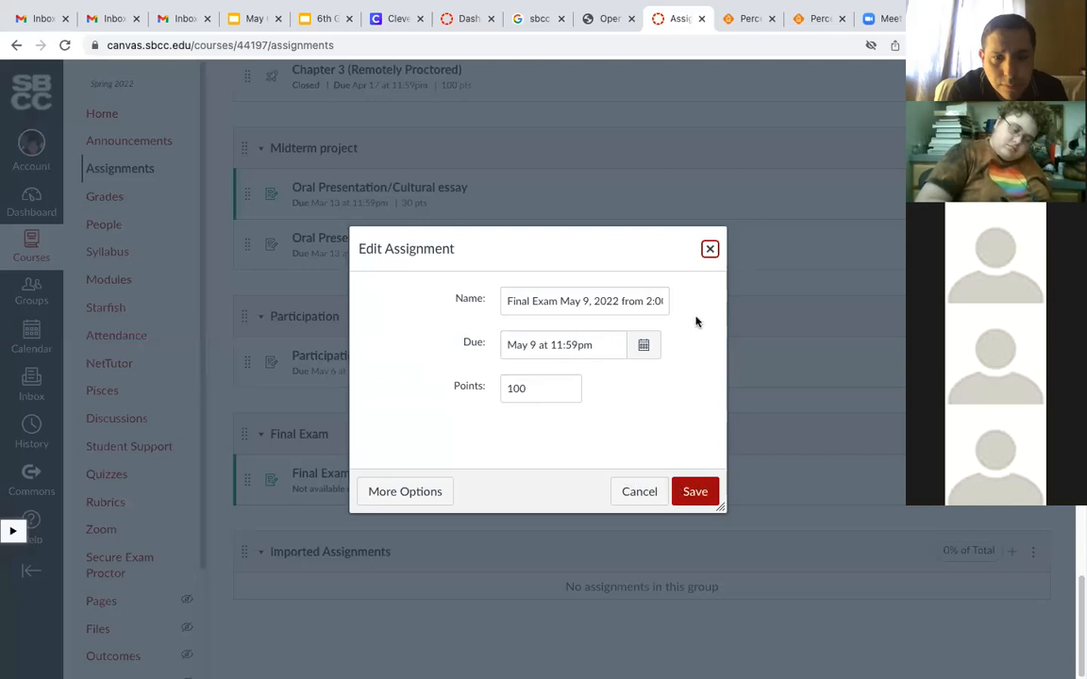
Step: Save the quick-edit settings and open the Final Exam assignment page
click(664, 300)
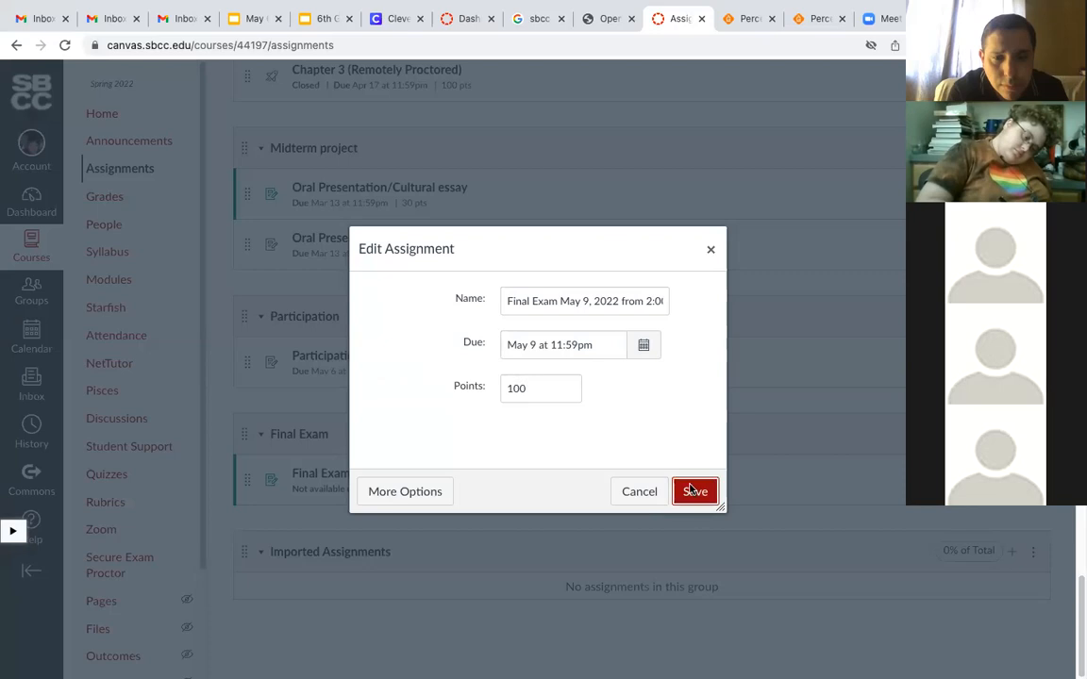
click(694, 490)
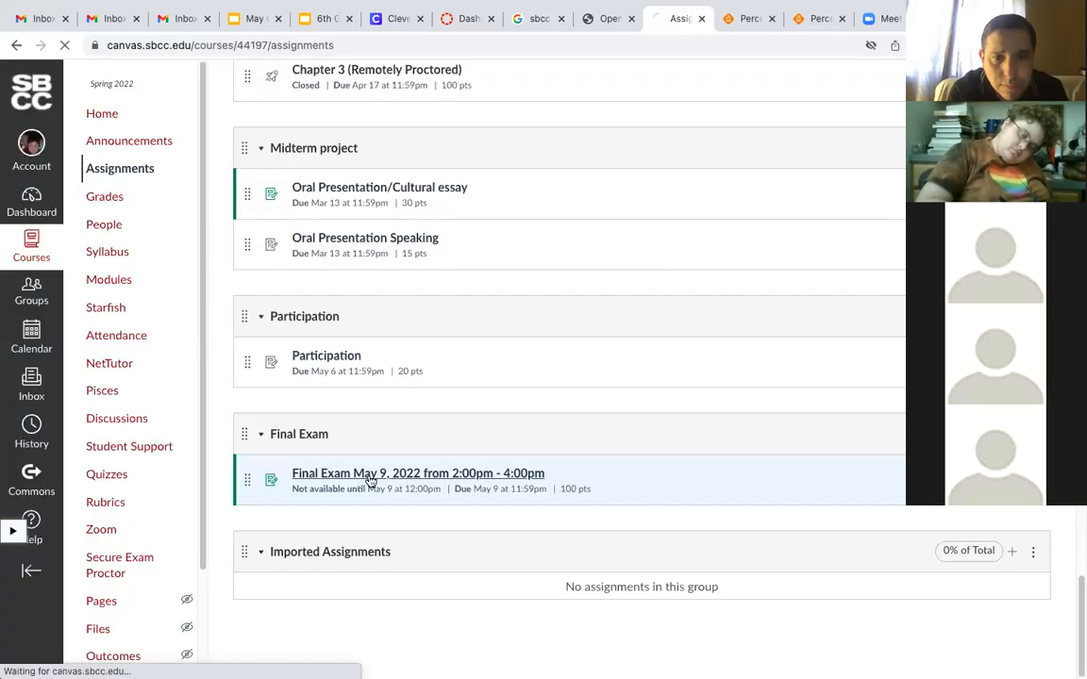
click(418, 472)
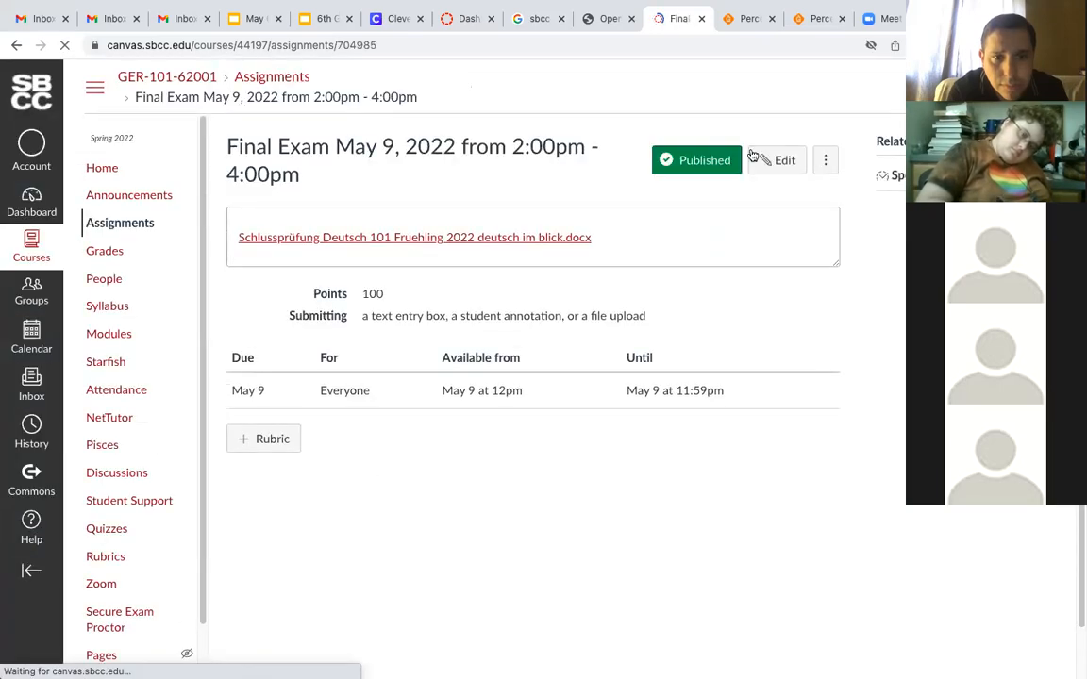
Step: In the full editor, rename the exam to end '2:00pm - 5:00pm' and reach Assign
click(777, 159)
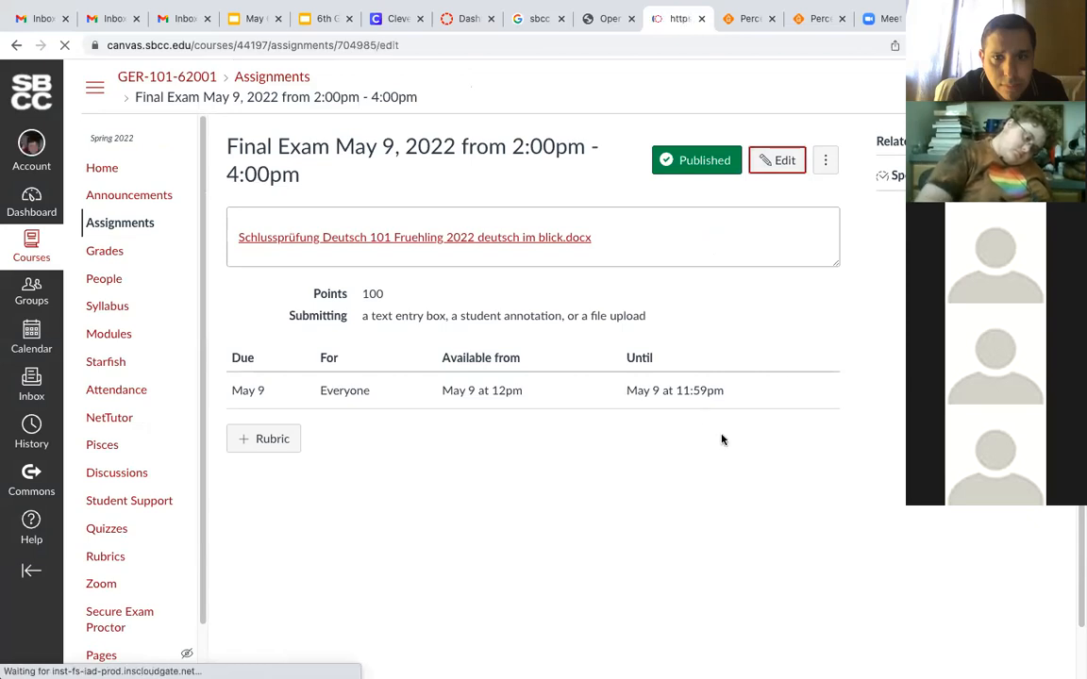
click(776, 159)
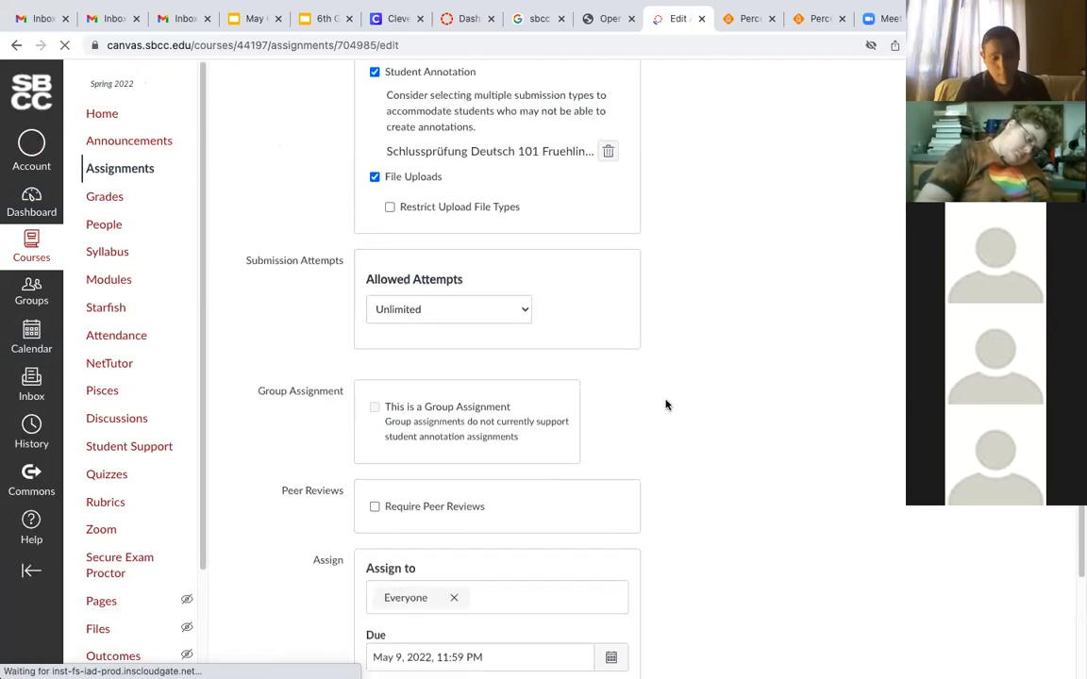
scroll(up, 3)
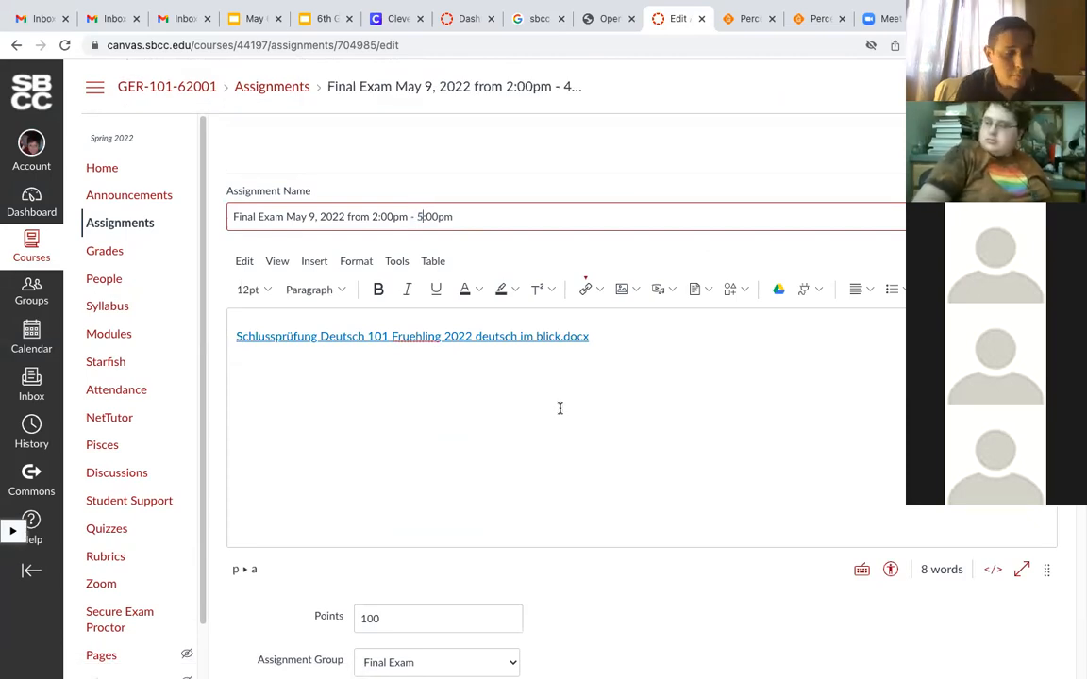
scroll(down, 3)
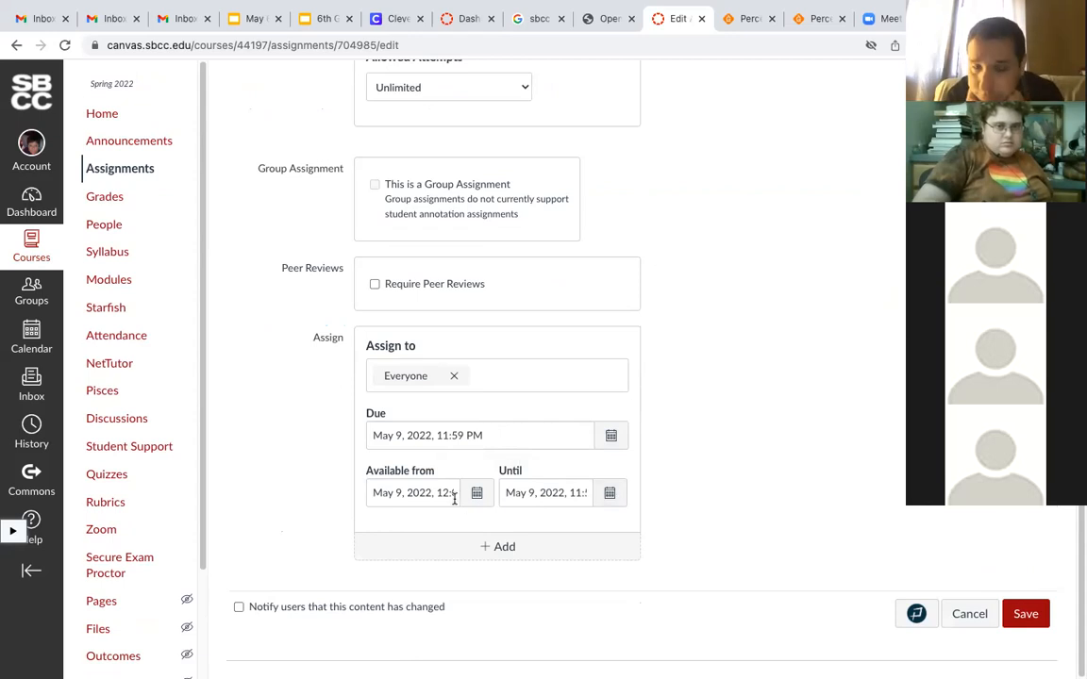
Step: Set availability from 2:00 PM until 5:00 PM and the due time to 5:00 PM
click(425, 492)
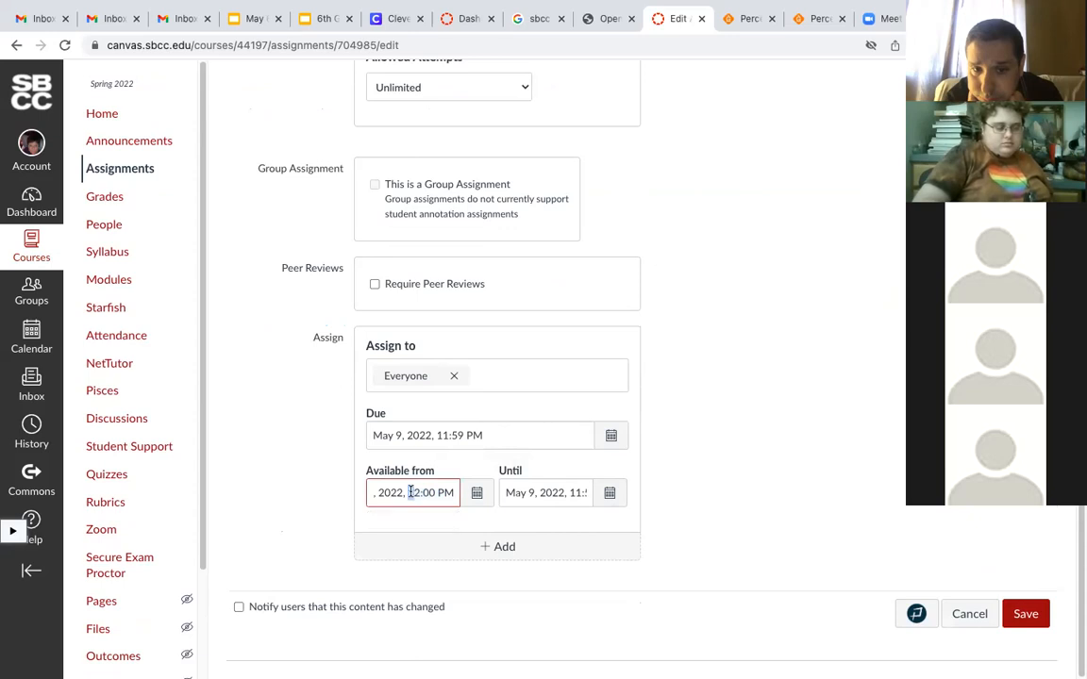
text(2:00 PM)
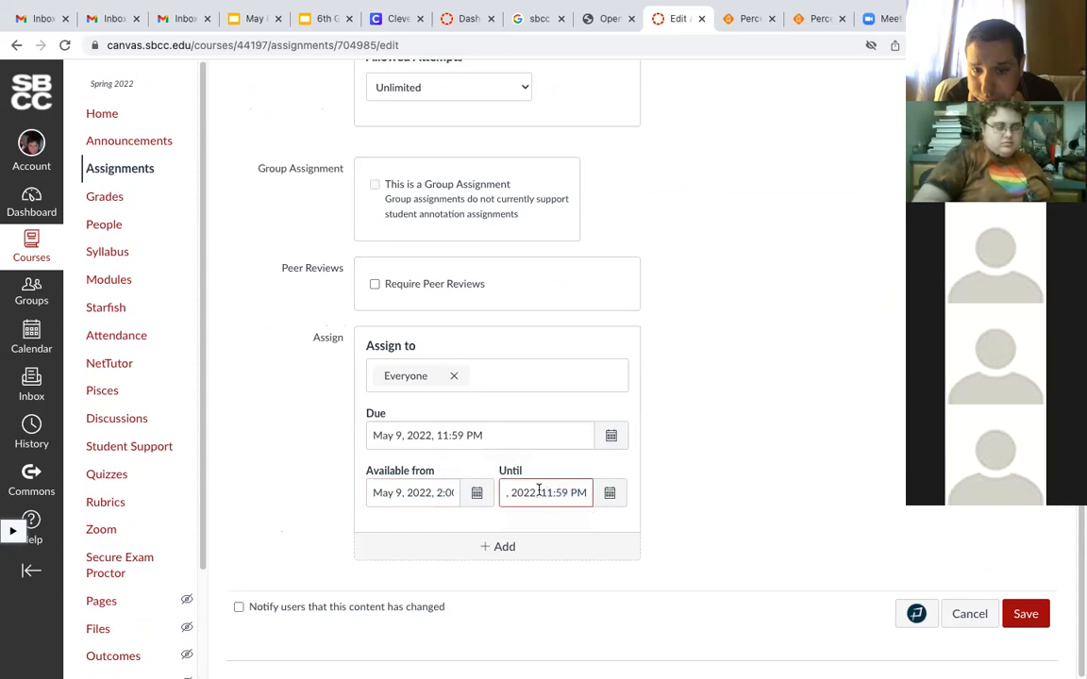
double_click(554, 493)
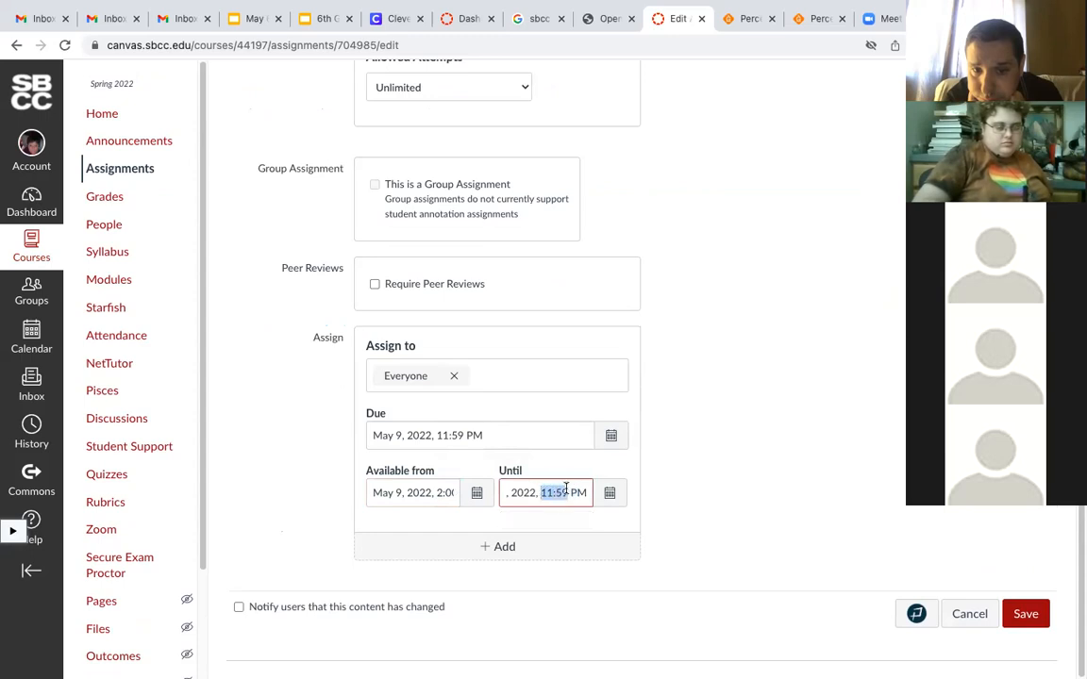
text(5:00 PM)
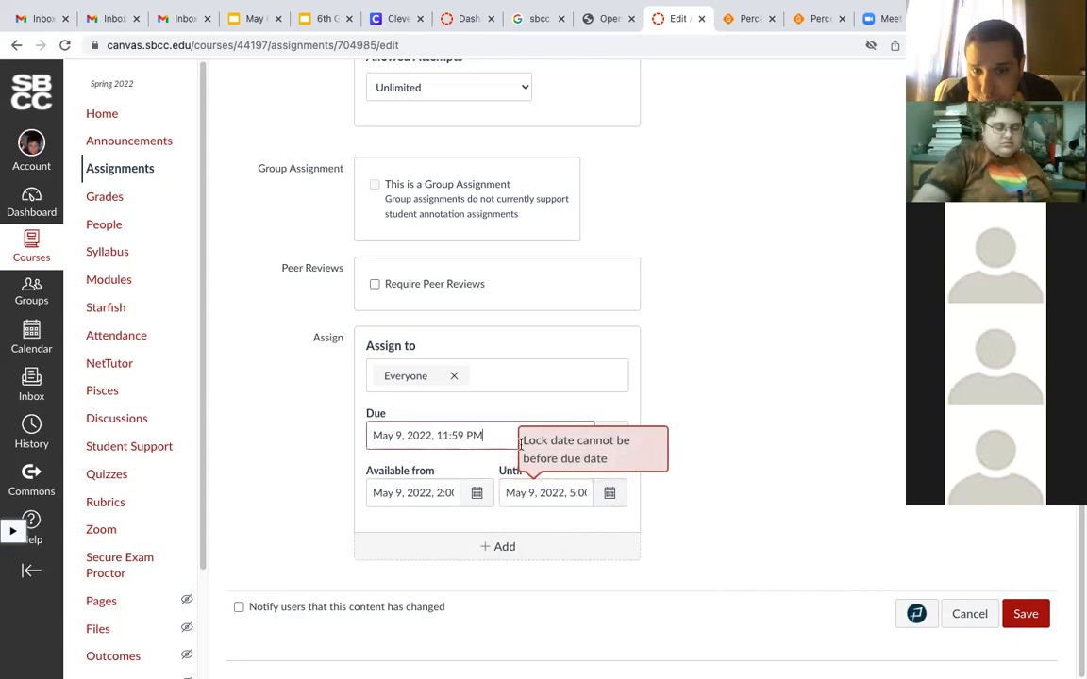
double_click(440, 435)
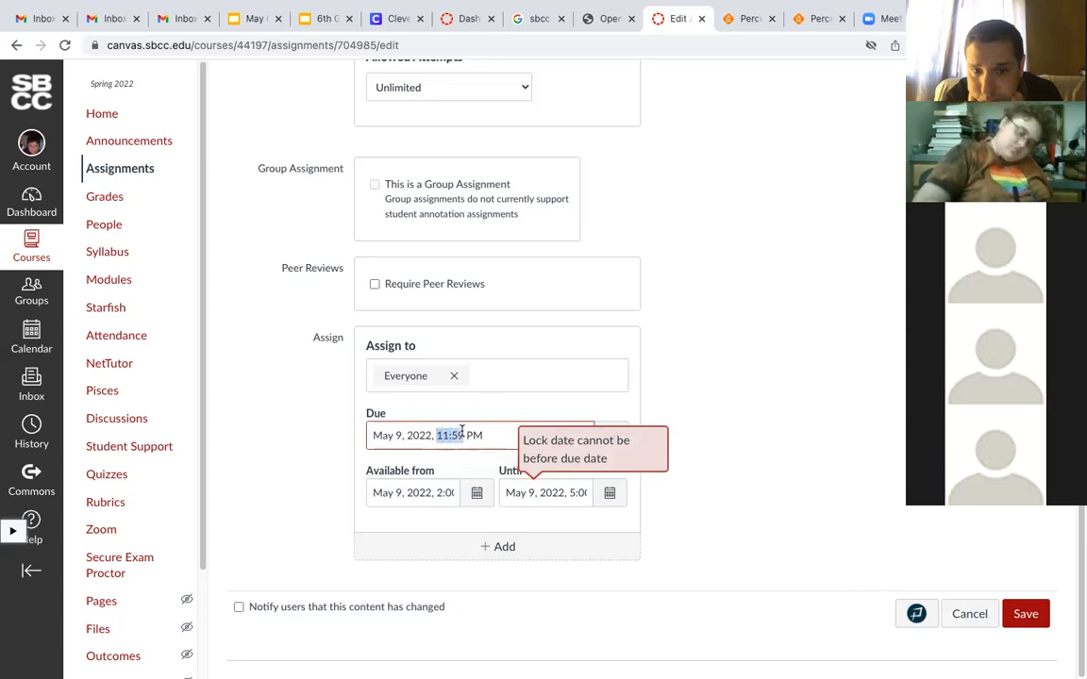
text(5:00 PM)
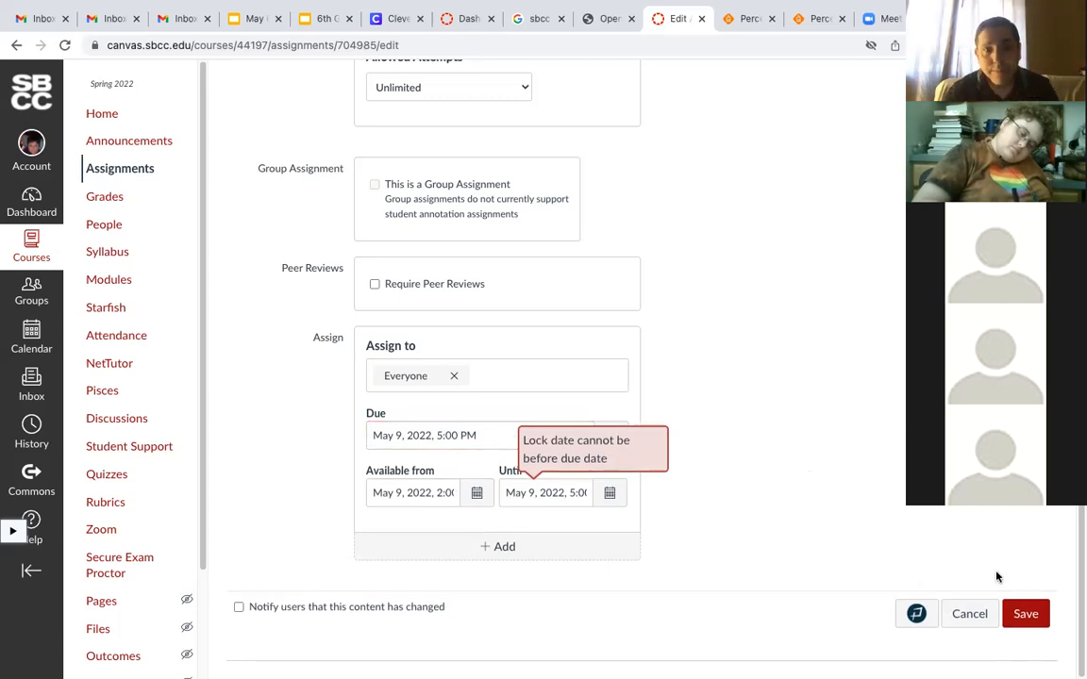
click(1026, 613)
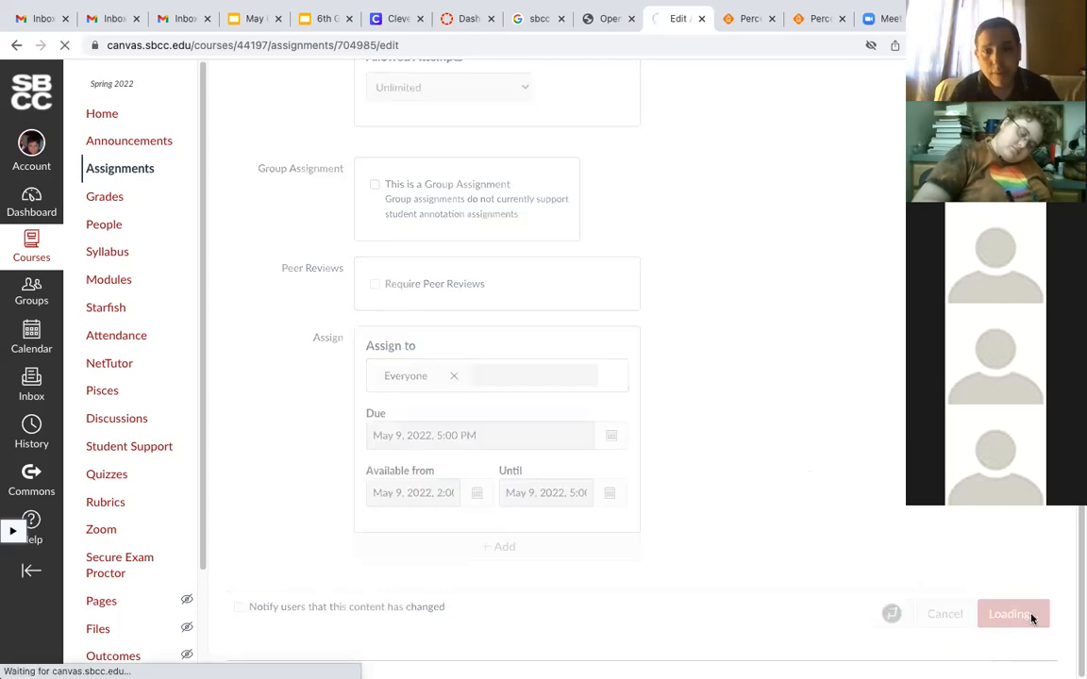
click(1012, 613)
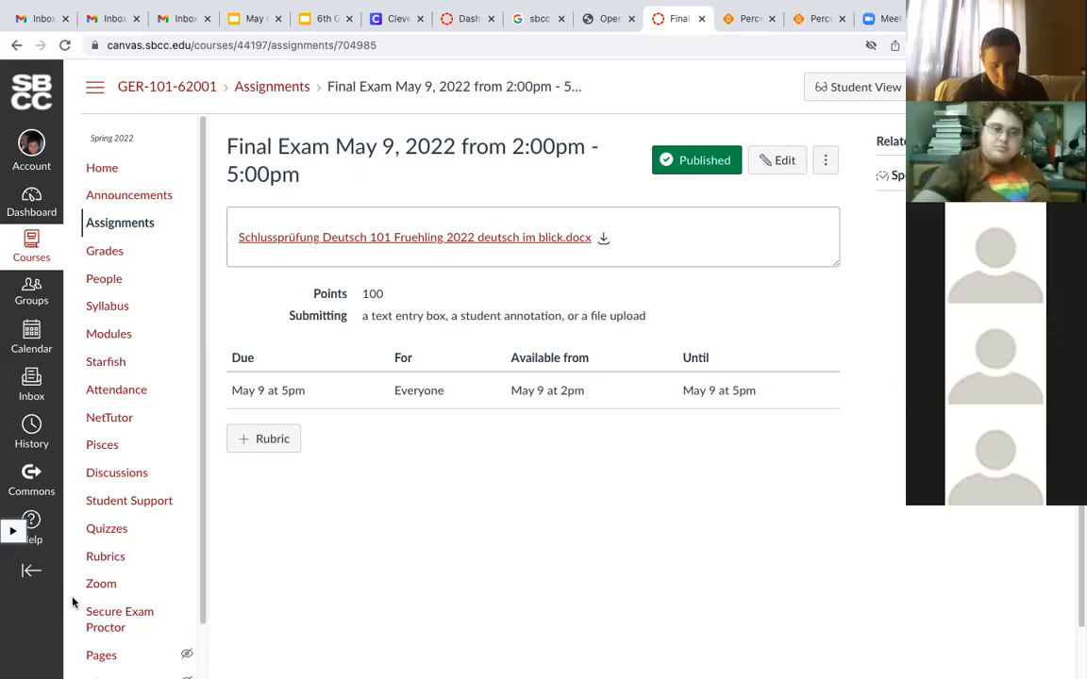
mouse_move(111, 537)
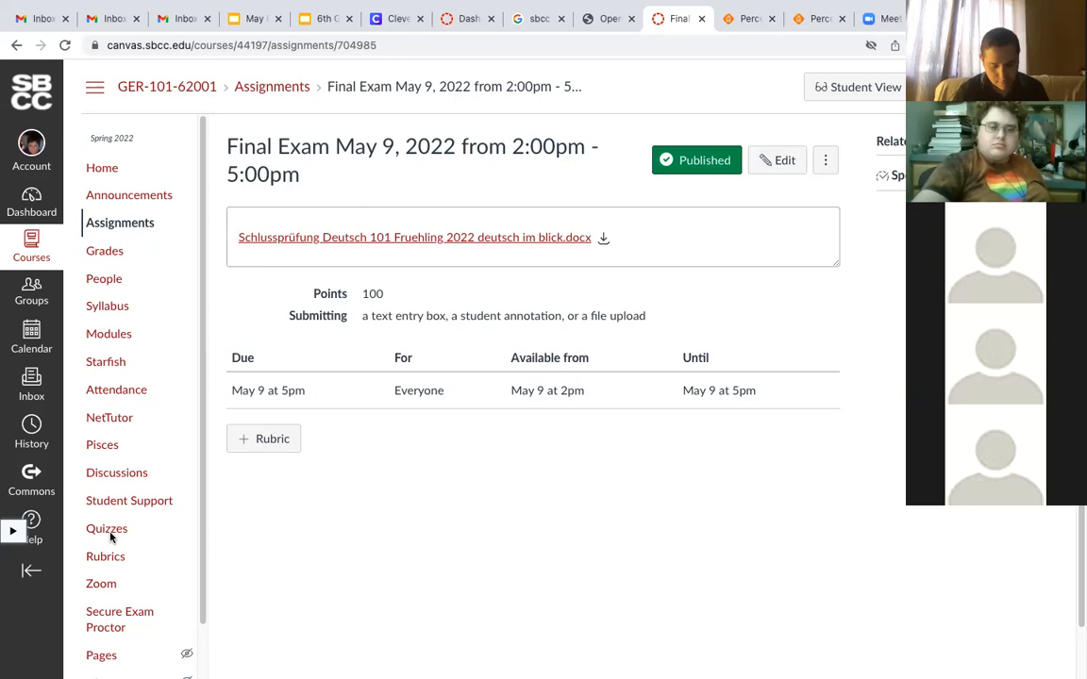
mouse_move(94, 139)
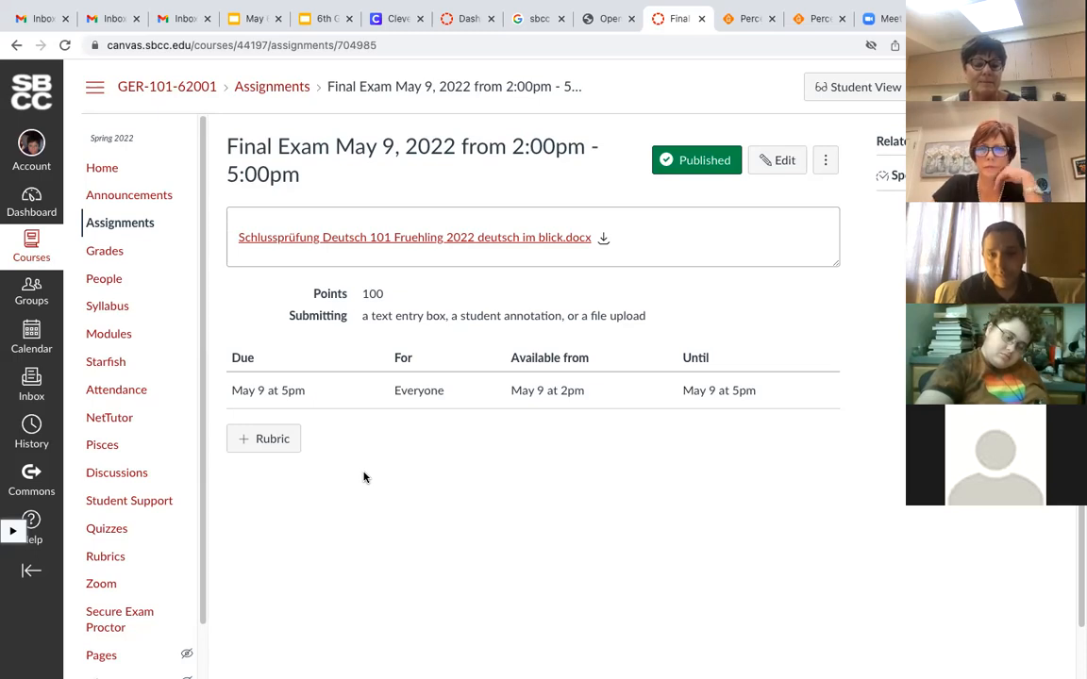
mouse_move(373, 513)
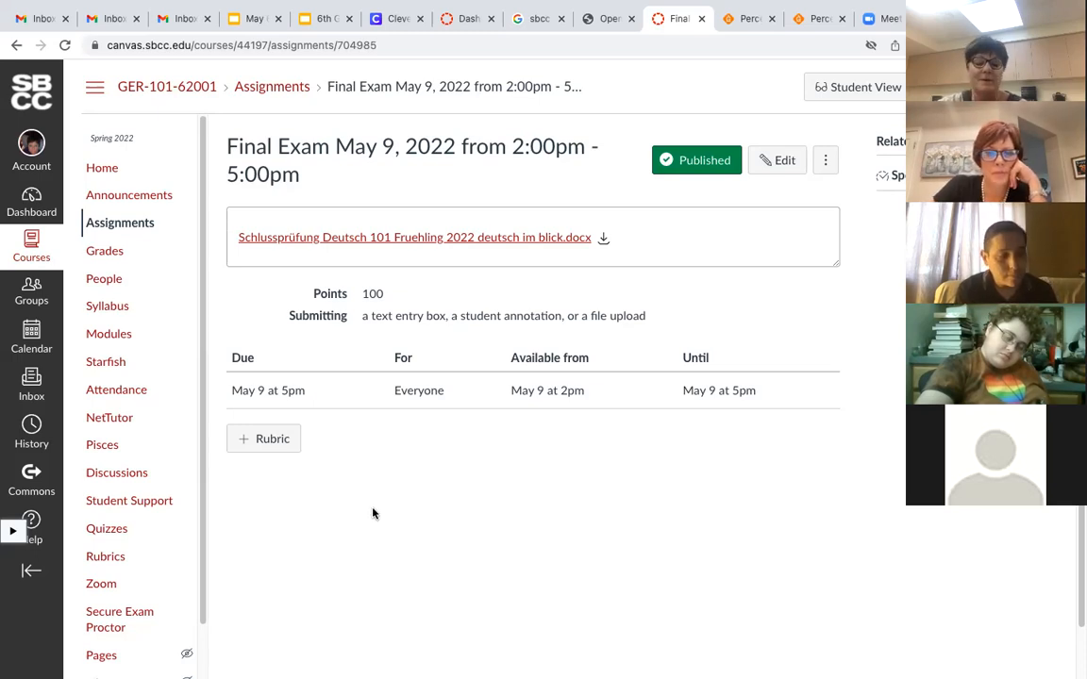
mouse_move(174, 541)
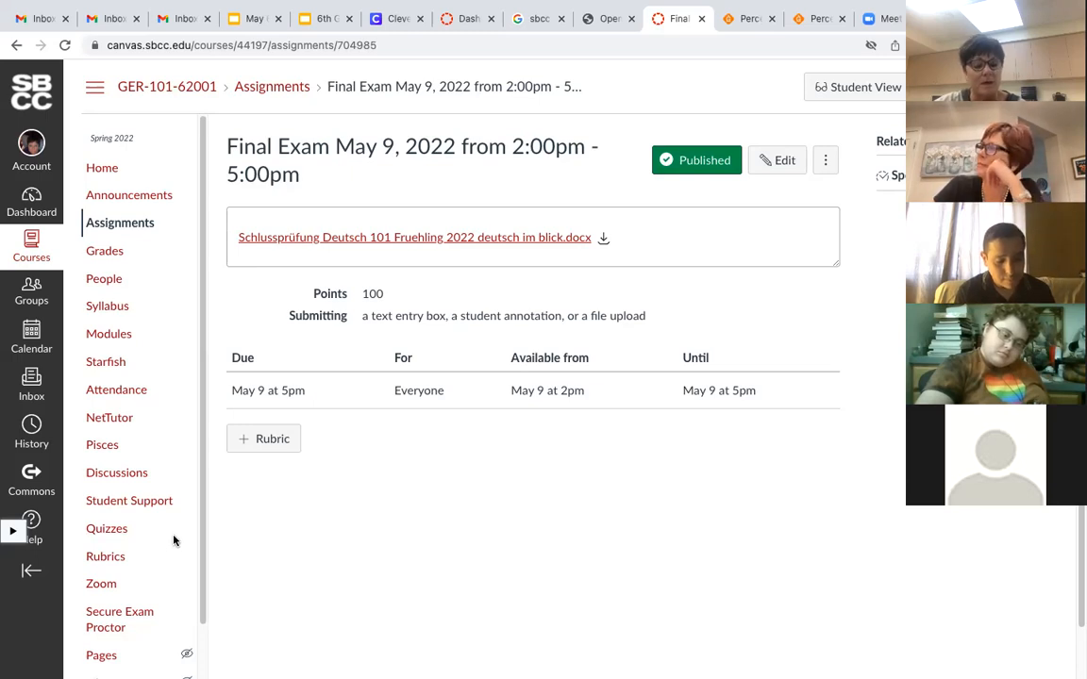